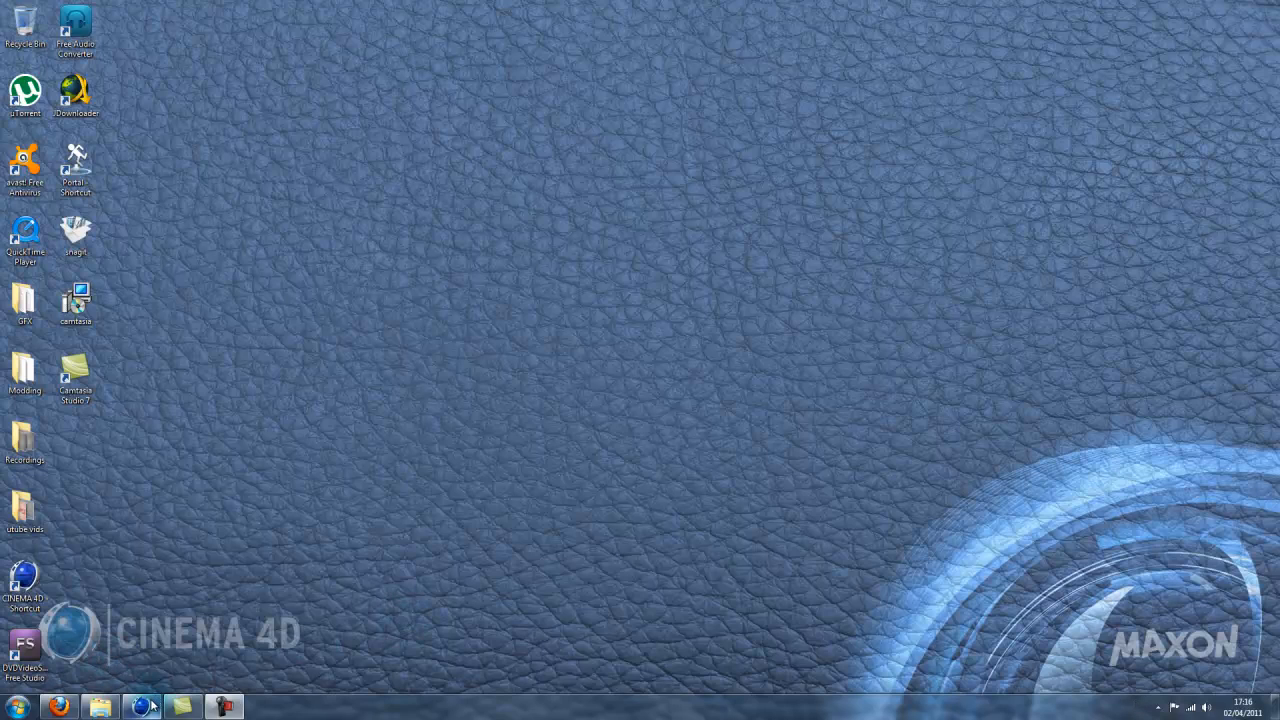
Restore the Cinema 4D window showing the vase still-life scene from the taskbar
{"action": "left_click", "coordinate": [180, 706]}
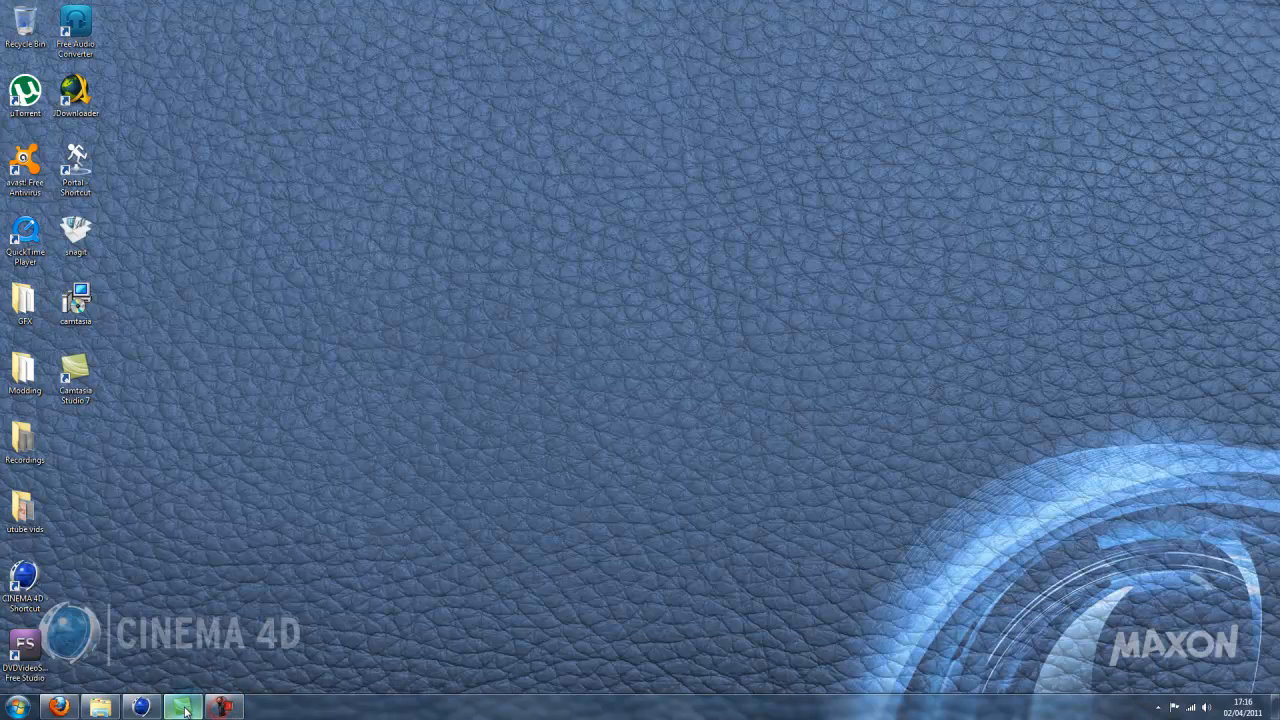
{"action": "left_click", "coordinate": [182, 706]}
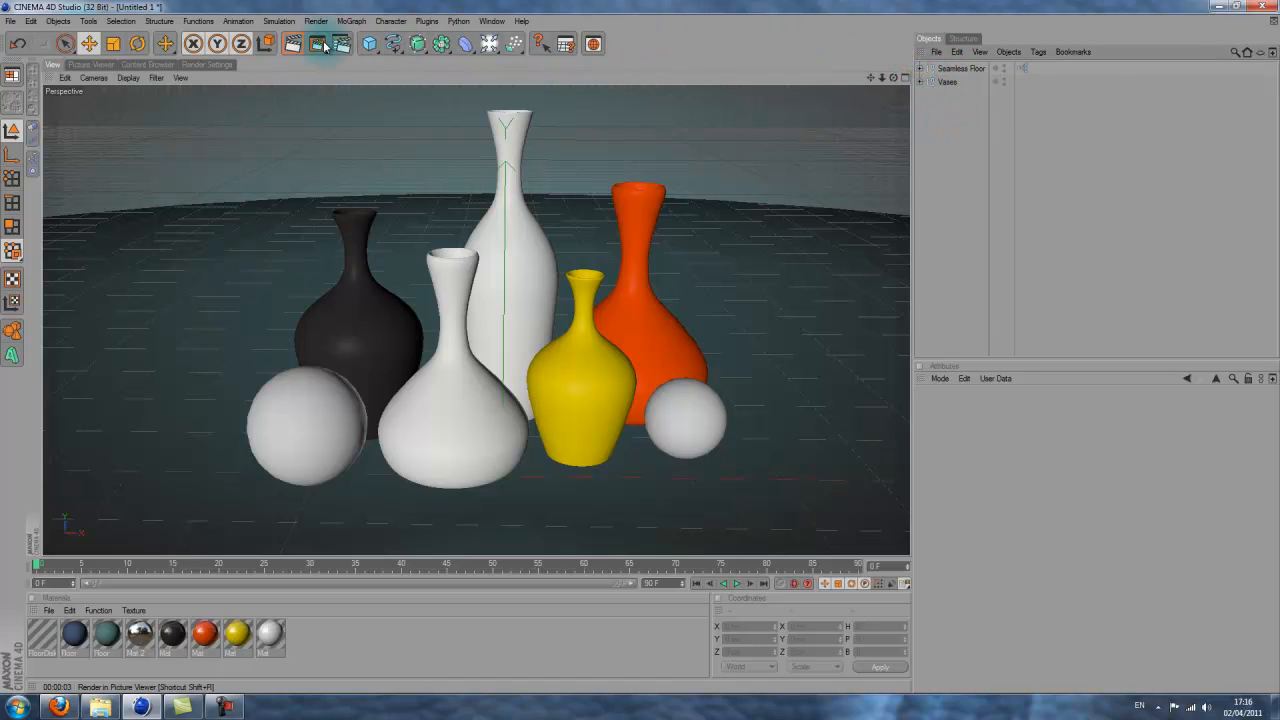
{"action": "left_click", "coordinate": [318, 43]}
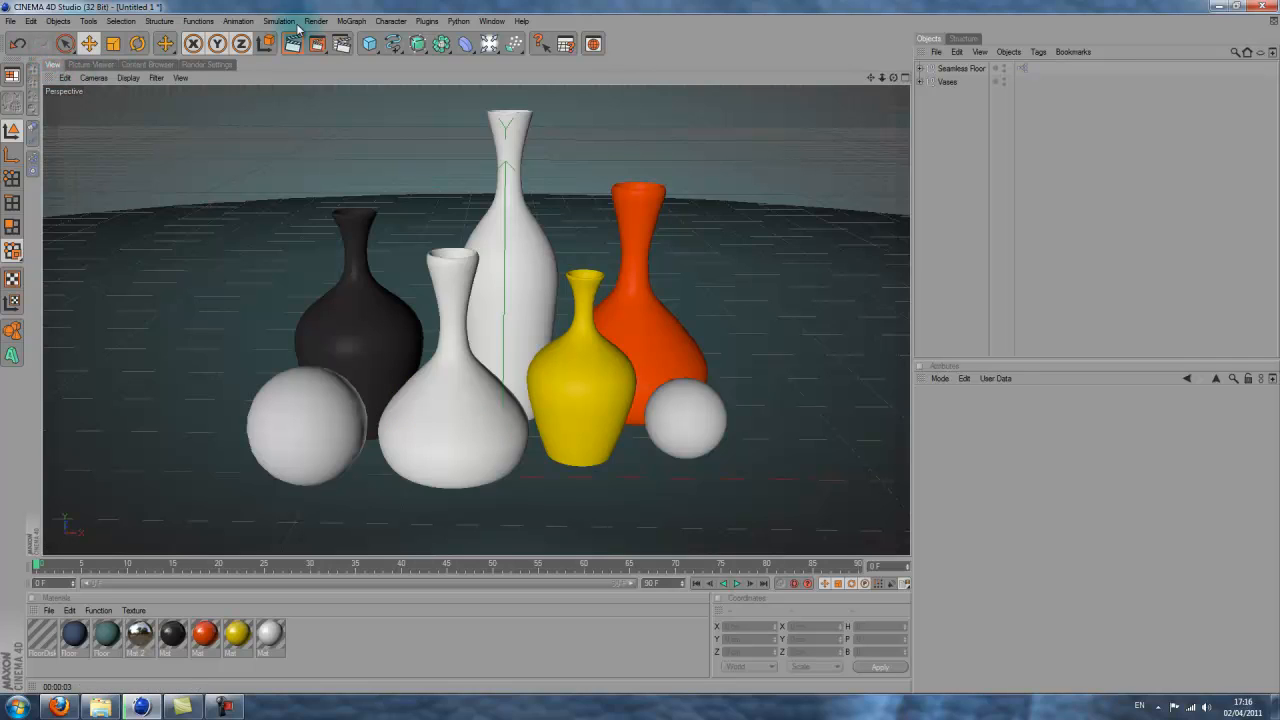
{"action": "left_click", "coordinate": [292, 43]}
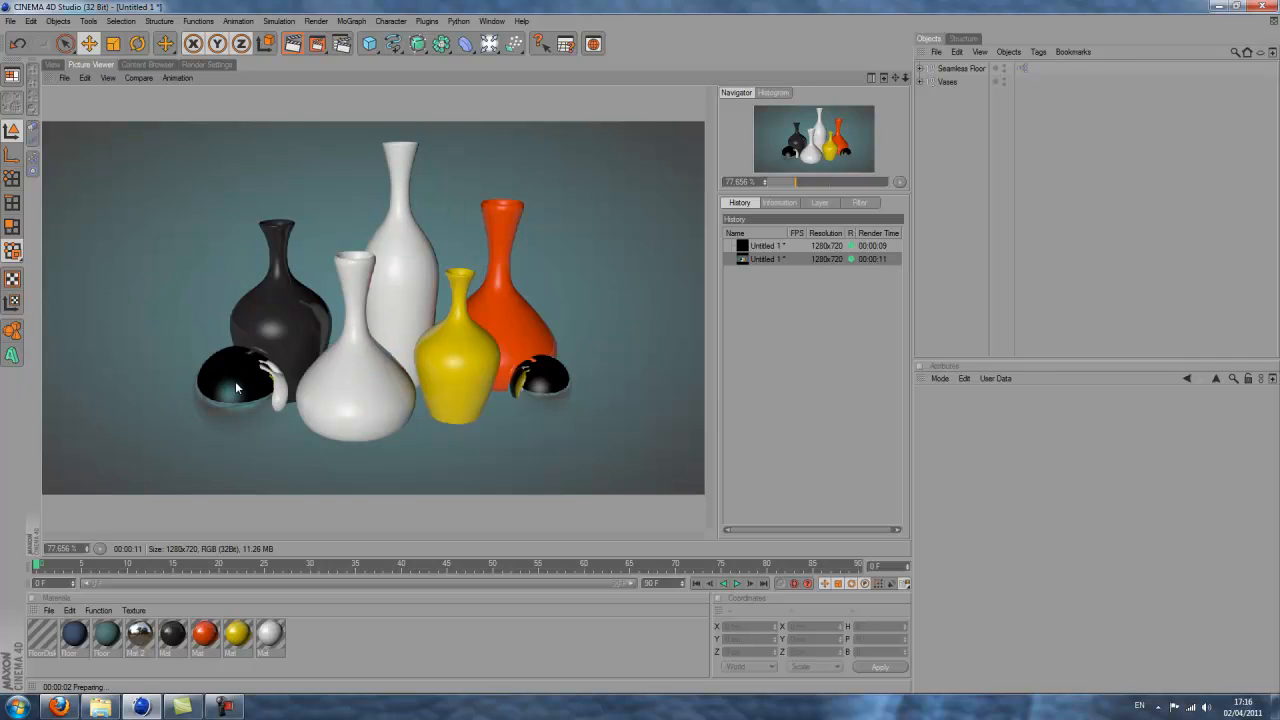
{"action": "mouse_move", "coordinate": [490, 474]}
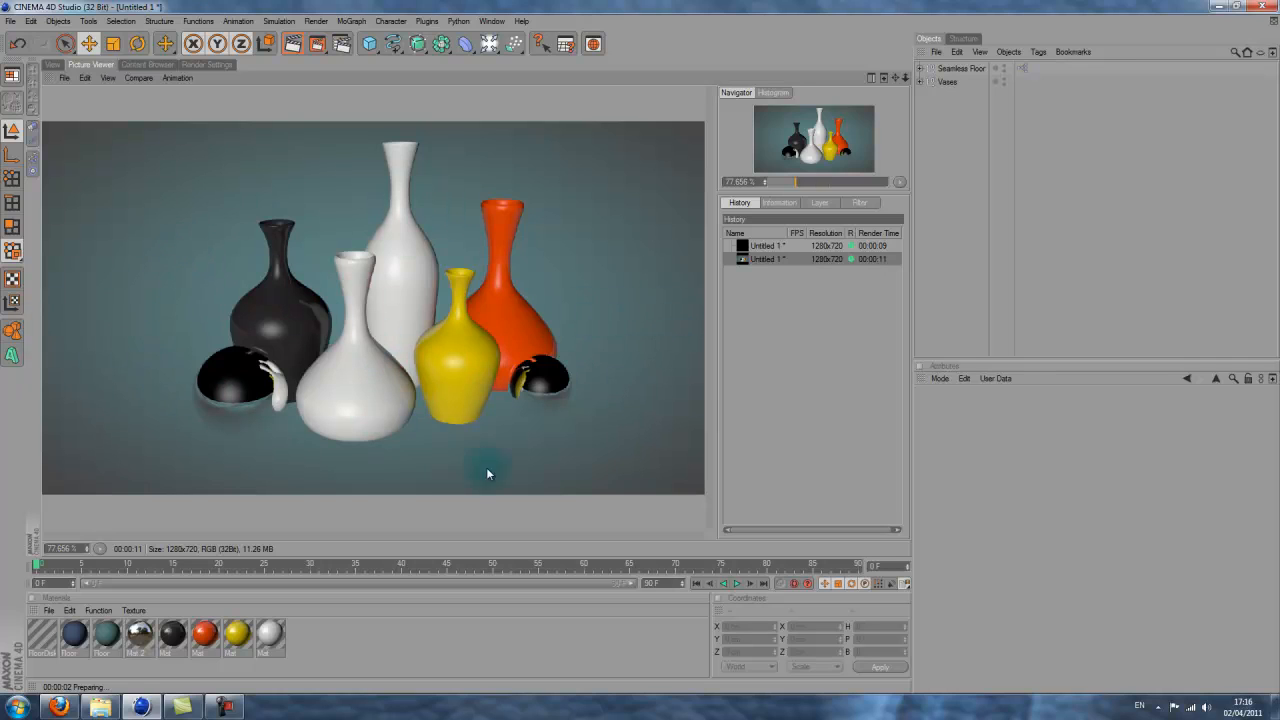
{"action": "mouse_move", "coordinate": [65, 108]}
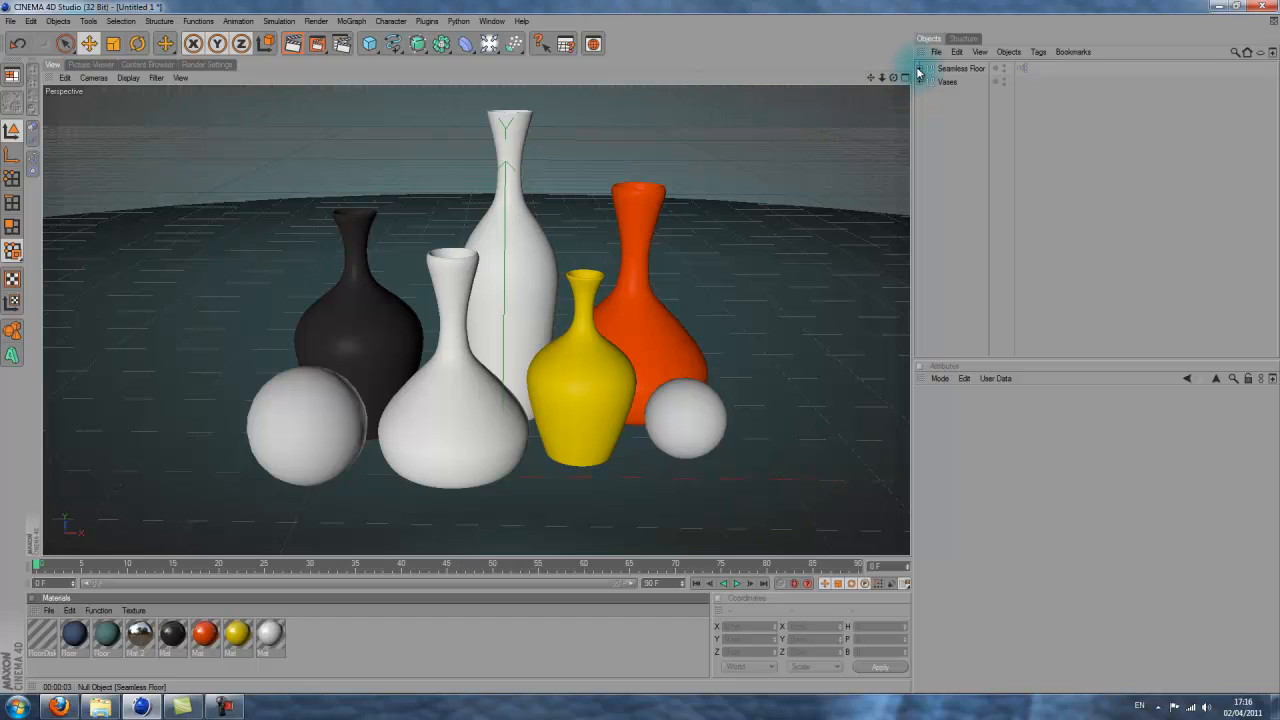
Expand the Seamless Floor group and load the Overhead Softbox preset from the Content Browser
{"action": "left_click", "coordinate": [960, 68]}
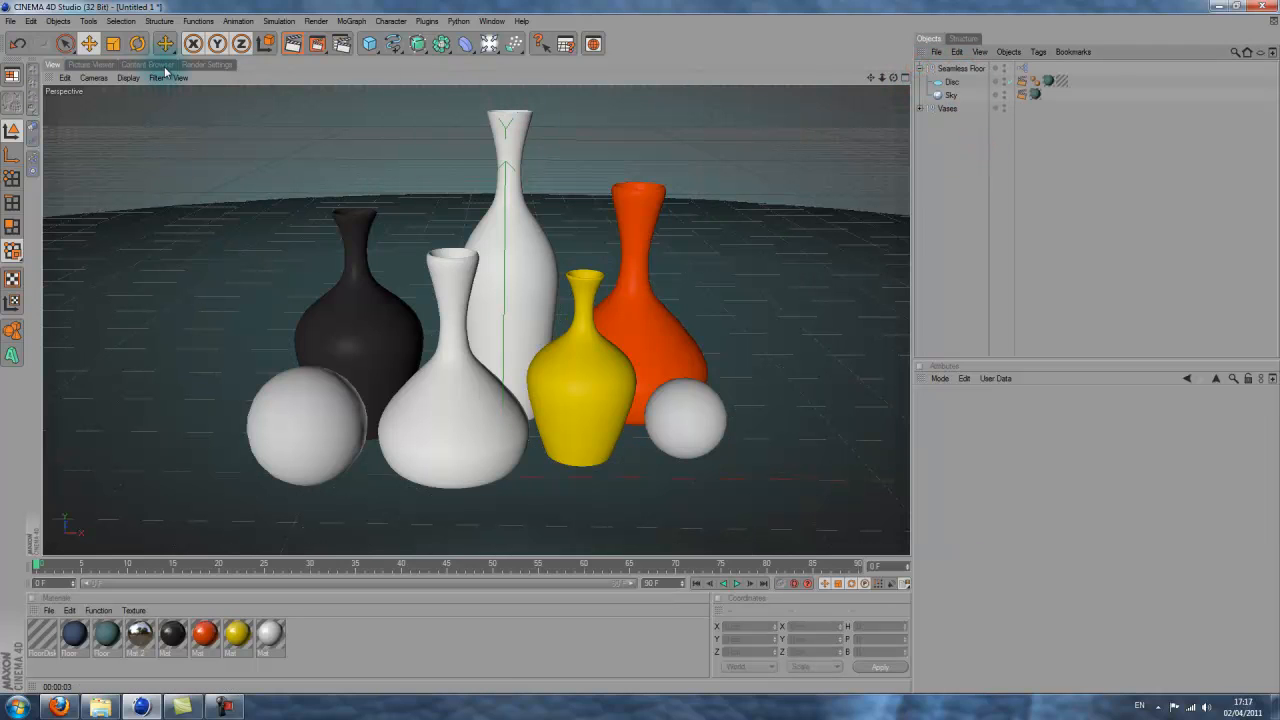
{"action": "left_click", "coordinate": [147, 64]}
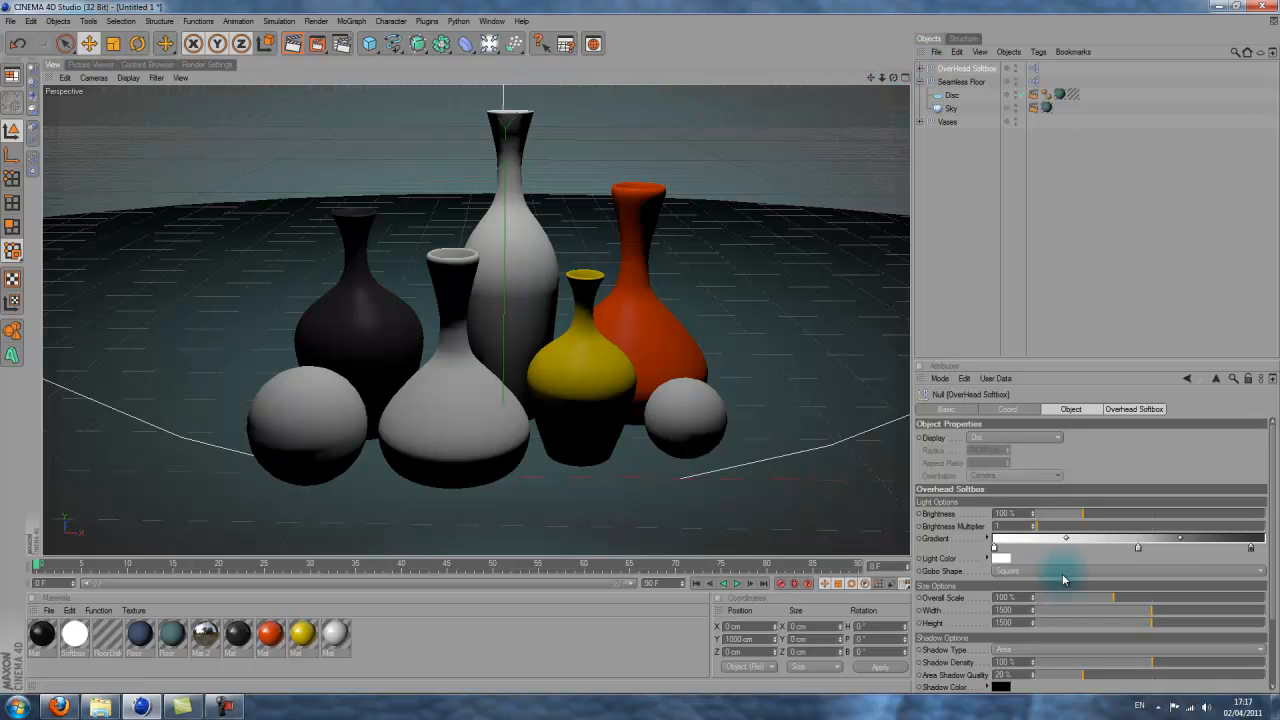
{"action": "left_click_drag", "start_coordinate": [1072, 513], "coordinate": [1093, 513]}
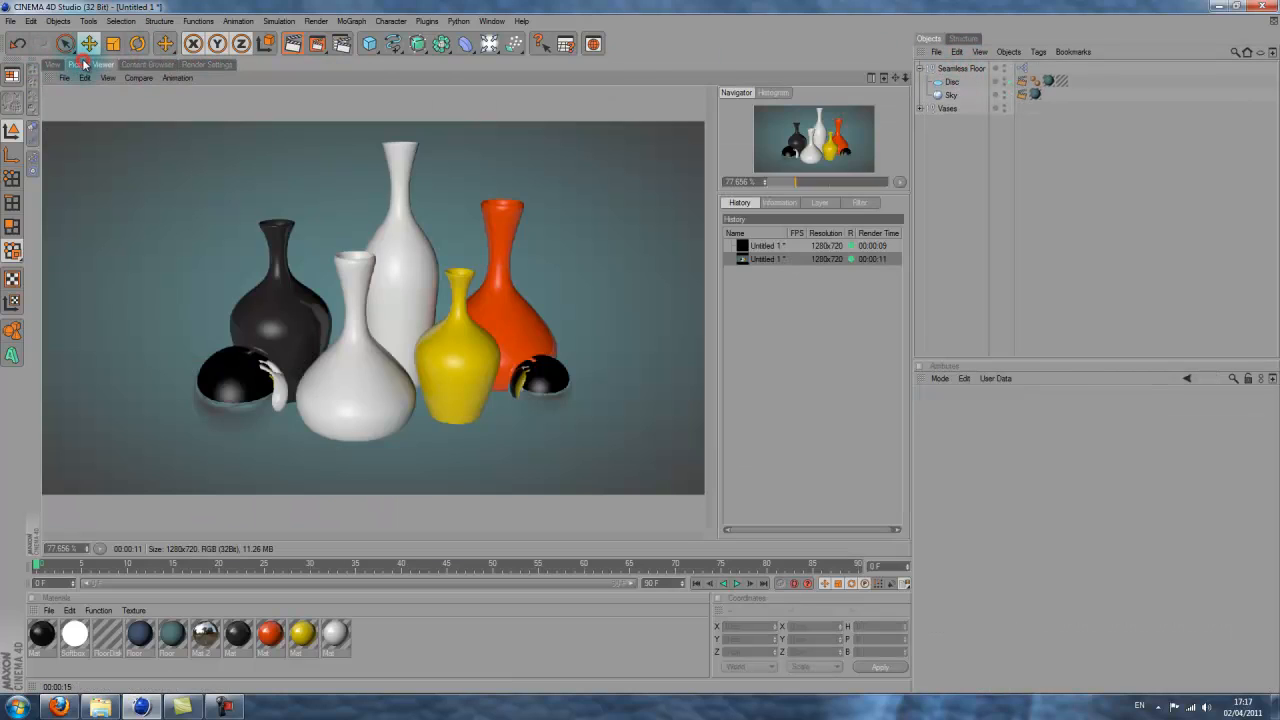
Load SkyLight.c4d from the Greyscalegorilla HDRI Light Kit in the Content Browser
{"action": "left_click", "coordinate": [147, 64]}
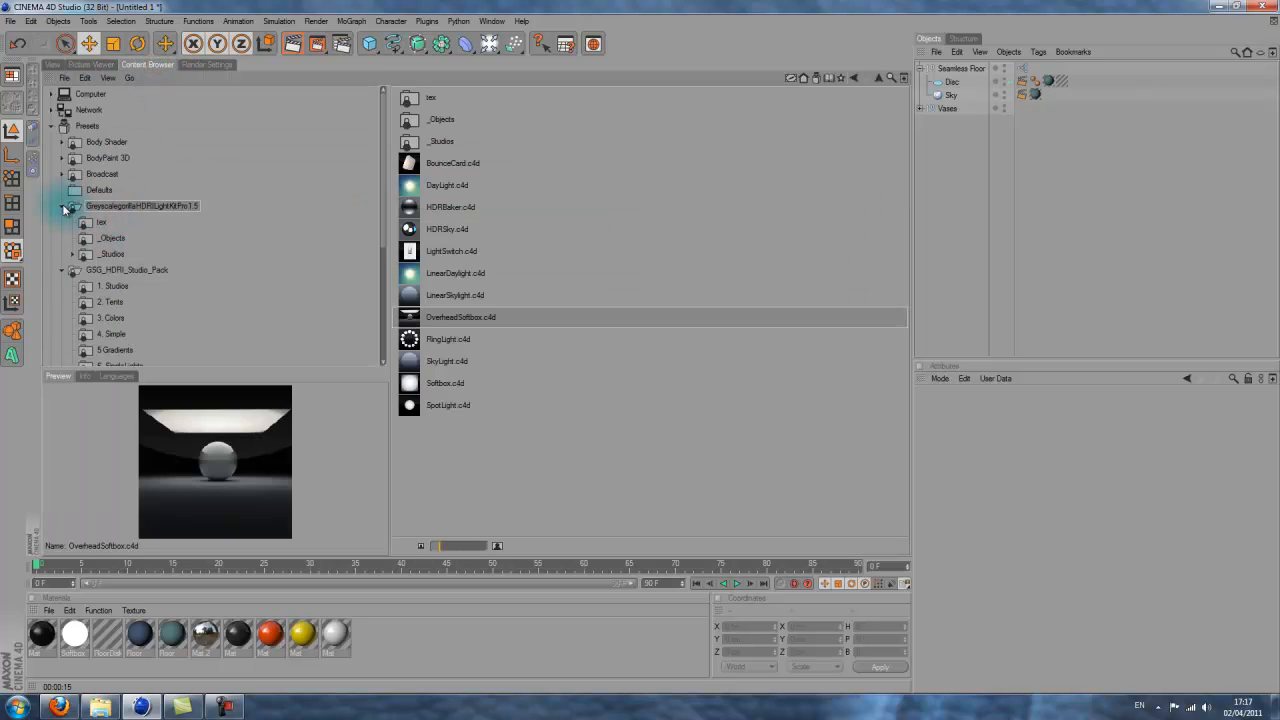
{"action": "left_click", "coordinate": [127, 221]}
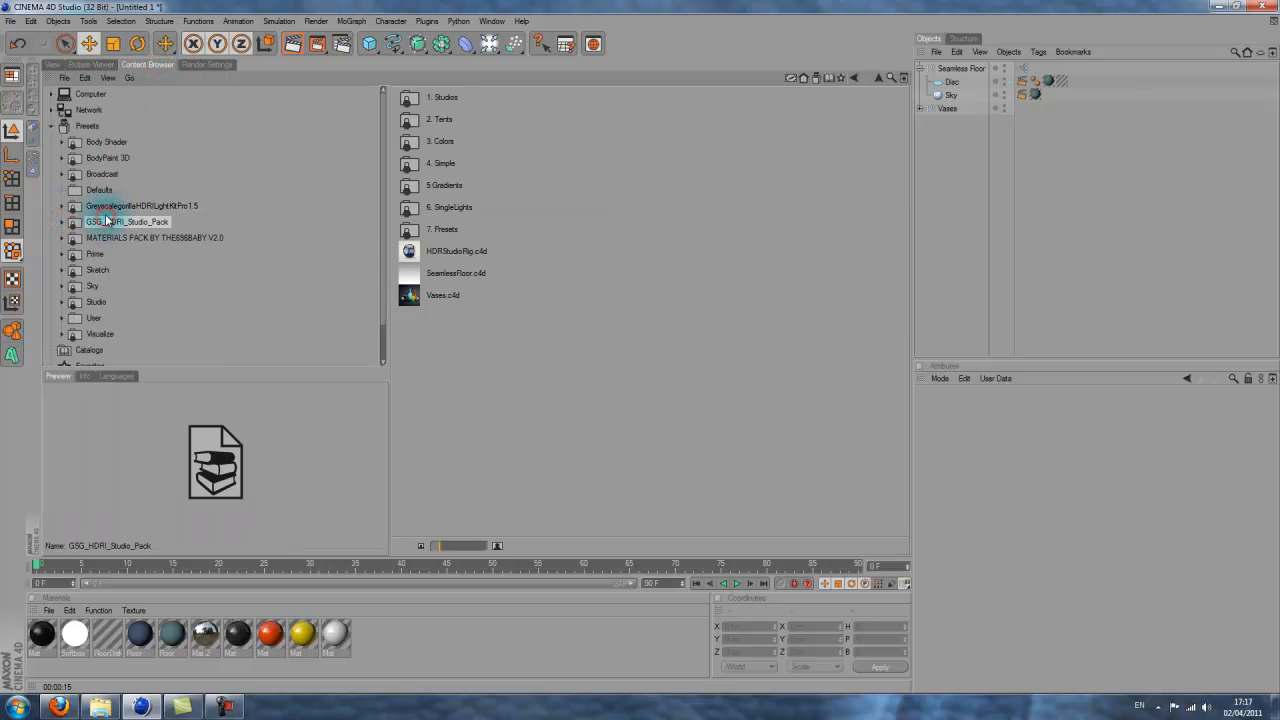
{"action": "left_click", "coordinate": [141, 205]}
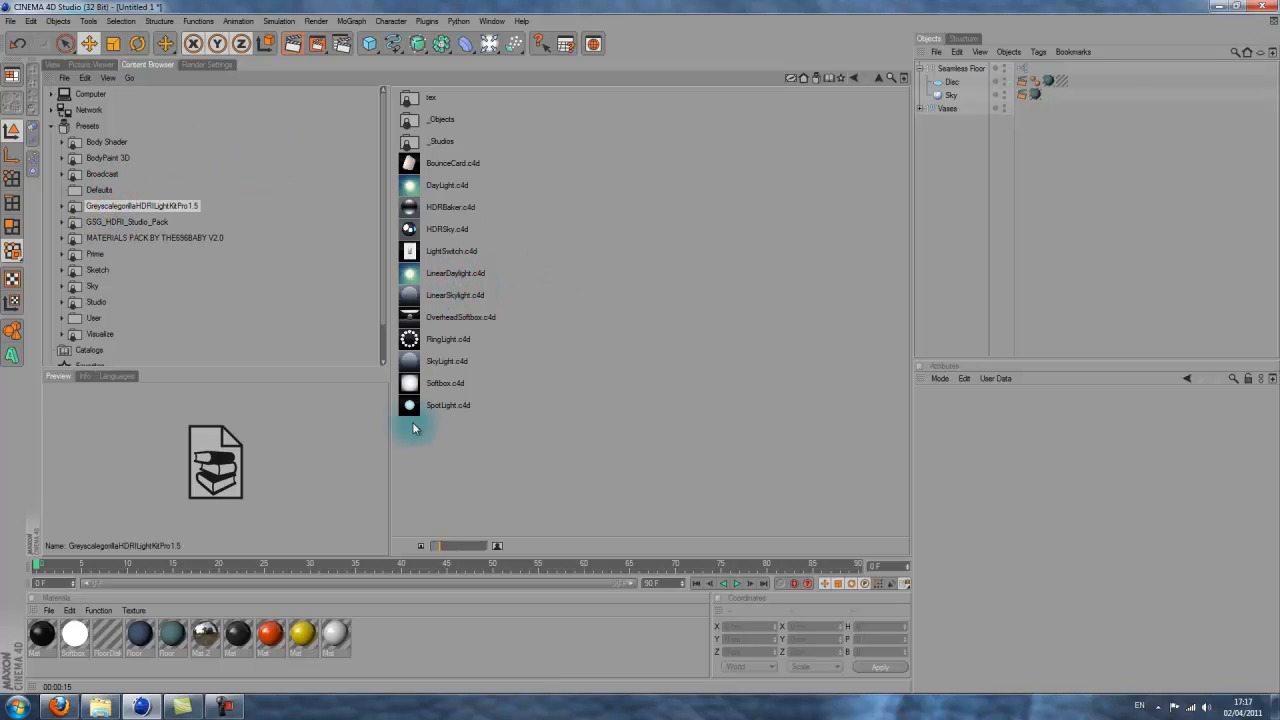
{"action": "double_click", "coordinate": [447, 361]}
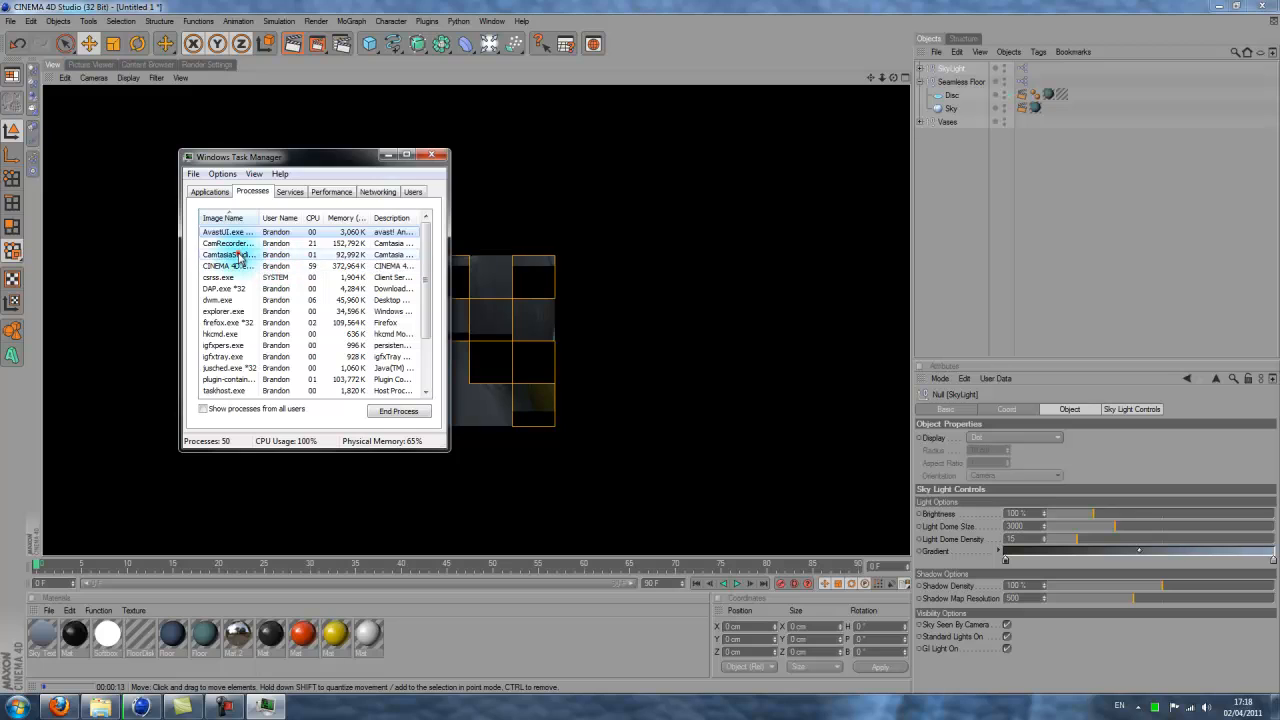
{"action": "left_click", "coordinate": [228, 254]}
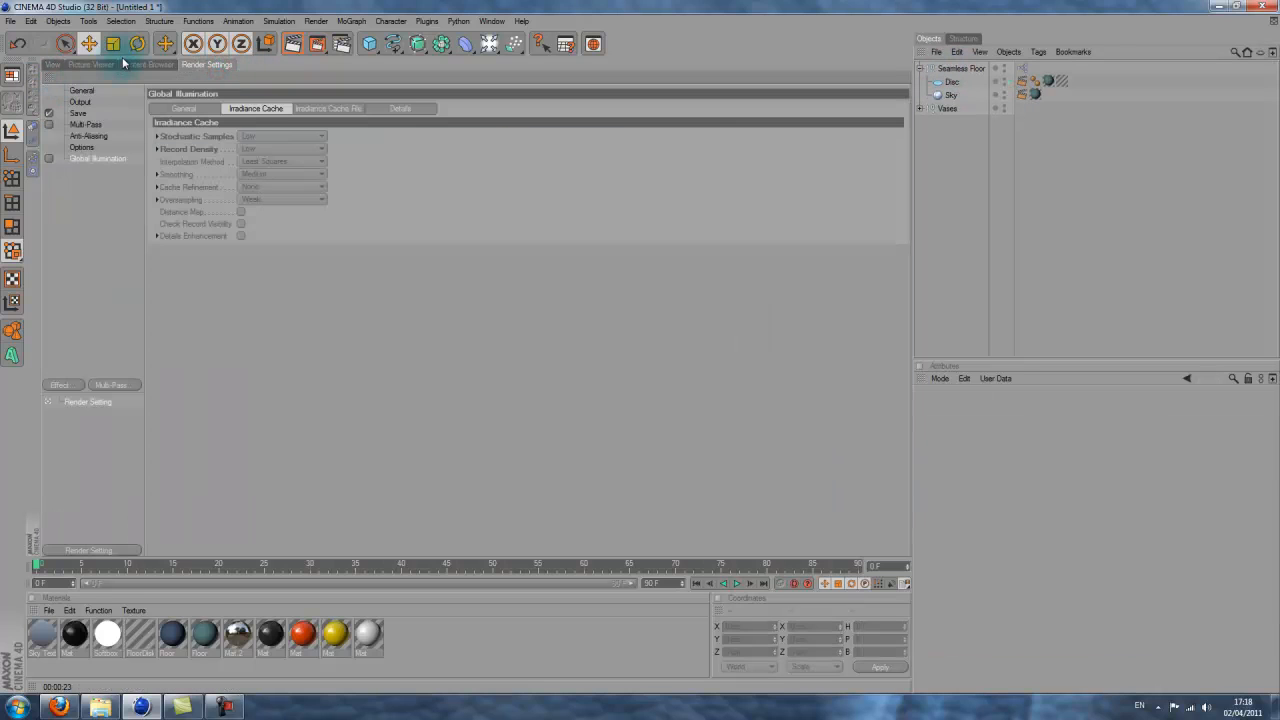
Add HDRStudioRig.c4d from the GSG HDRI Studio Pack to the scene
{"action": "left_click", "coordinate": [147, 64]}
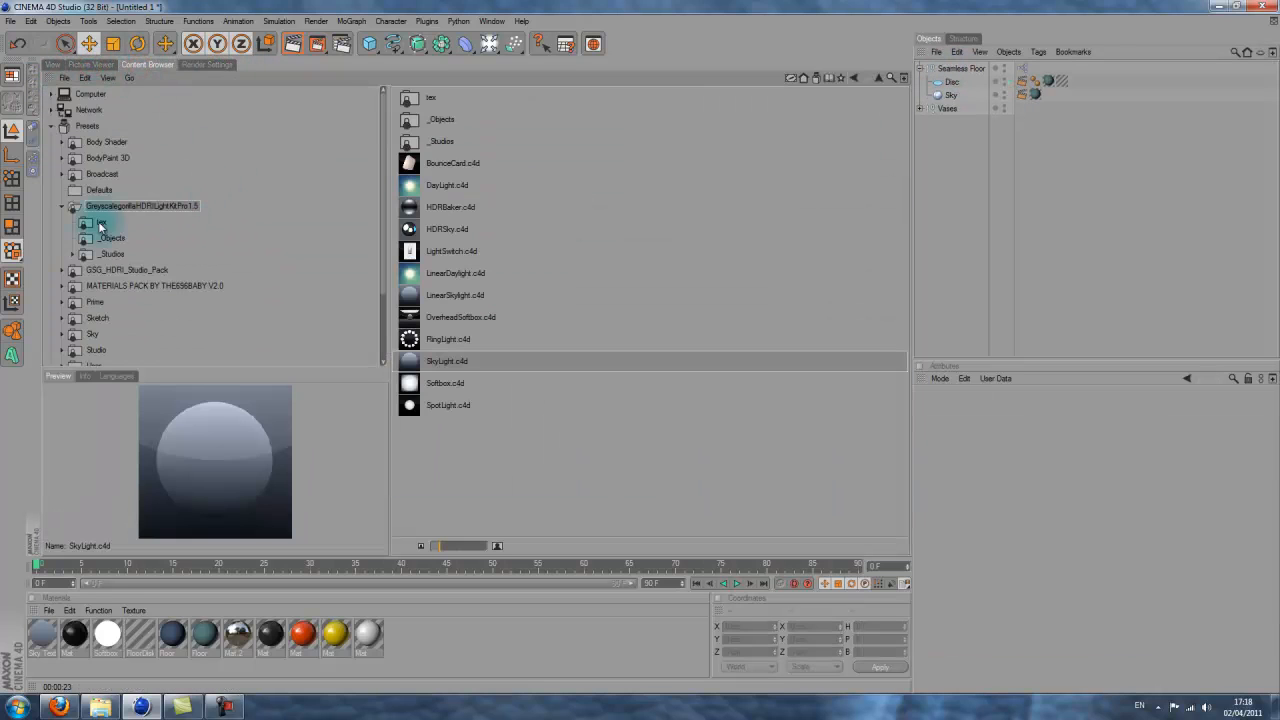
{"action": "left_click", "coordinate": [155, 237]}
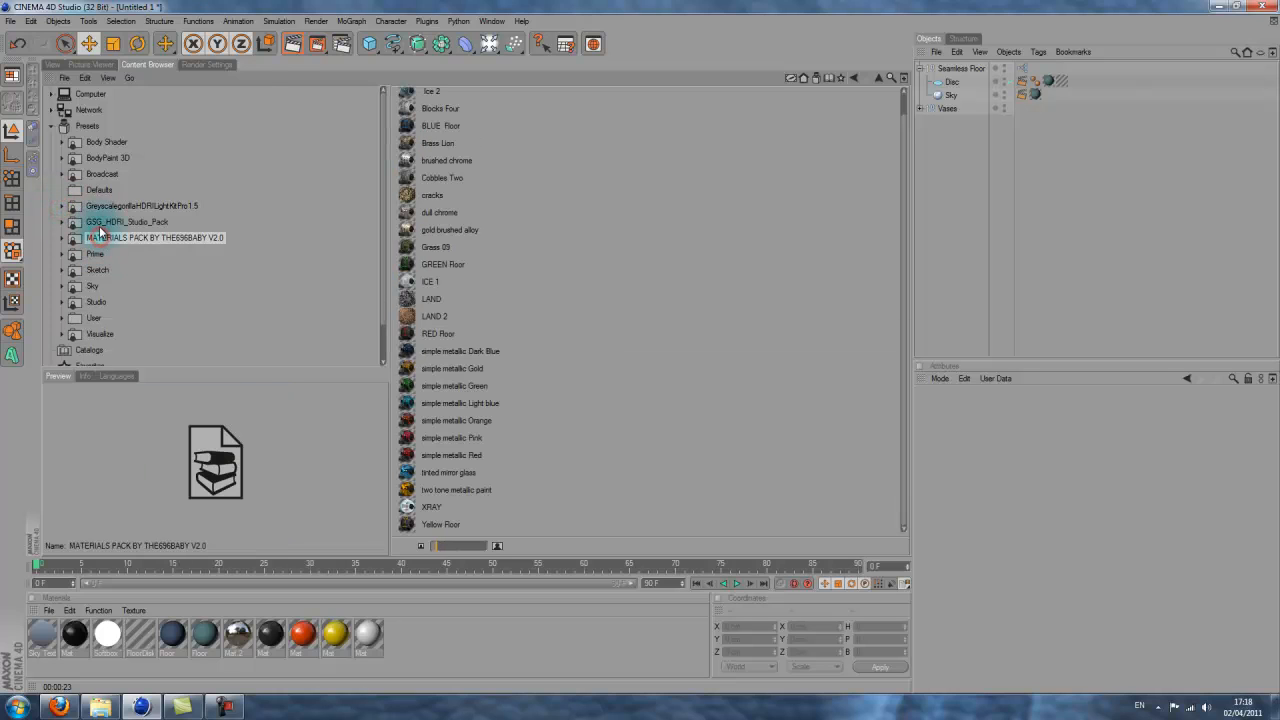
{"action": "left_click", "coordinate": [127, 221]}
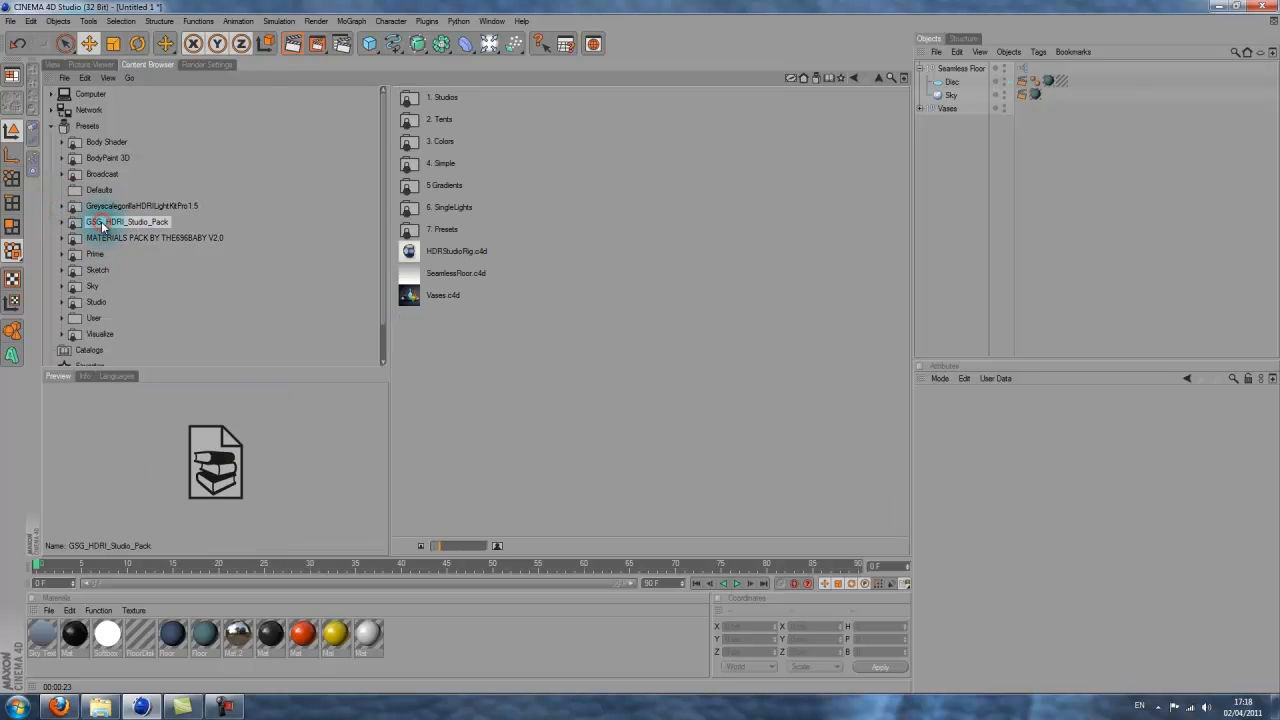
{"action": "left_click", "coordinate": [456, 251]}
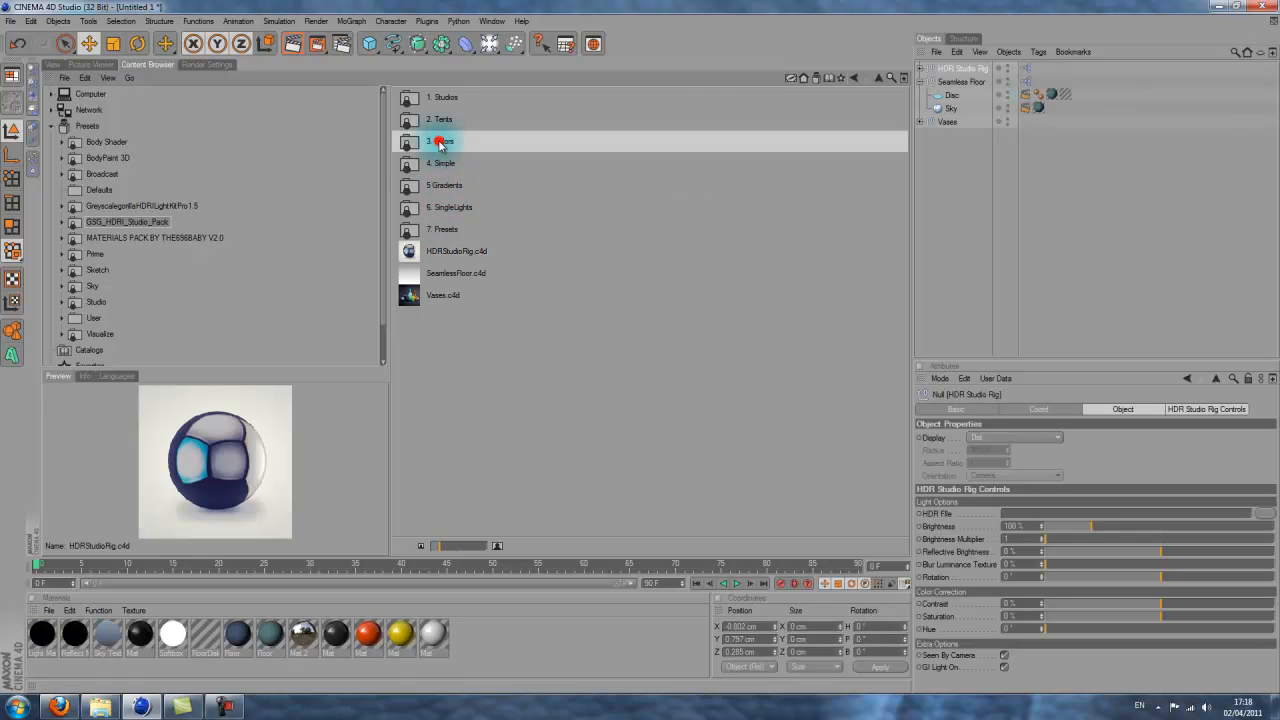
Set the rig's HDR file to ColorsSoftbox5.hdr from the 3. Colors folder
{"action": "double_click", "coordinate": [440, 141]}
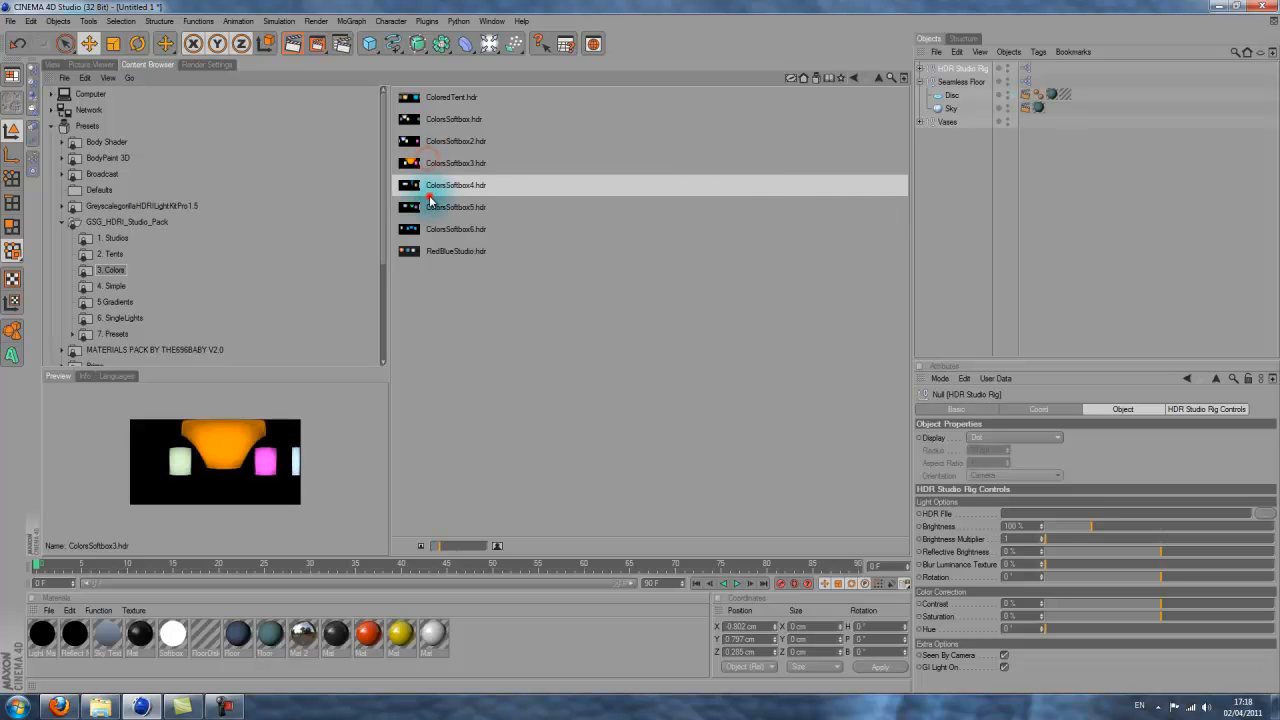
{"action": "left_click", "coordinate": [456, 207]}
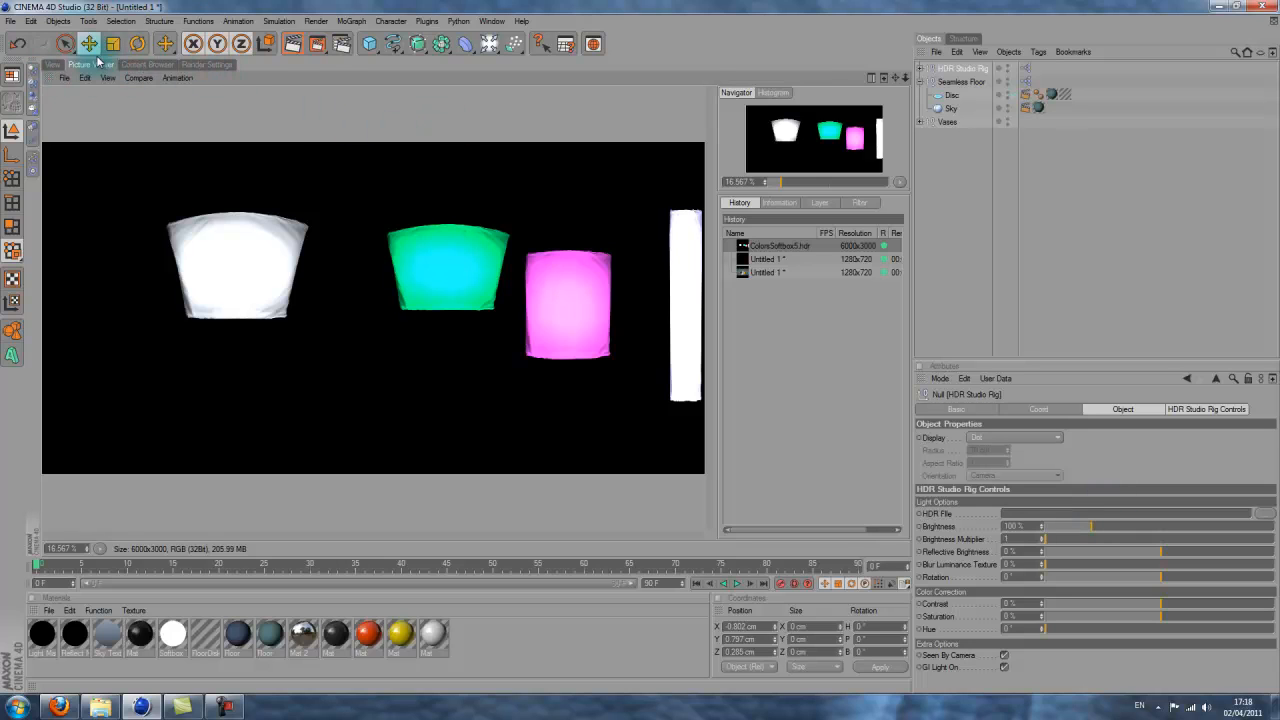
{"action": "left_click", "coordinate": [147, 64]}
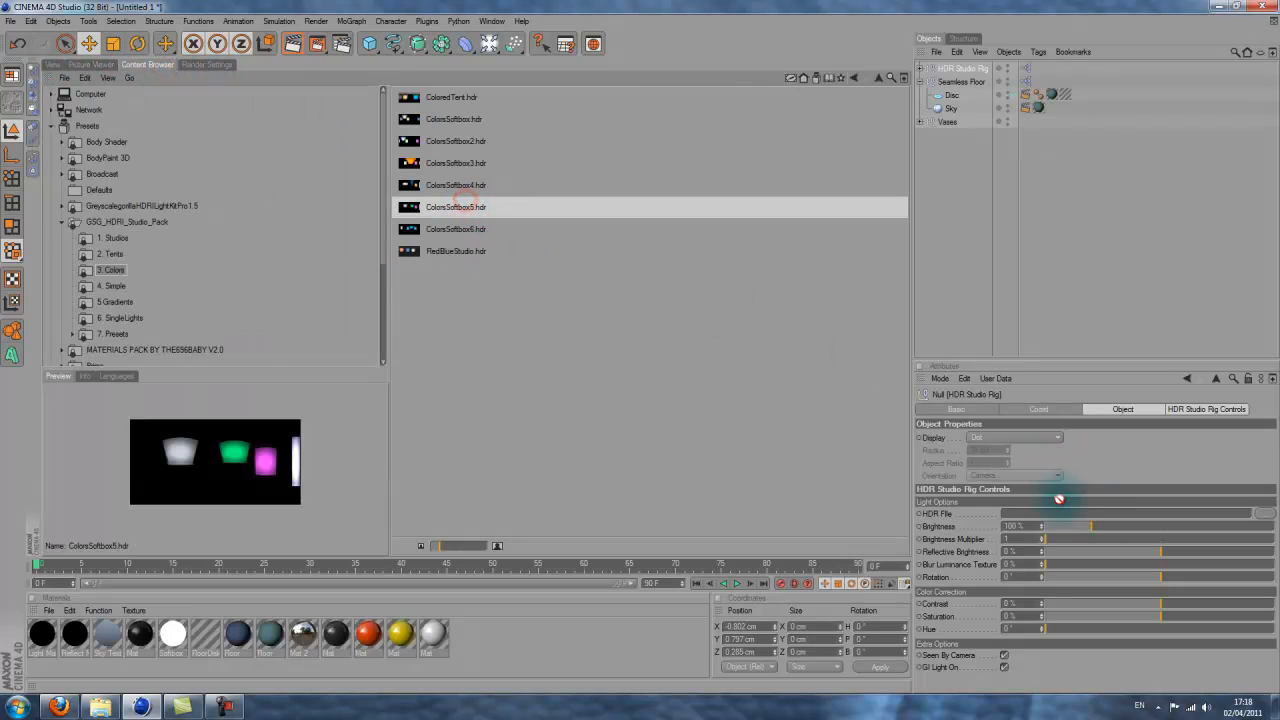
{"action": "double_click", "coordinate": [456, 206]}
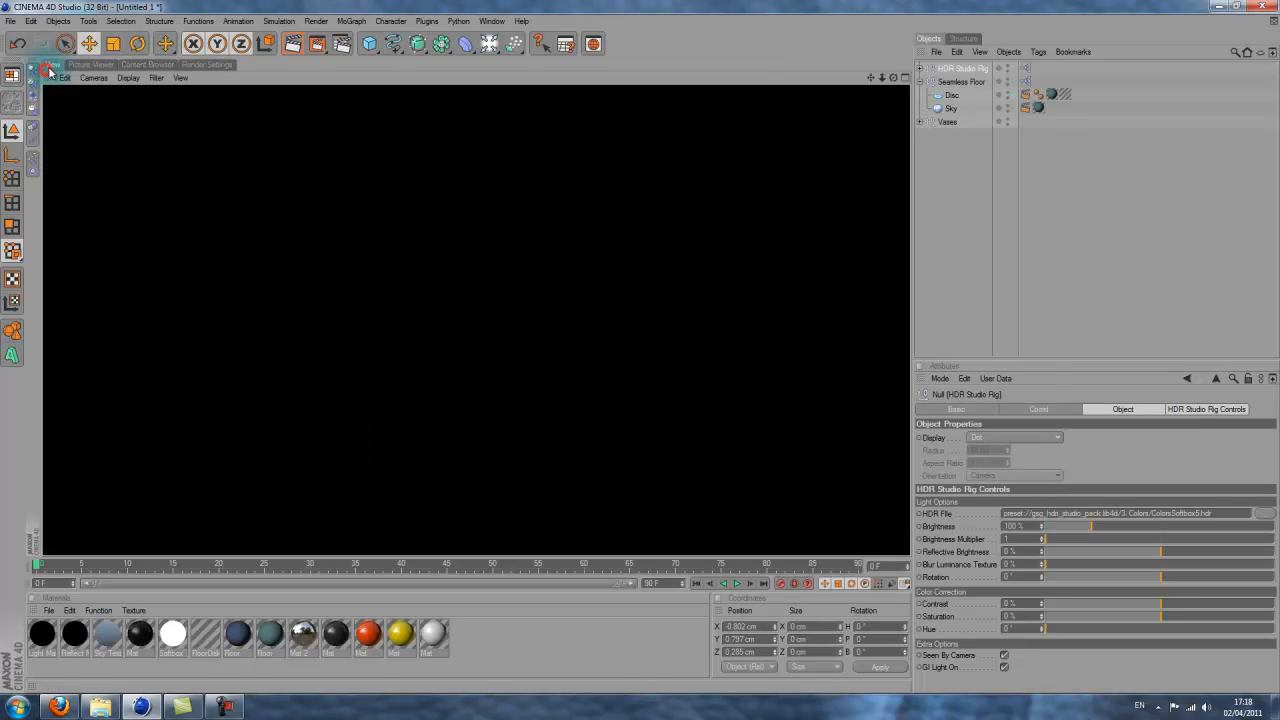
{"action": "left_click", "coordinate": [207, 64]}
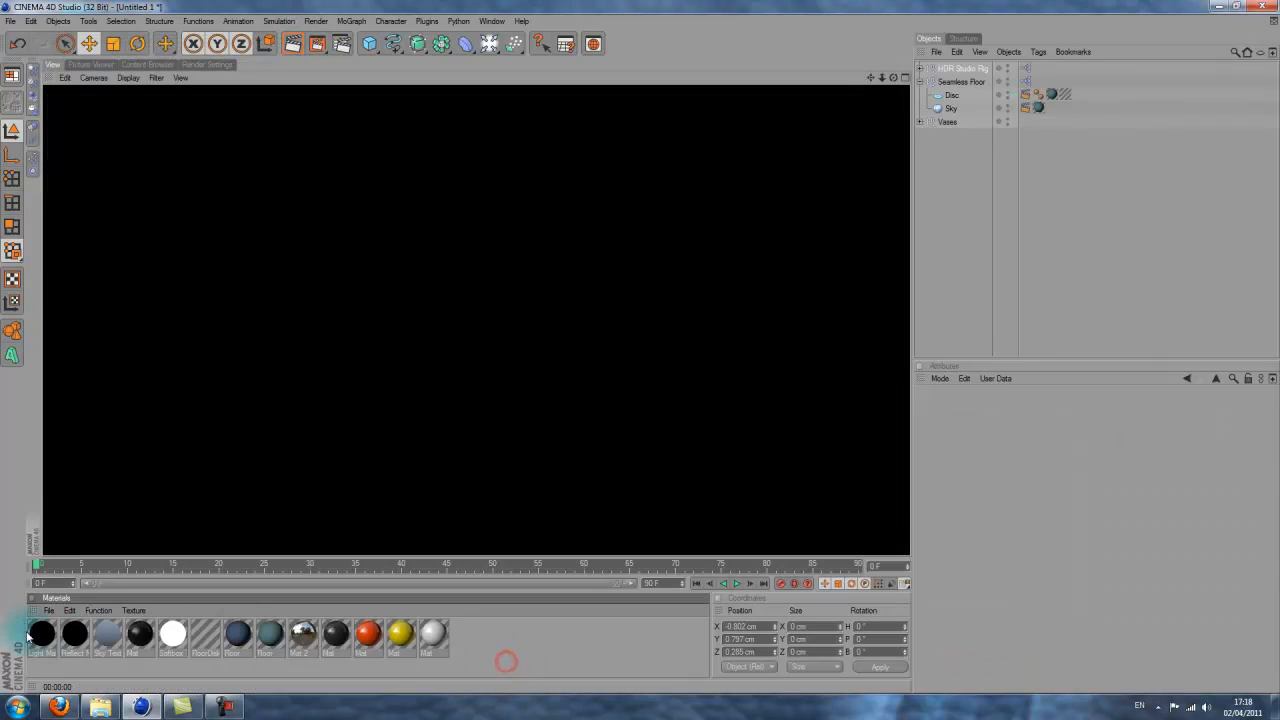
Render the vases lit by the HDR Studio Rig and expand it to Illumination and Reflection Sky
{"action": "left_click", "coordinate": [74, 632]}
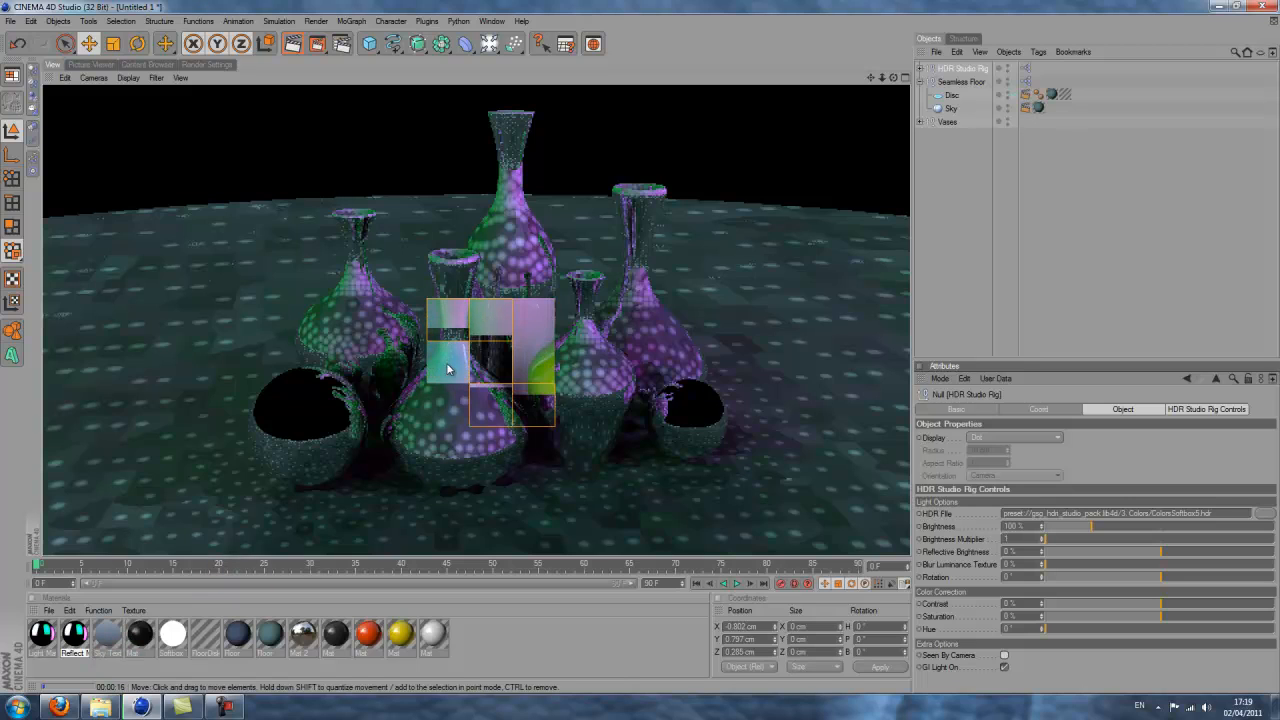
{"action": "left_click_drag", "start_coordinate": [448, 368], "coordinate": [420, 305]}
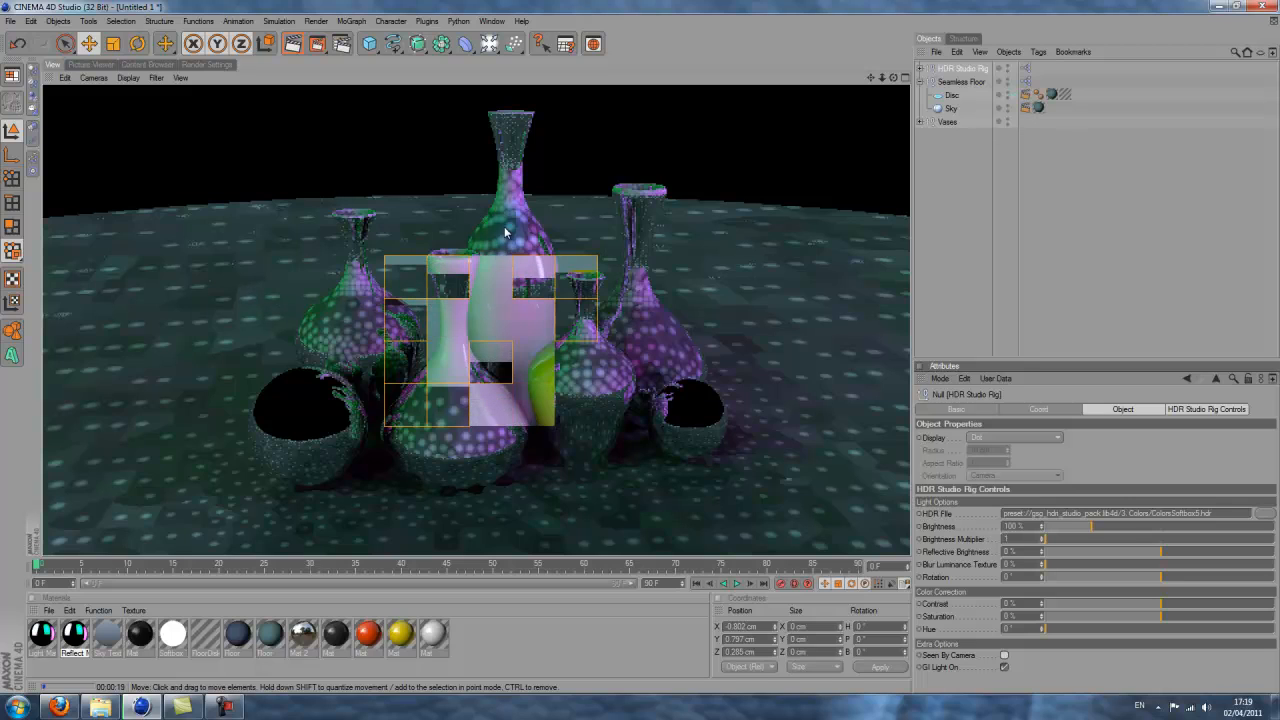
{"action": "left_click_drag", "start_coordinate": [505, 232], "coordinate": [555, 305]}
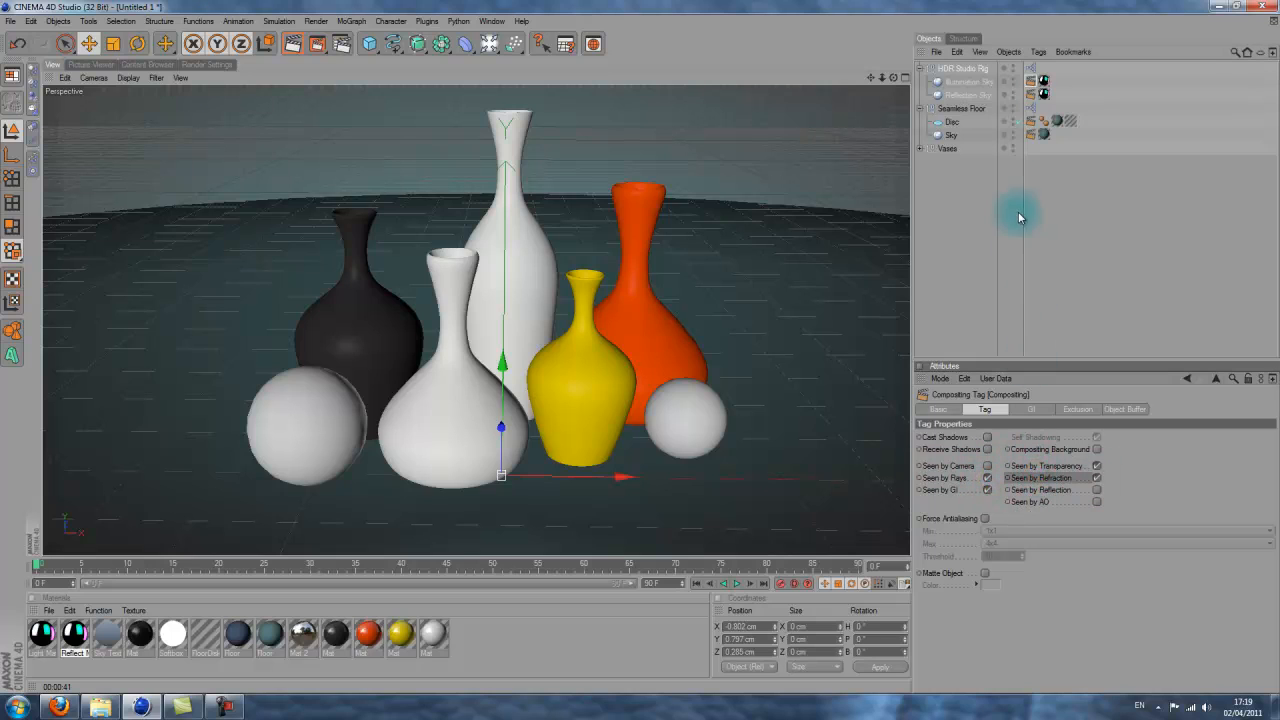
Deselect everything and collapse the HDR Studio Rig hierarchy in the Object Manager
{"action": "left_click", "coordinate": [1090, 478]}
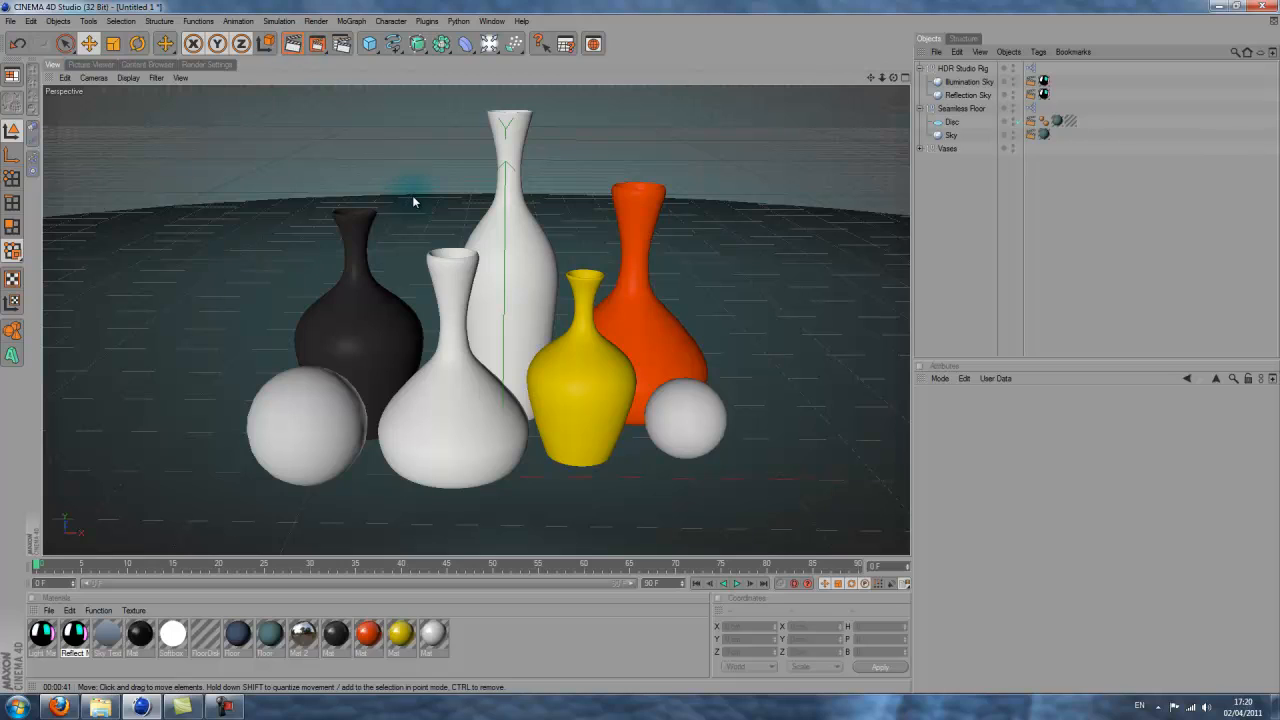
{"action": "mouse_move", "coordinate": [883, 88]}
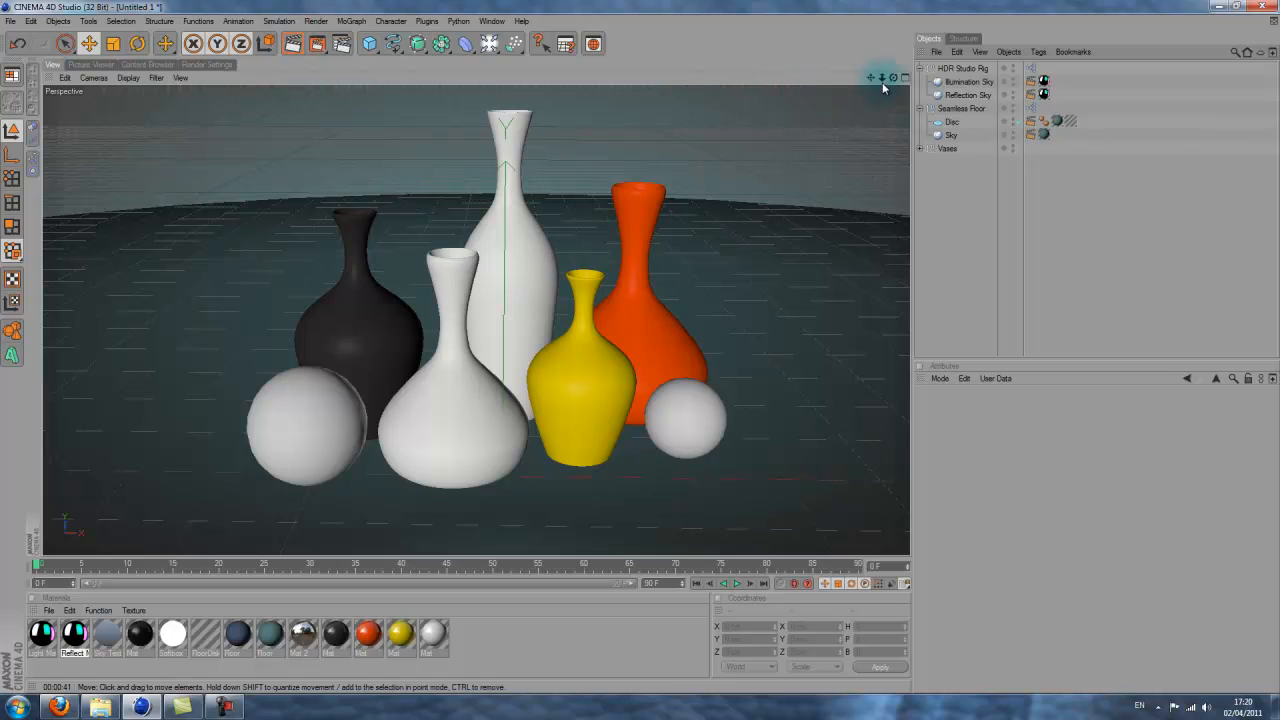
{"action": "left_click", "coordinate": [921, 68]}
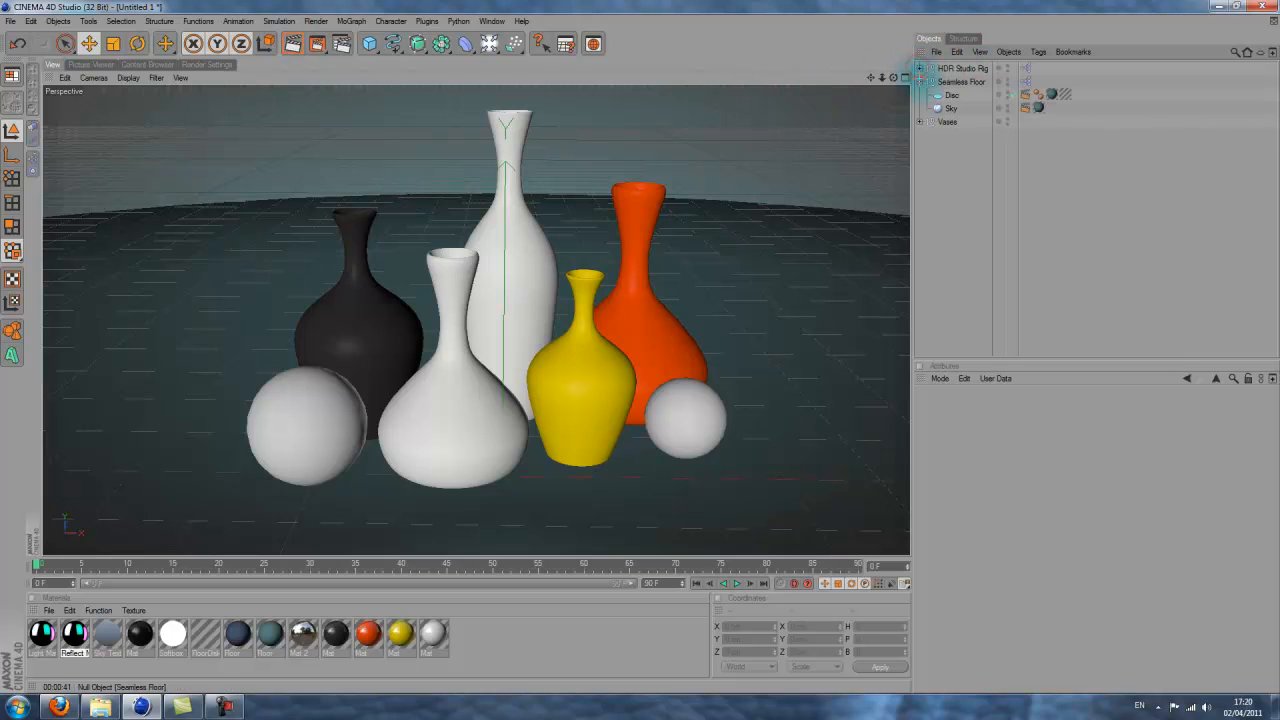
Delete the rig, Seamless Floor, Disc and Sky, run a test render, and open Render Settings
{"action": "left_click", "coordinate": [960, 68]}
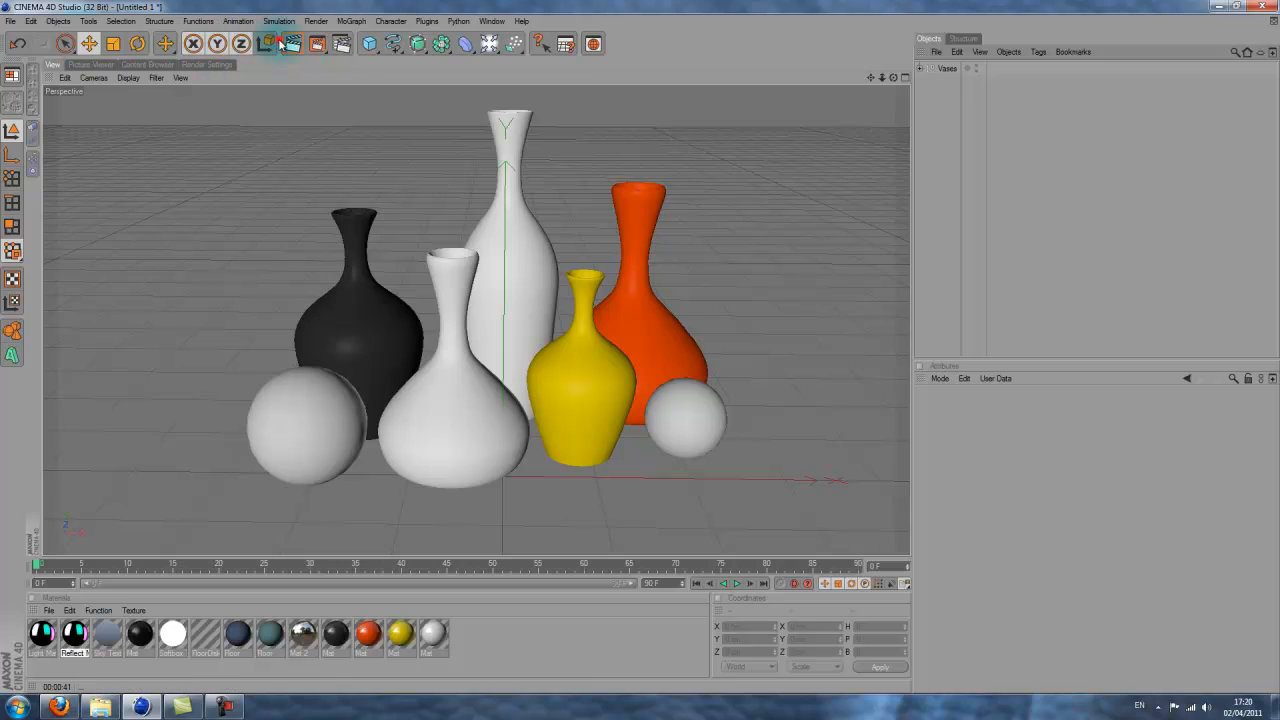
{"action": "left_click", "coordinate": [293, 43]}
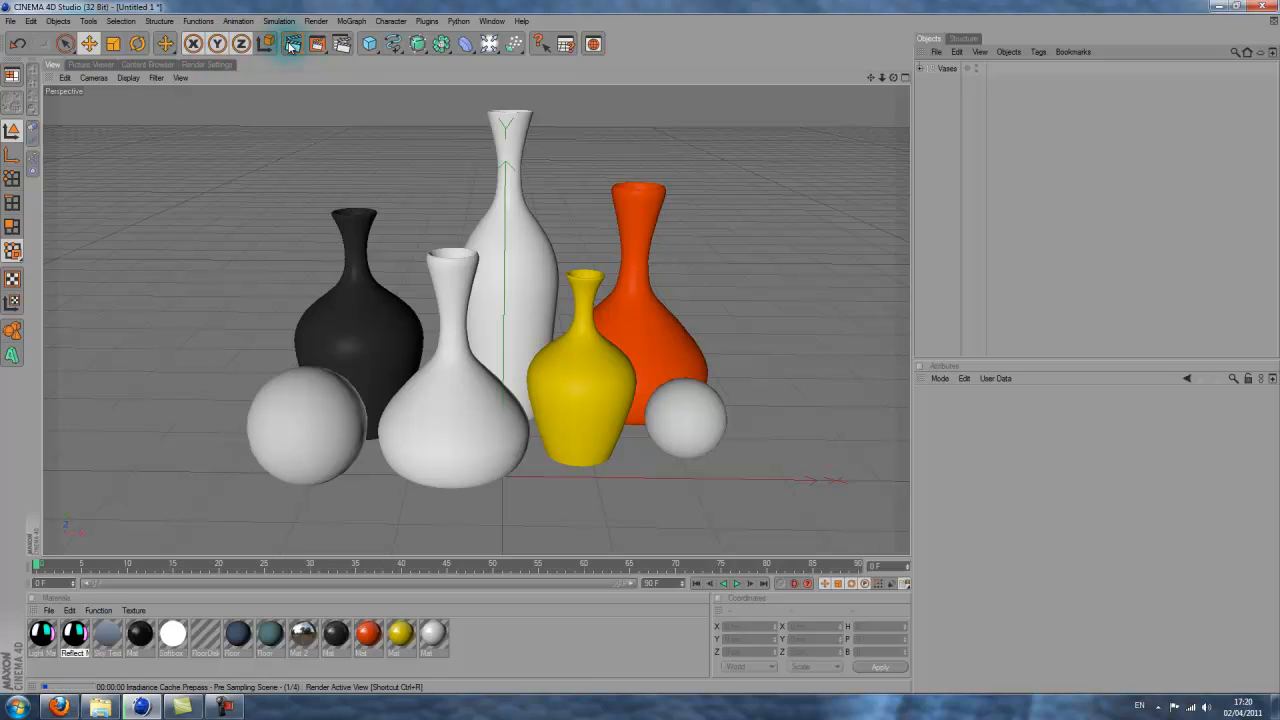
{"action": "left_click", "coordinate": [293, 43]}
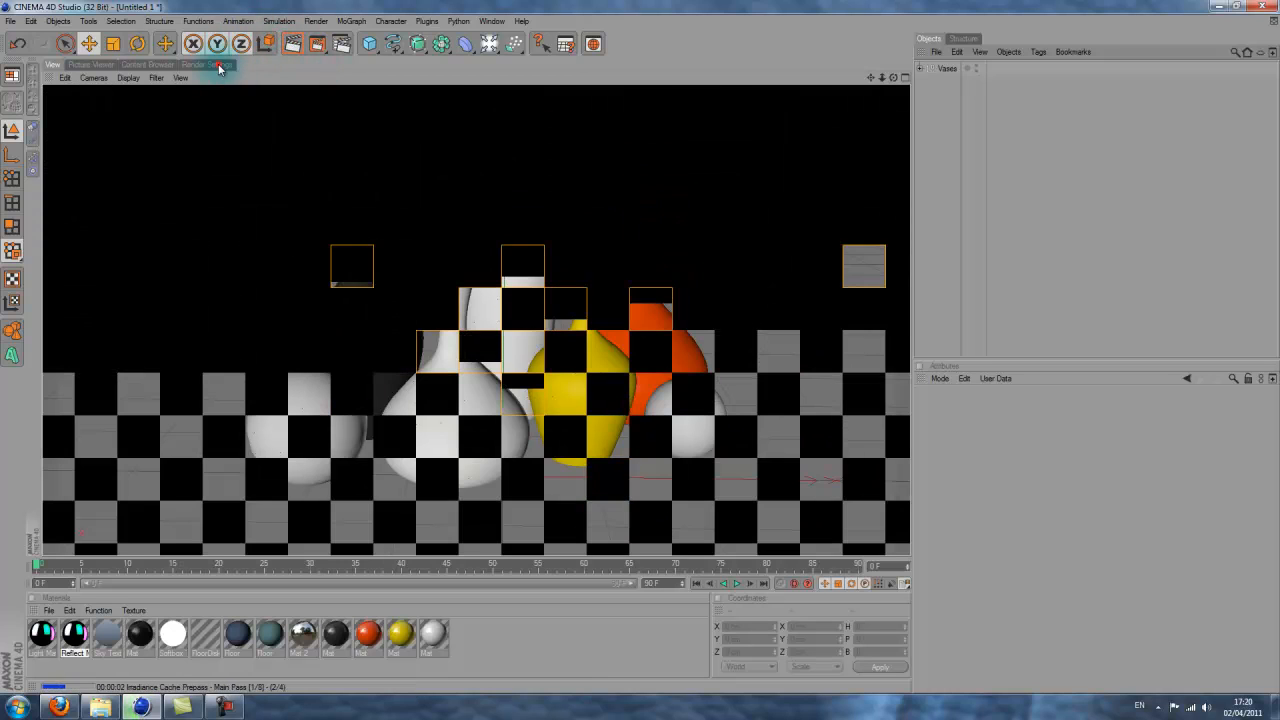
{"action": "left_click", "coordinate": [207, 64]}
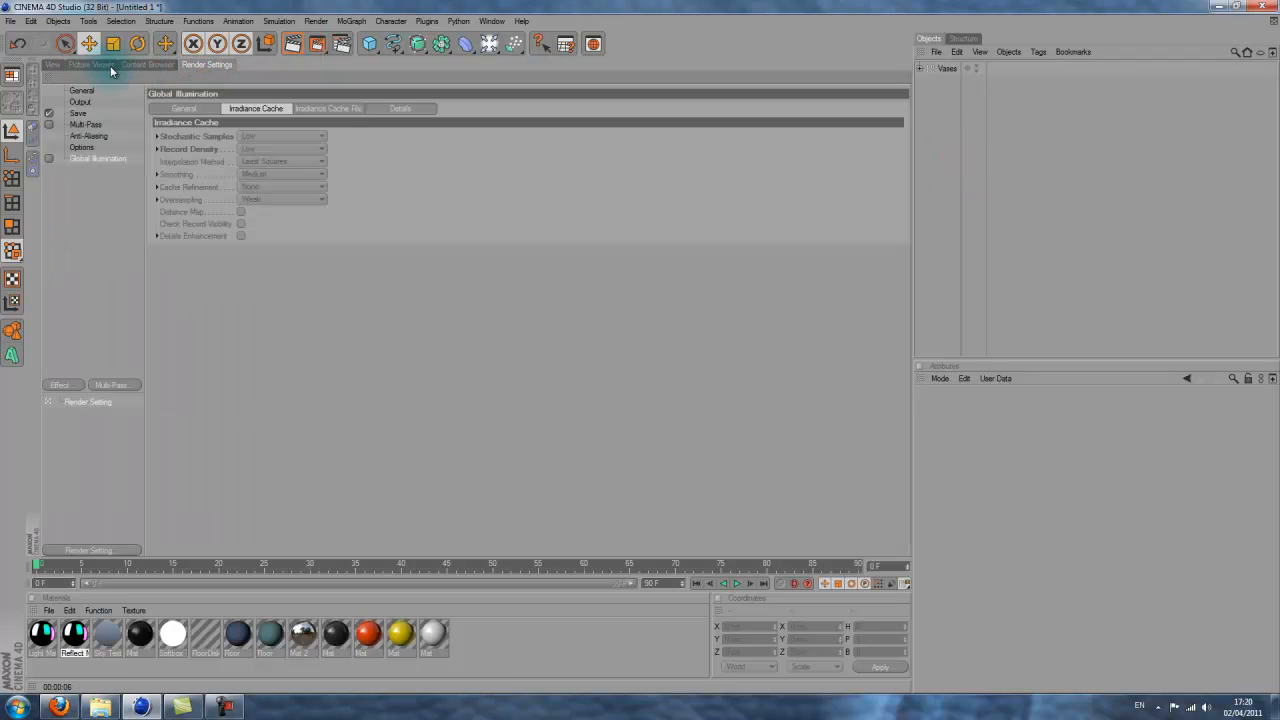
Review the Global Illumination Irradiance Cache options, then return to the View tab
{"action": "left_click", "coordinate": [90, 64]}
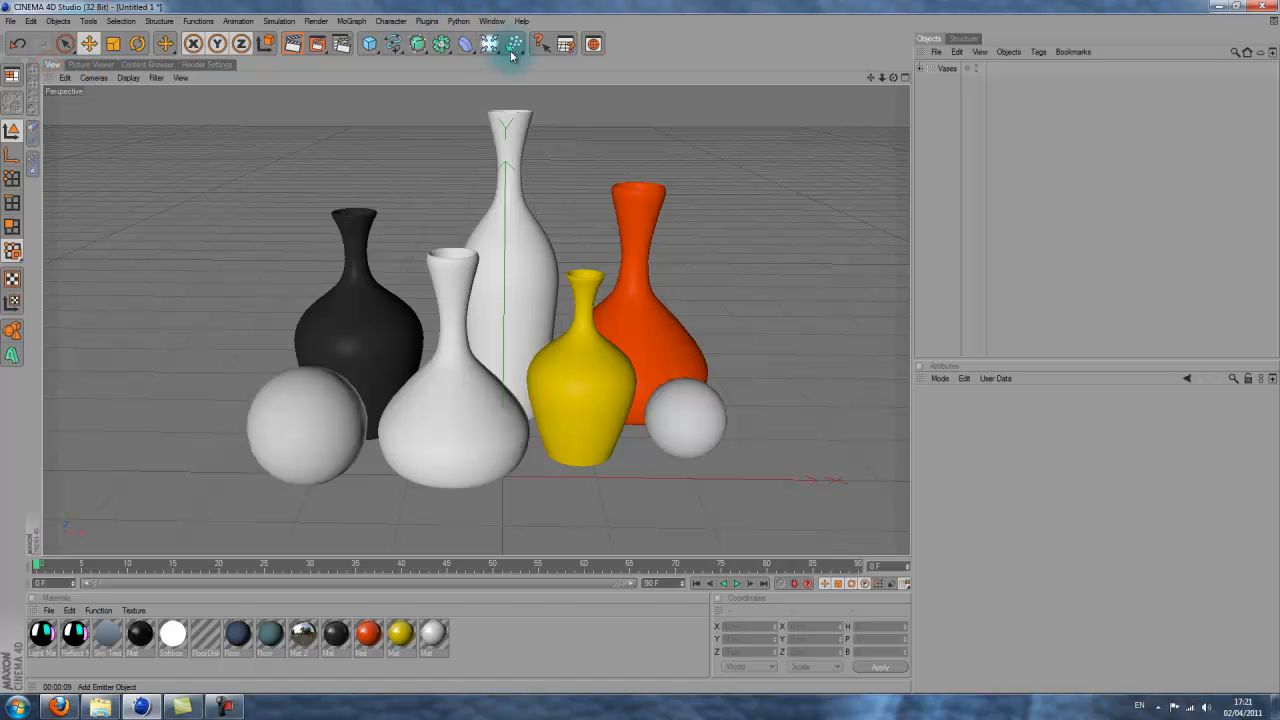
Add a Floor with Compositing Background enabled and a Background object
{"action": "left_click", "coordinate": [488, 43]}
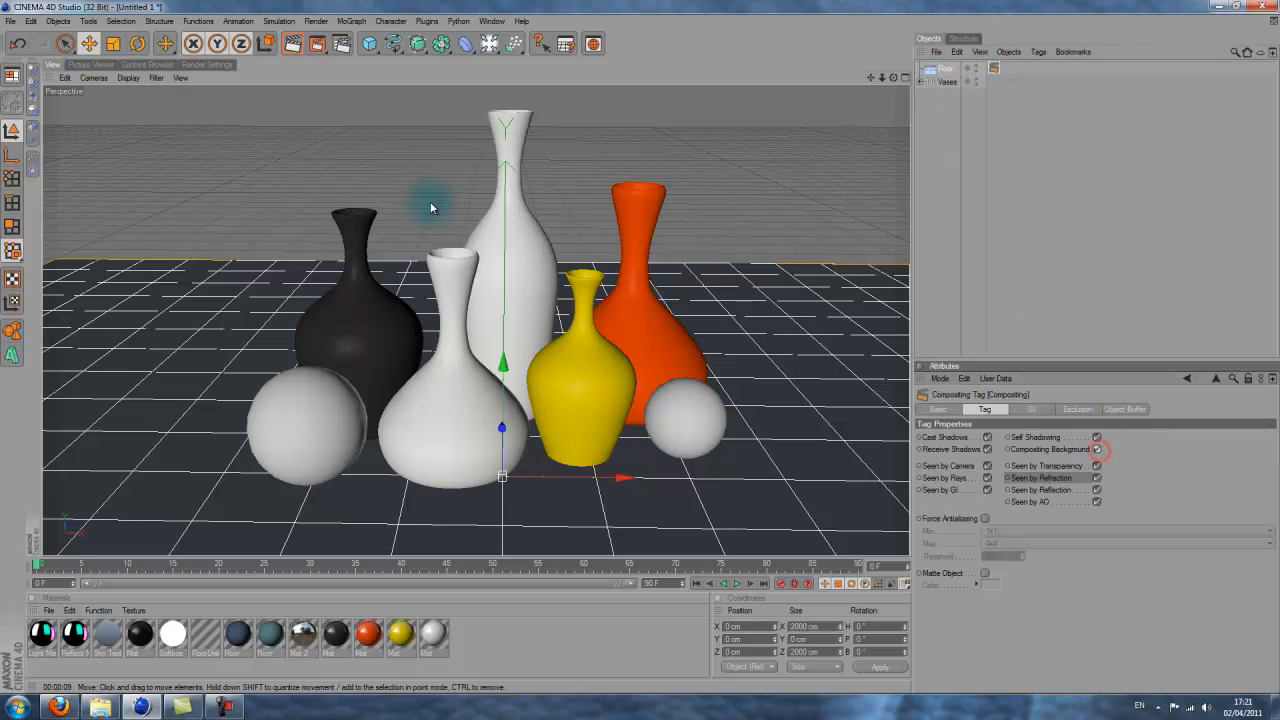
{"action": "left_click", "coordinate": [490, 43]}
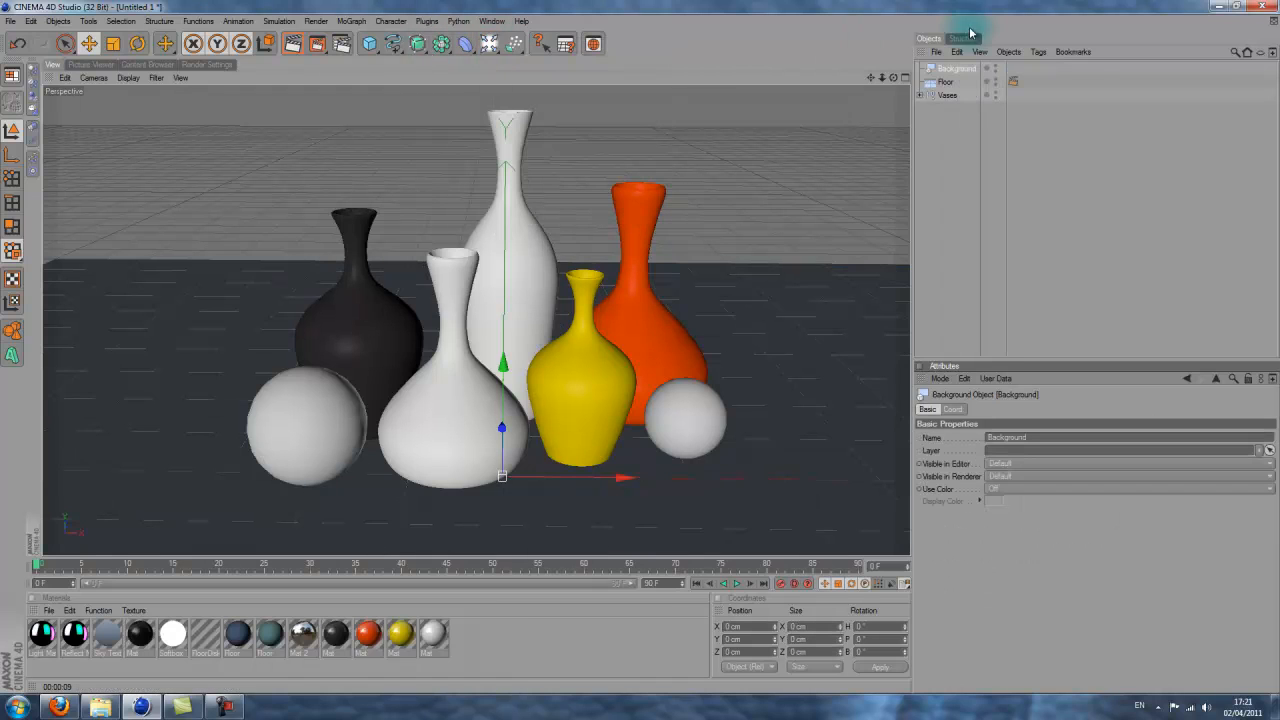
{"action": "mouse_move", "coordinate": [681, 83]}
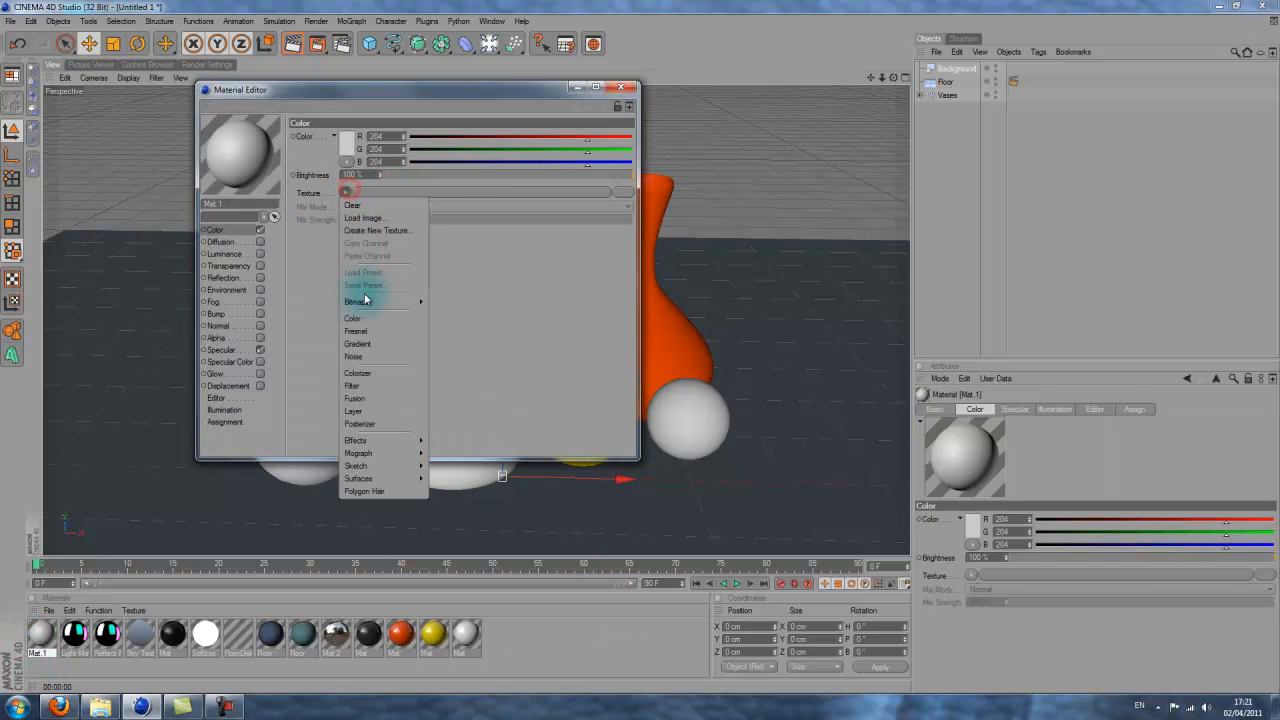
Make a material with a blue Gradient colour texture and apply it to the Background object
{"action": "left_click", "coordinate": [357, 343]}
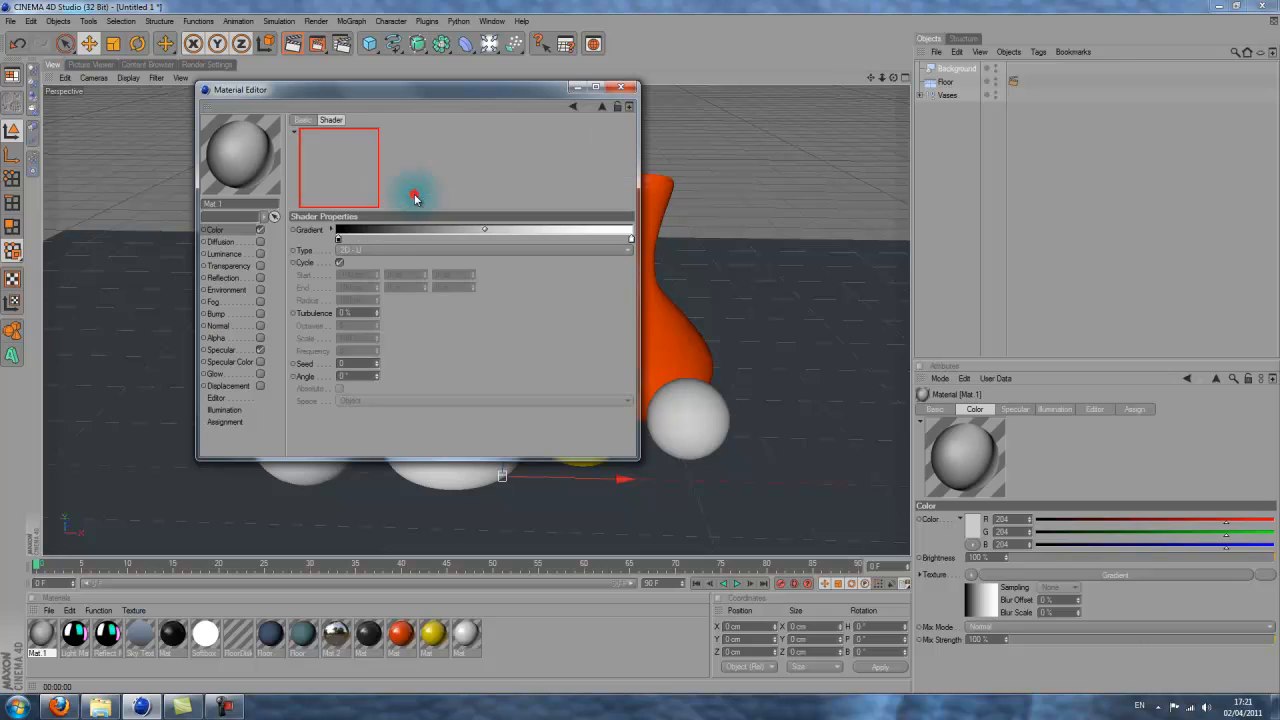
{"action": "left_click", "coordinate": [485, 250]}
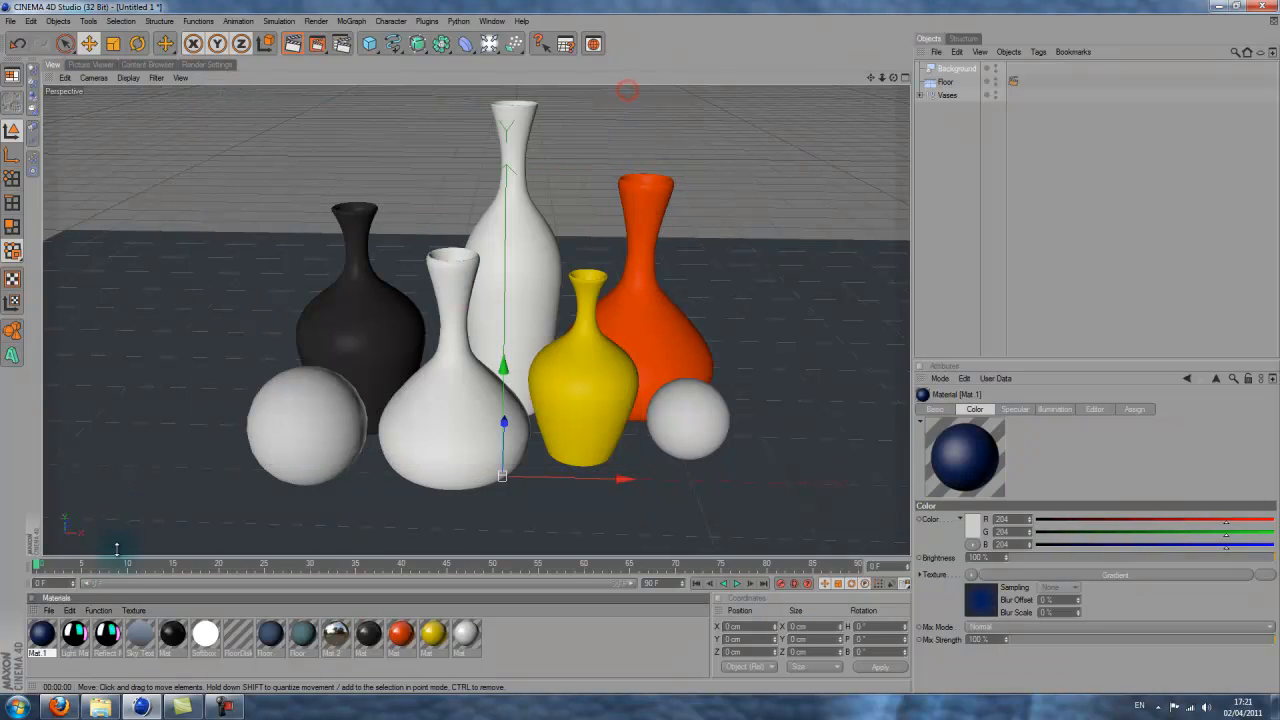
{"action": "left_click", "coordinate": [1013, 68]}
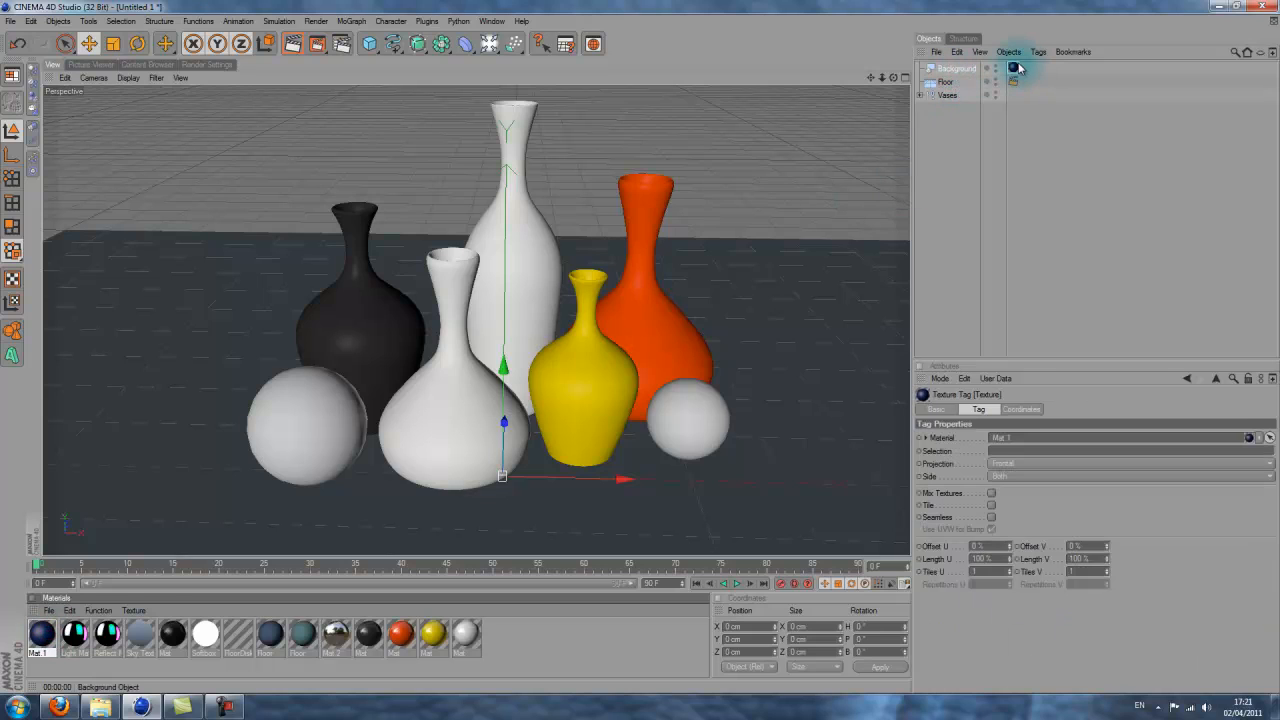
{"action": "left_click", "coordinate": [955, 68]}
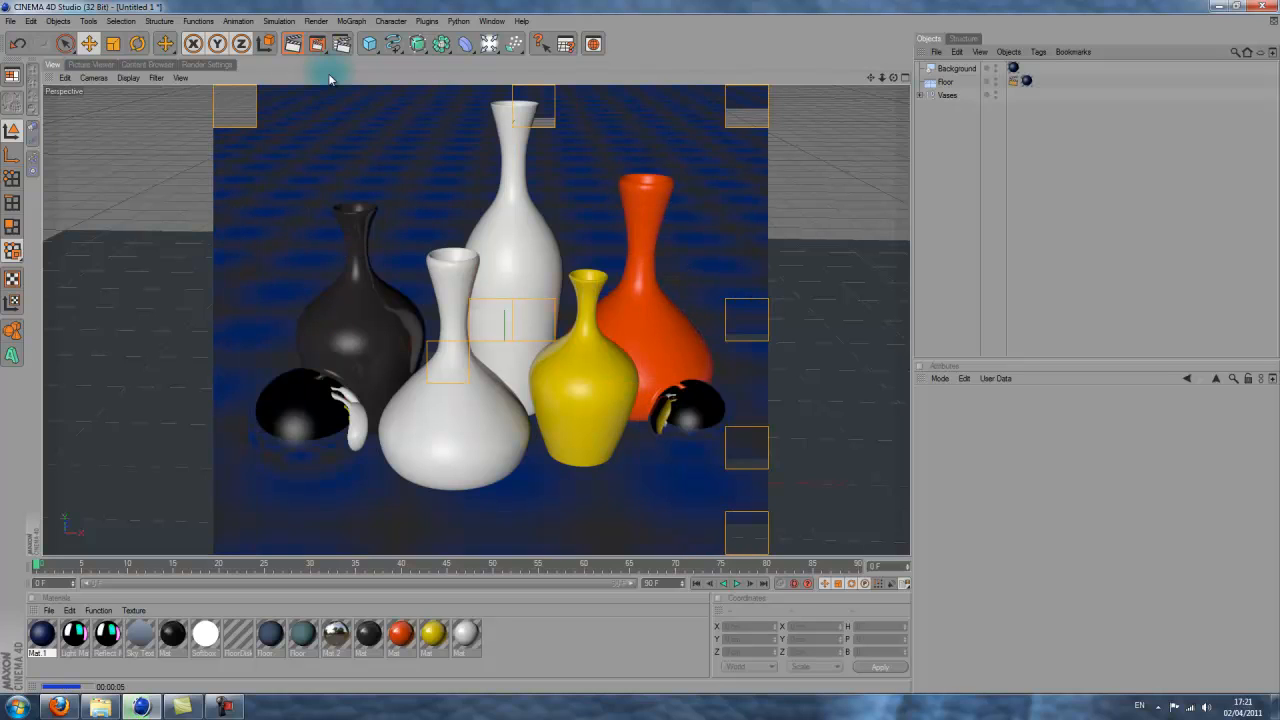
Apply blue Mat.1 to the Floor, trying Flat, Spatial and Cubic projections before tiled Frontal
{"action": "left_click", "coordinate": [1013, 82]}
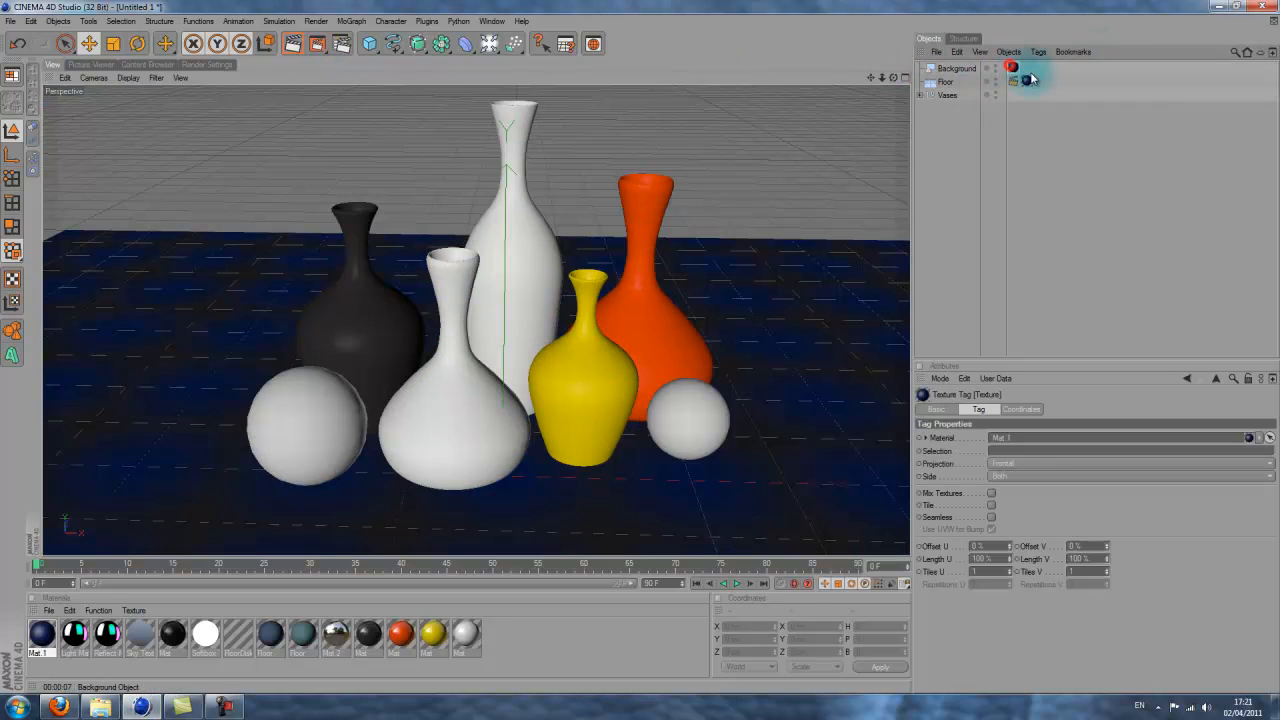
{"action": "left_click", "coordinate": [1130, 463]}
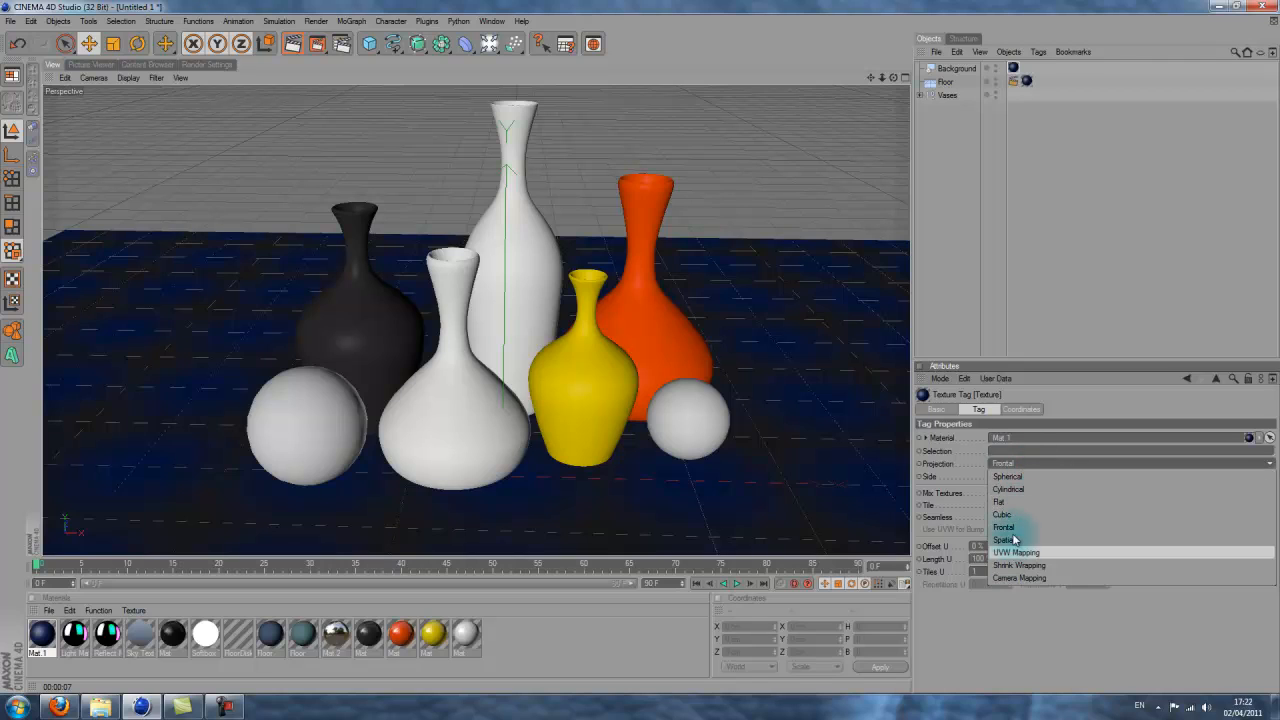
{"action": "mouse_move", "coordinate": [1010, 502]}
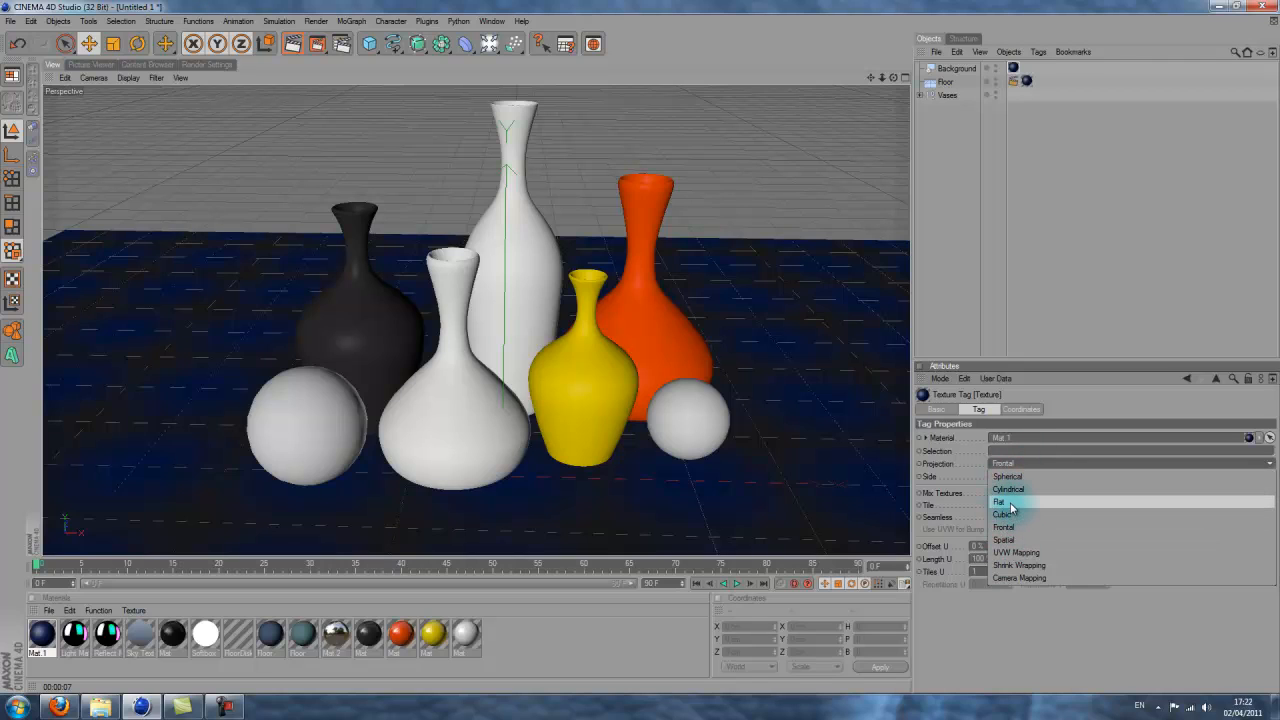
{"action": "left_click", "coordinate": [1000, 501]}
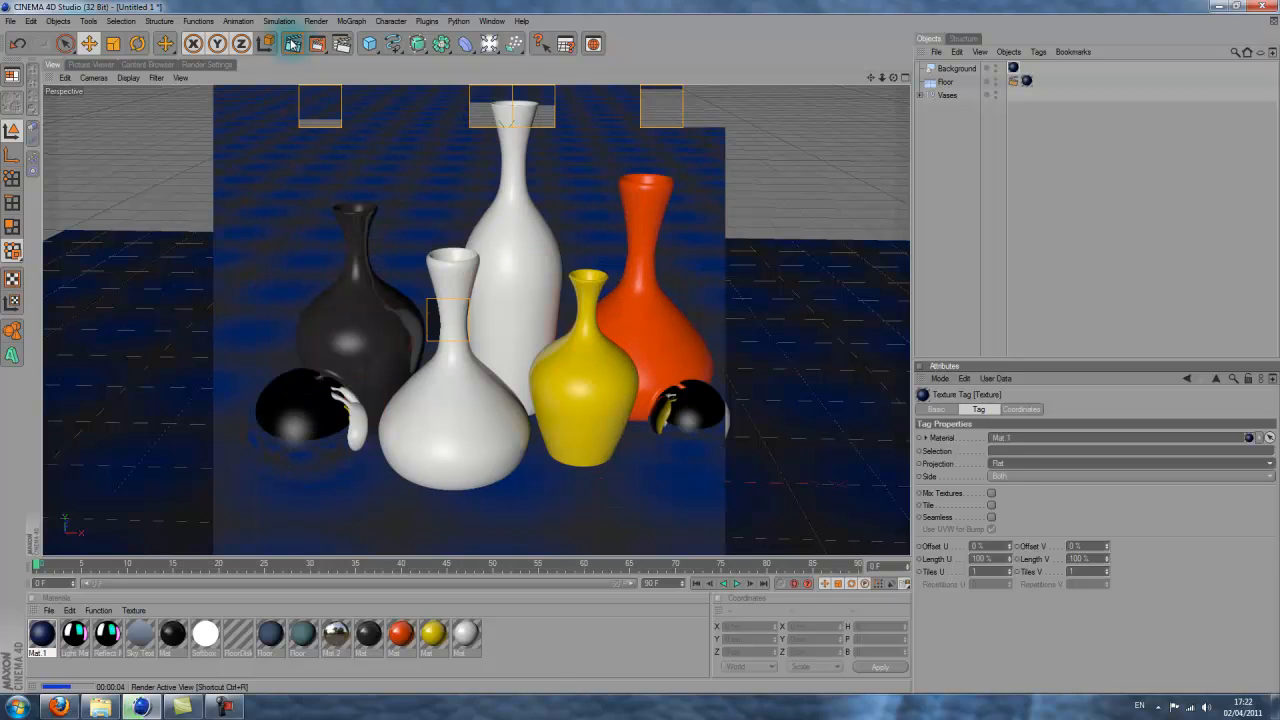
{"action": "left_click", "coordinate": [1130, 476]}
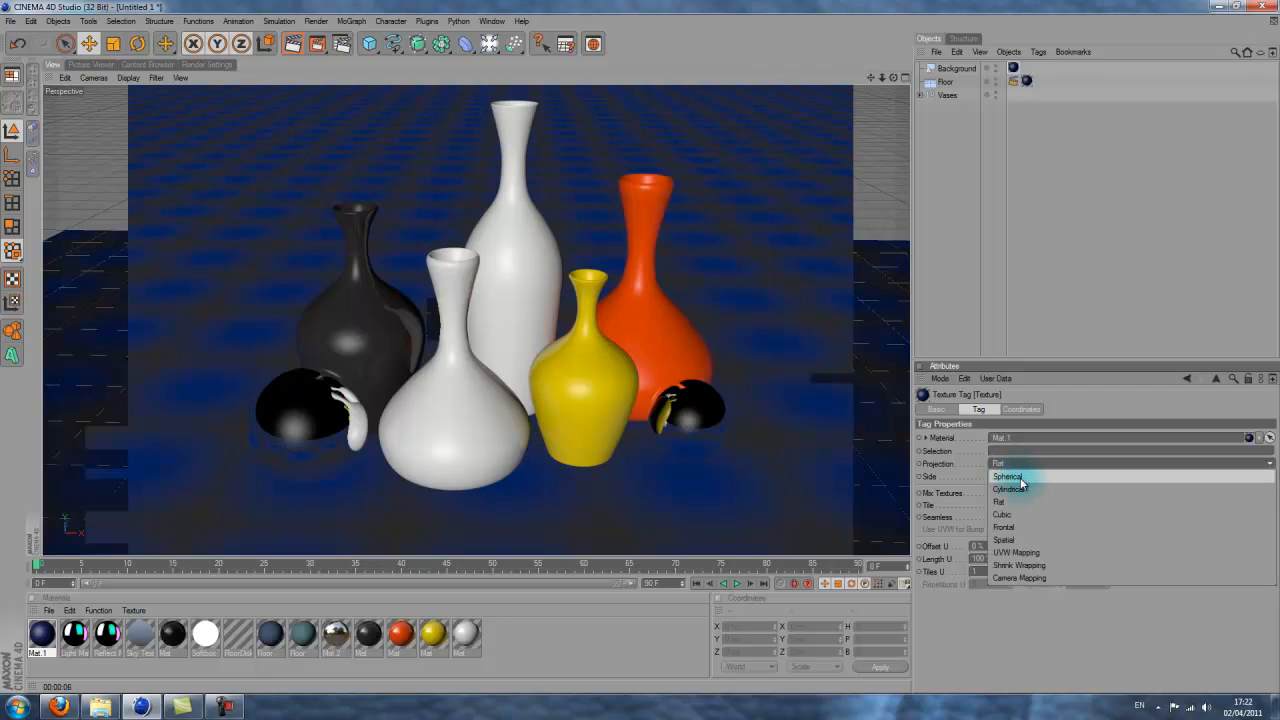
{"action": "mouse_move", "coordinate": [1050, 519]}
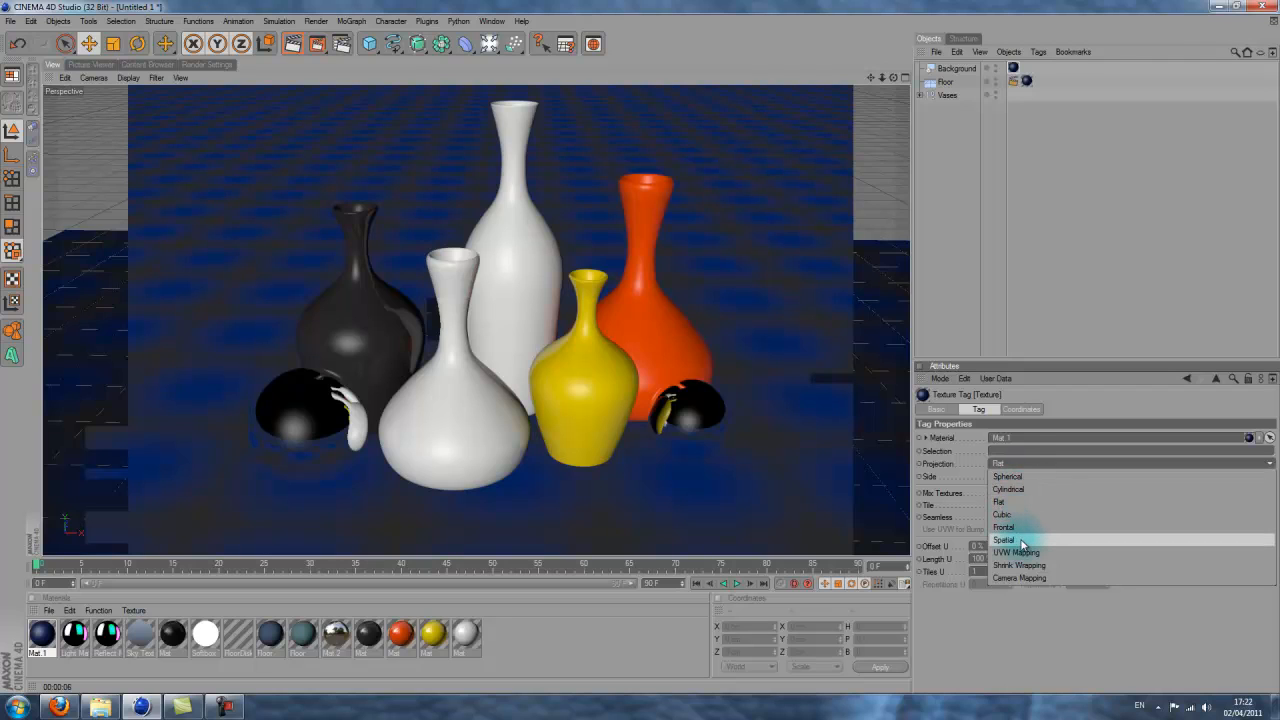
{"action": "left_click", "coordinate": [1002, 527]}
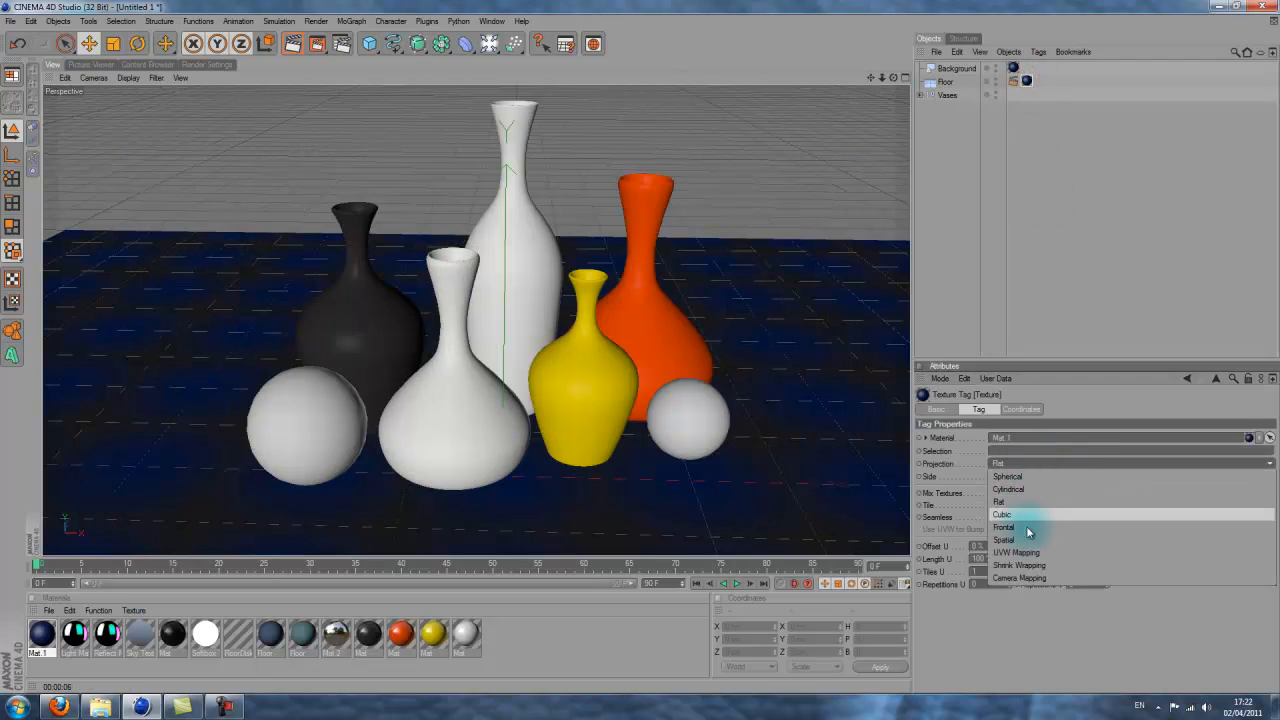
{"action": "left_click", "coordinate": [1003, 527]}
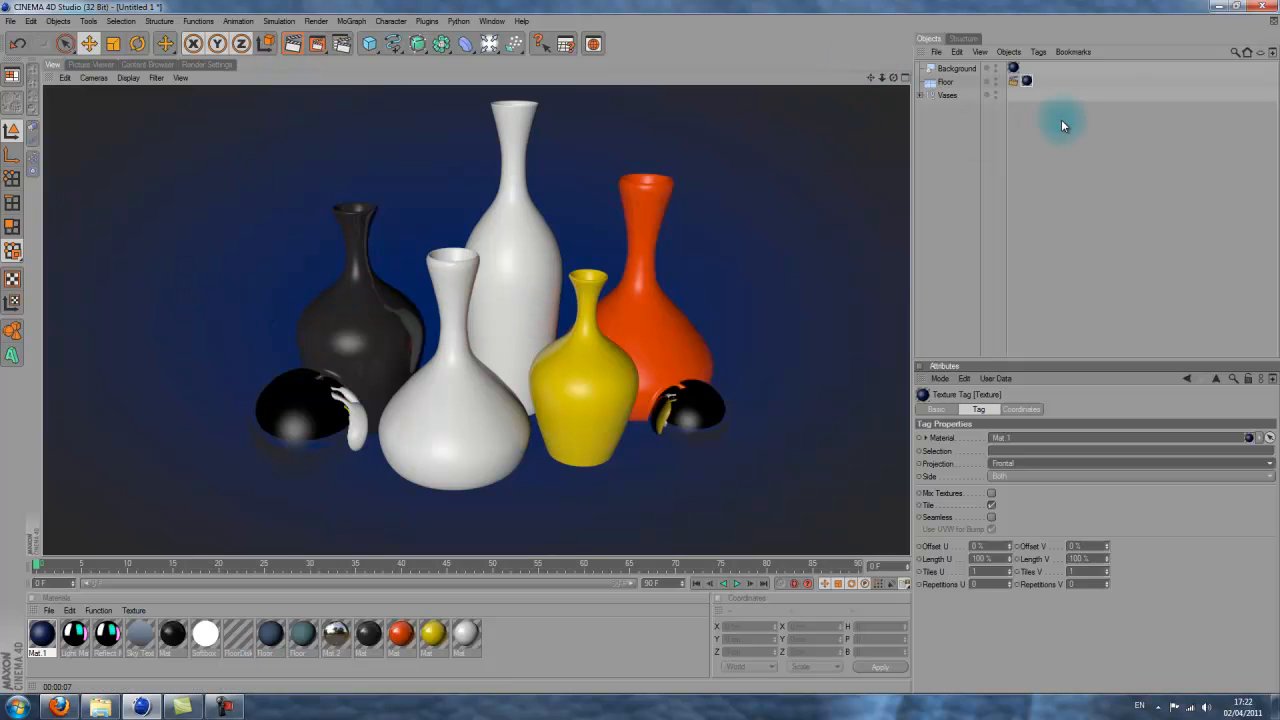
Add a light tinted green with intensity dimmed to 45%
{"action": "left_click", "coordinate": [945, 81]}
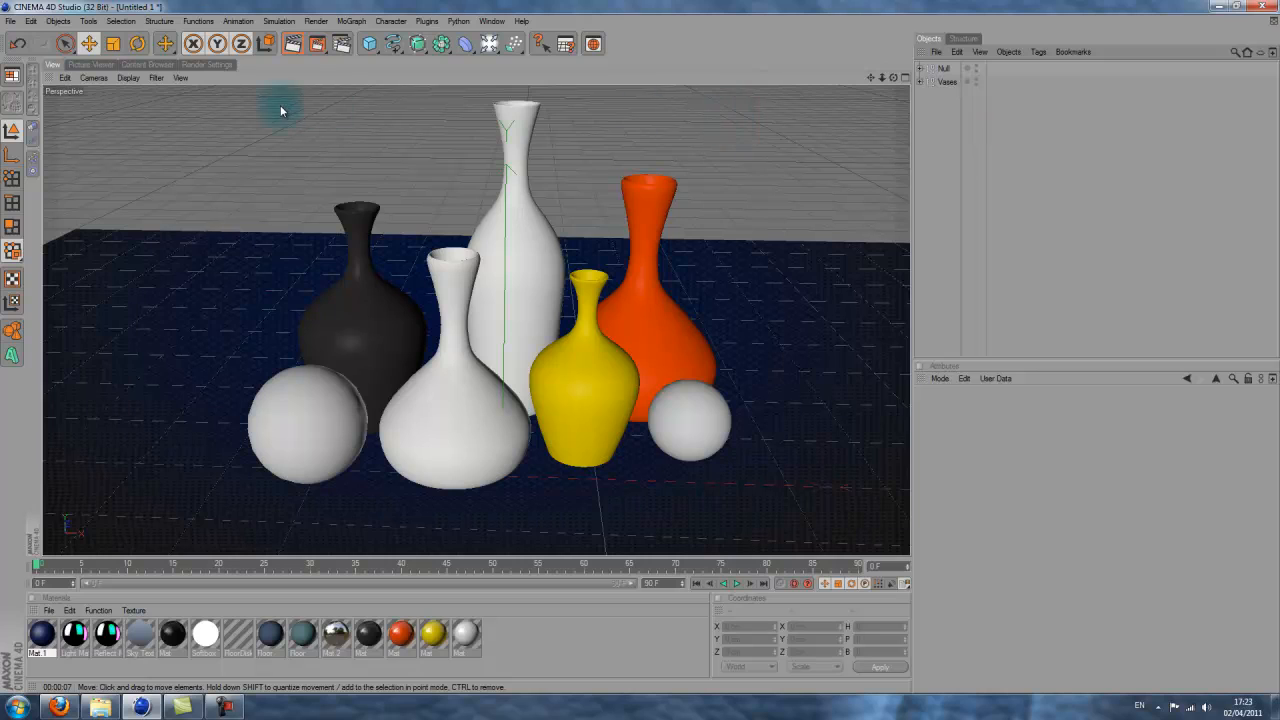
{"action": "left_click", "coordinate": [488, 43]}
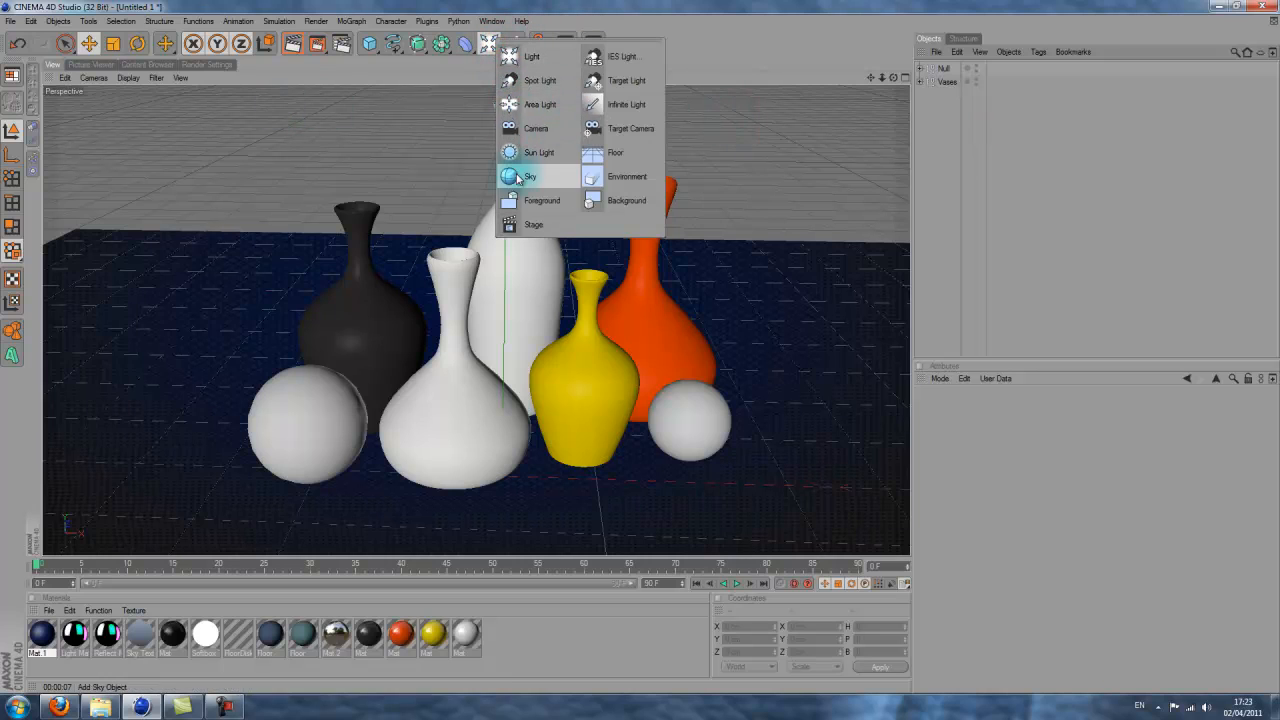
{"action": "left_click", "coordinate": [532, 56]}
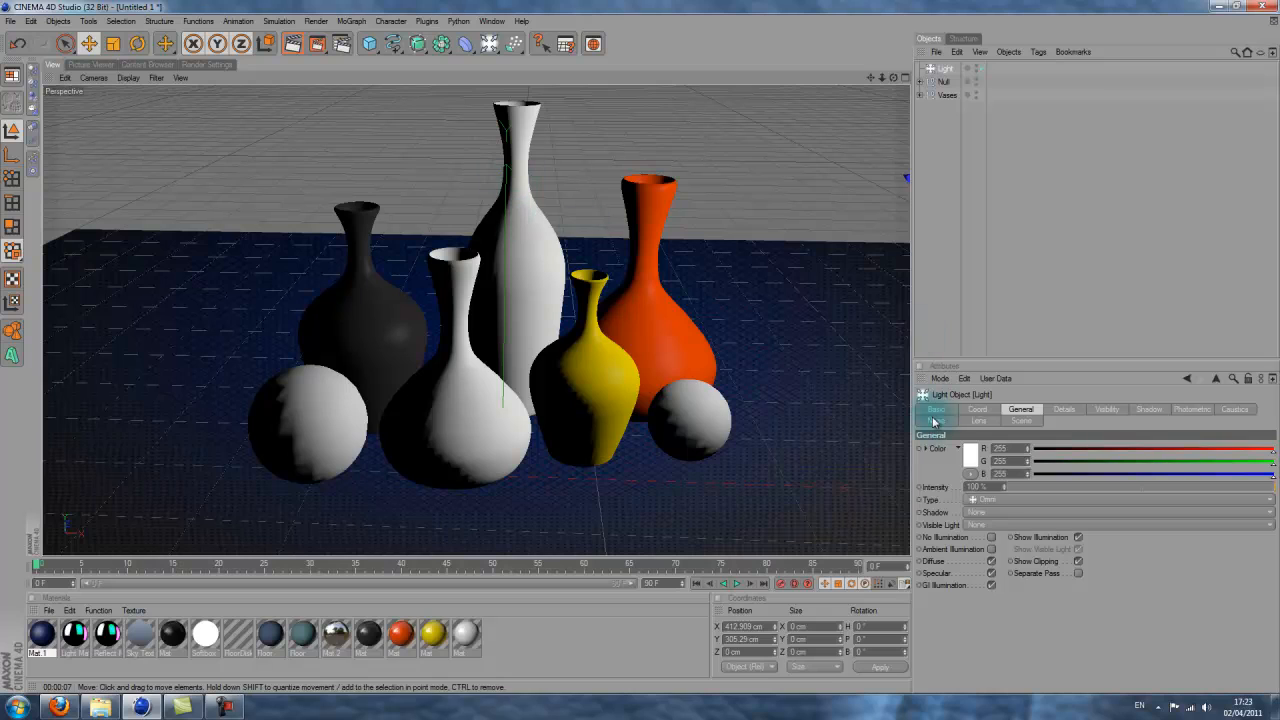
{"action": "left_click", "coordinate": [971, 447]}
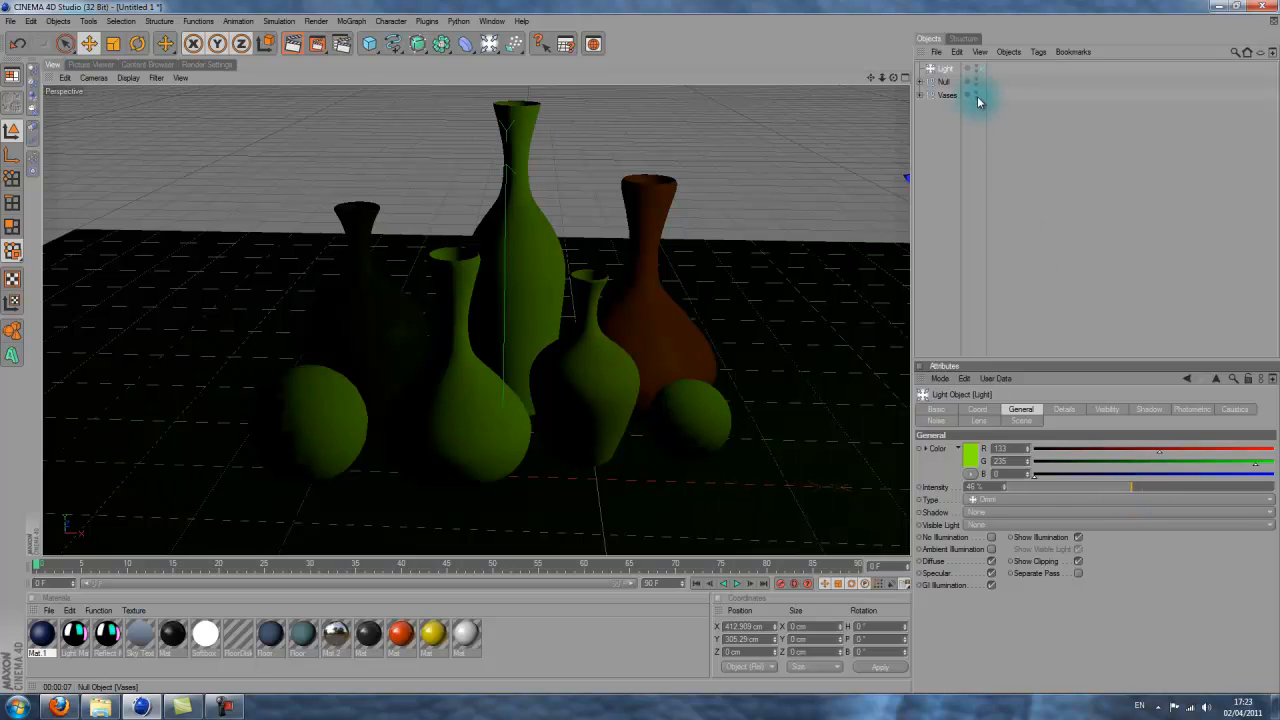
Duplicate the green light and tint the copy blue
{"action": "left_click", "coordinate": [946, 69]}
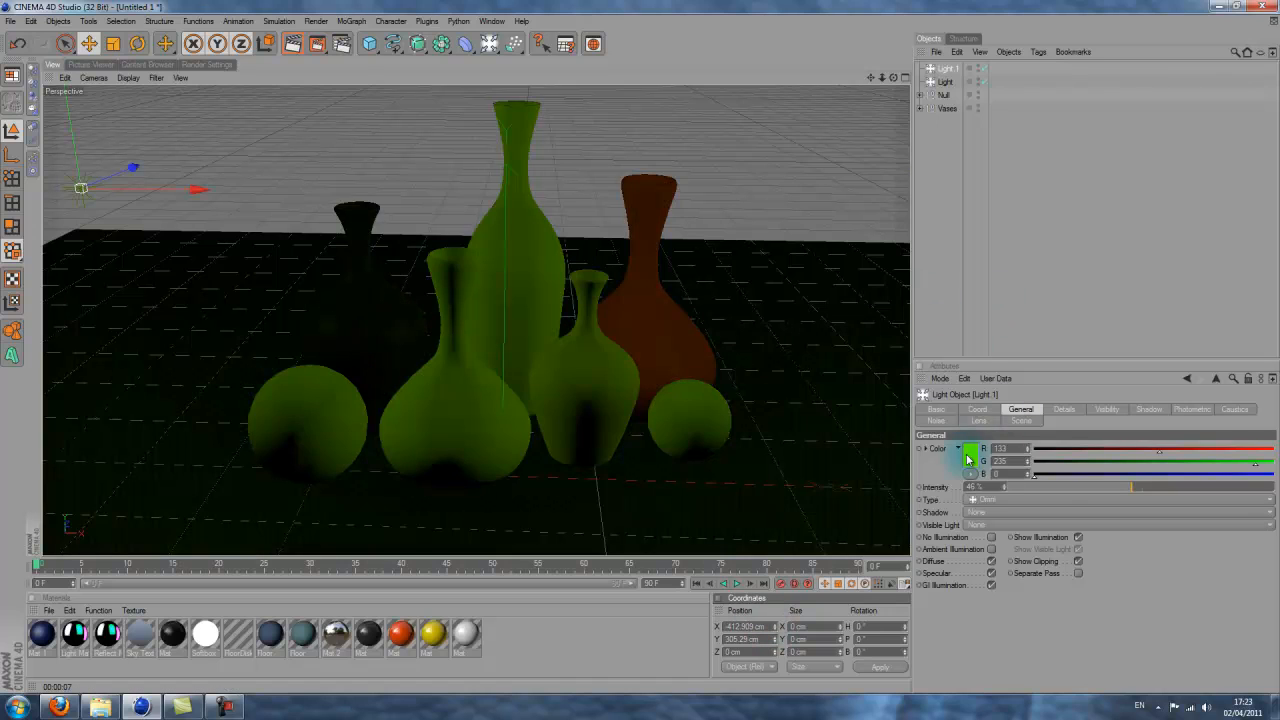
{"action": "left_click", "coordinate": [970, 457]}
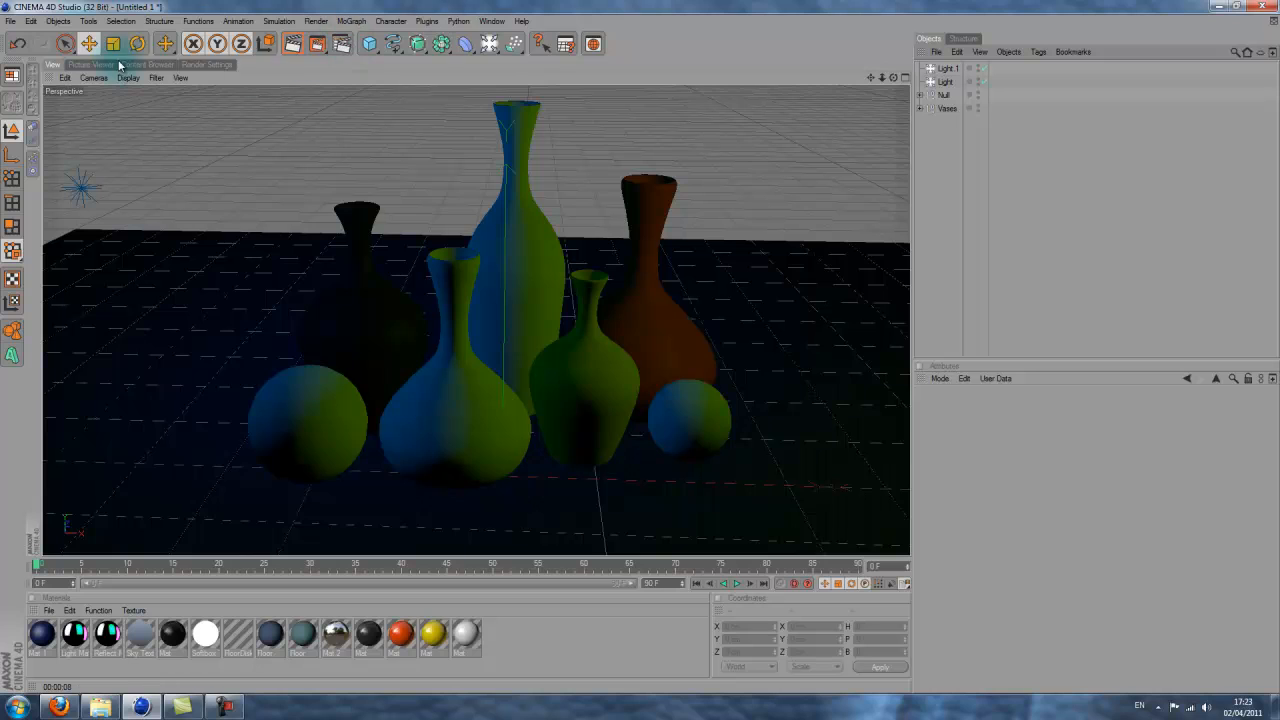
{"action": "left_click", "coordinate": [207, 64]}
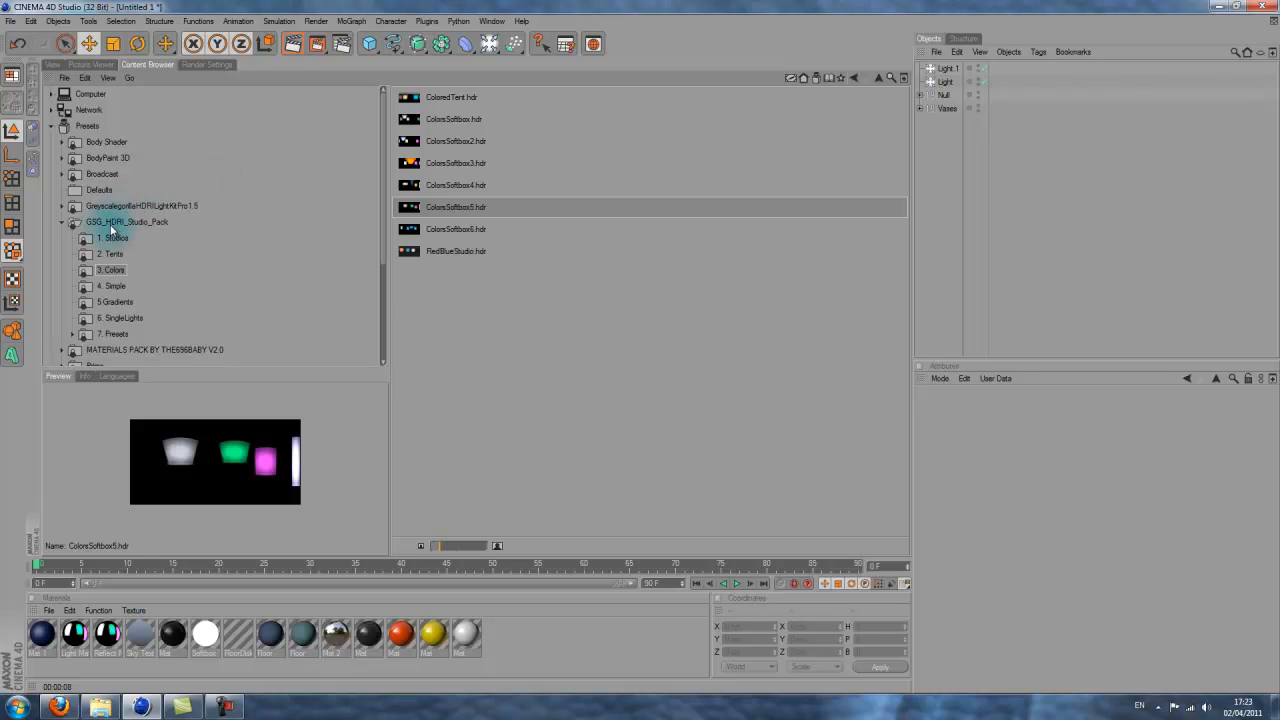
Preview the OverheadSoftbox, LinearSkylight and HDRSky presets from the Greyscalegorilla light kit
{"action": "left_click", "coordinate": [141, 206]}
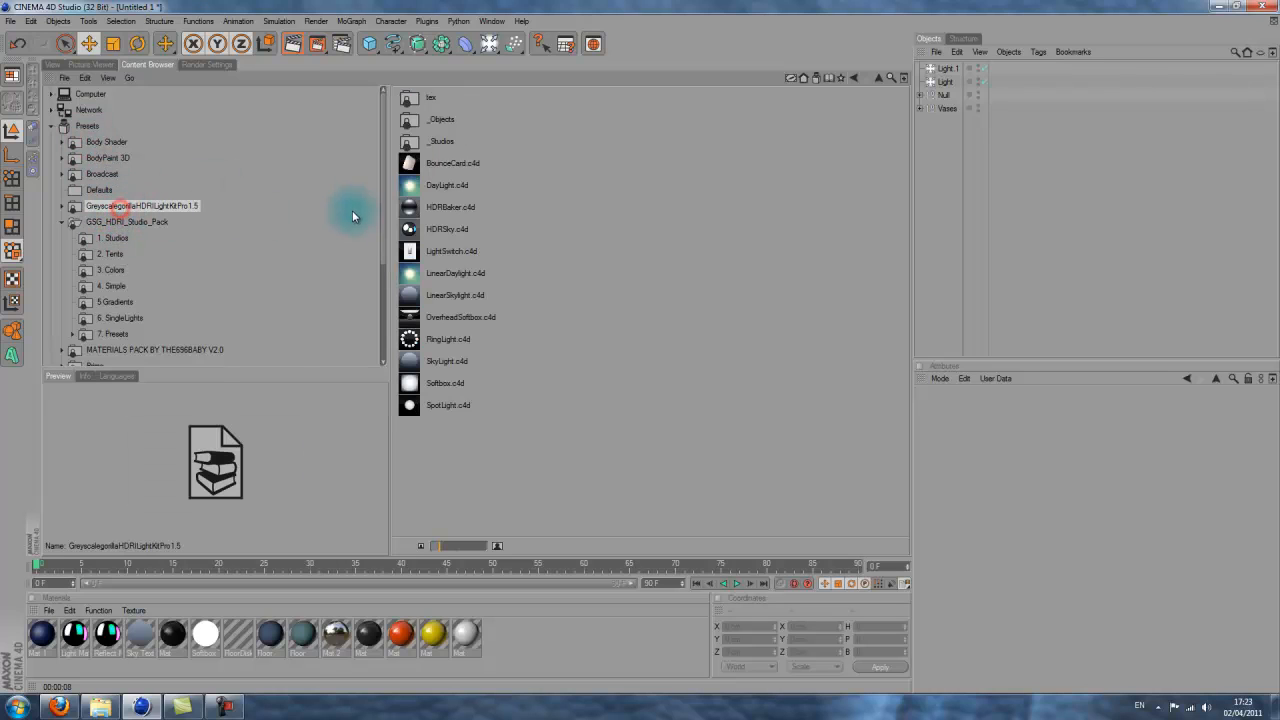
{"action": "left_click", "coordinate": [461, 317]}
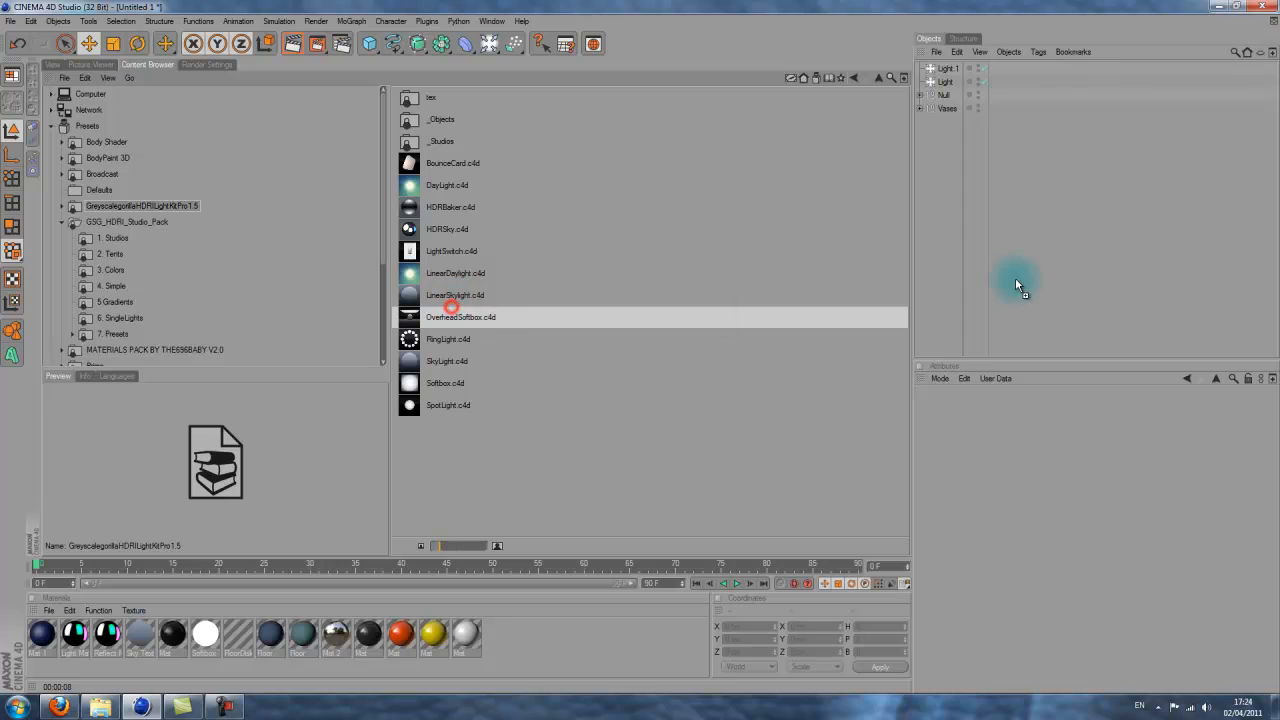
{"action": "left_click", "coordinate": [461, 317]}
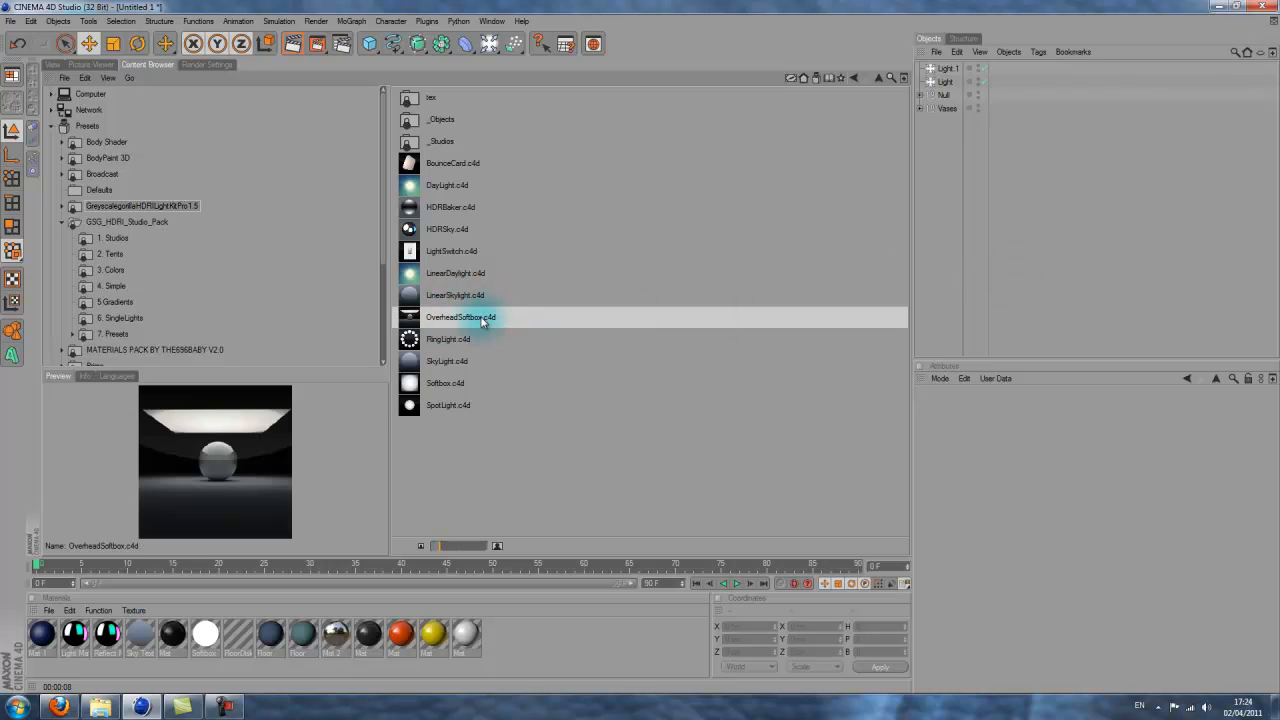
{"action": "left_click", "coordinate": [455, 295]}
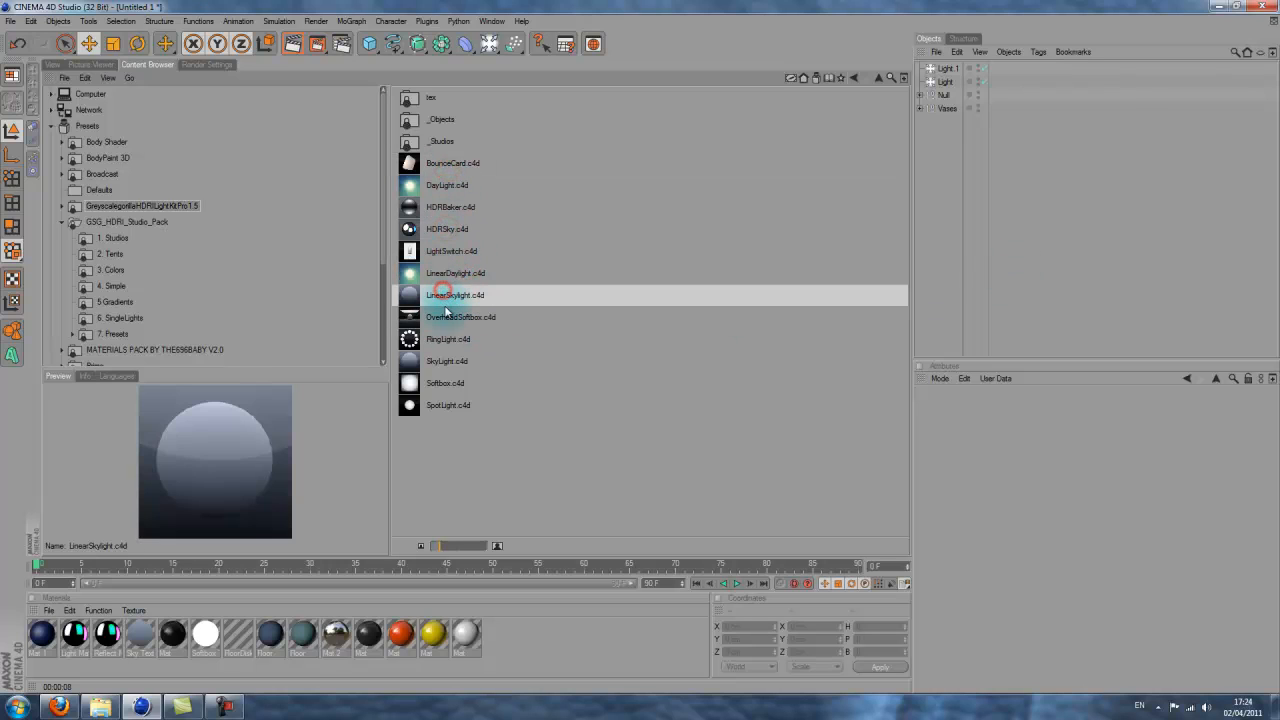
{"action": "left_click", "coordinate": [447, 229]}
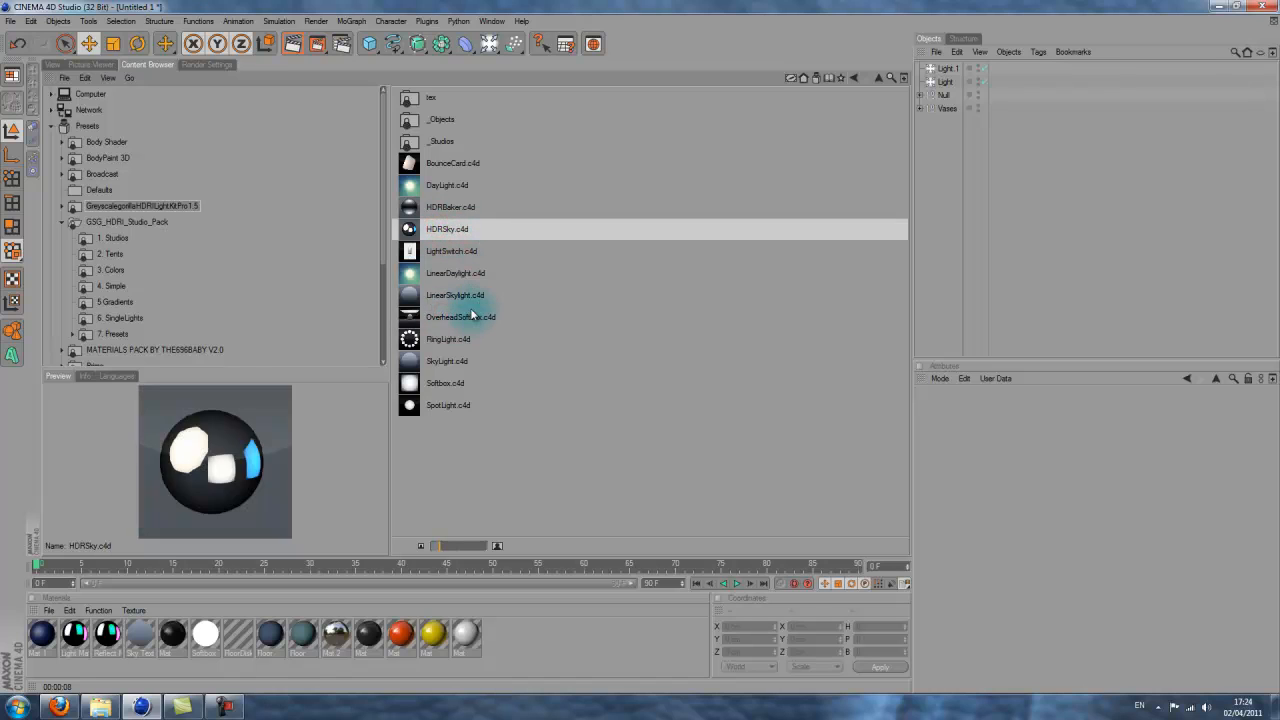
{"action": "left_click", "coordinate": [460, 317]}
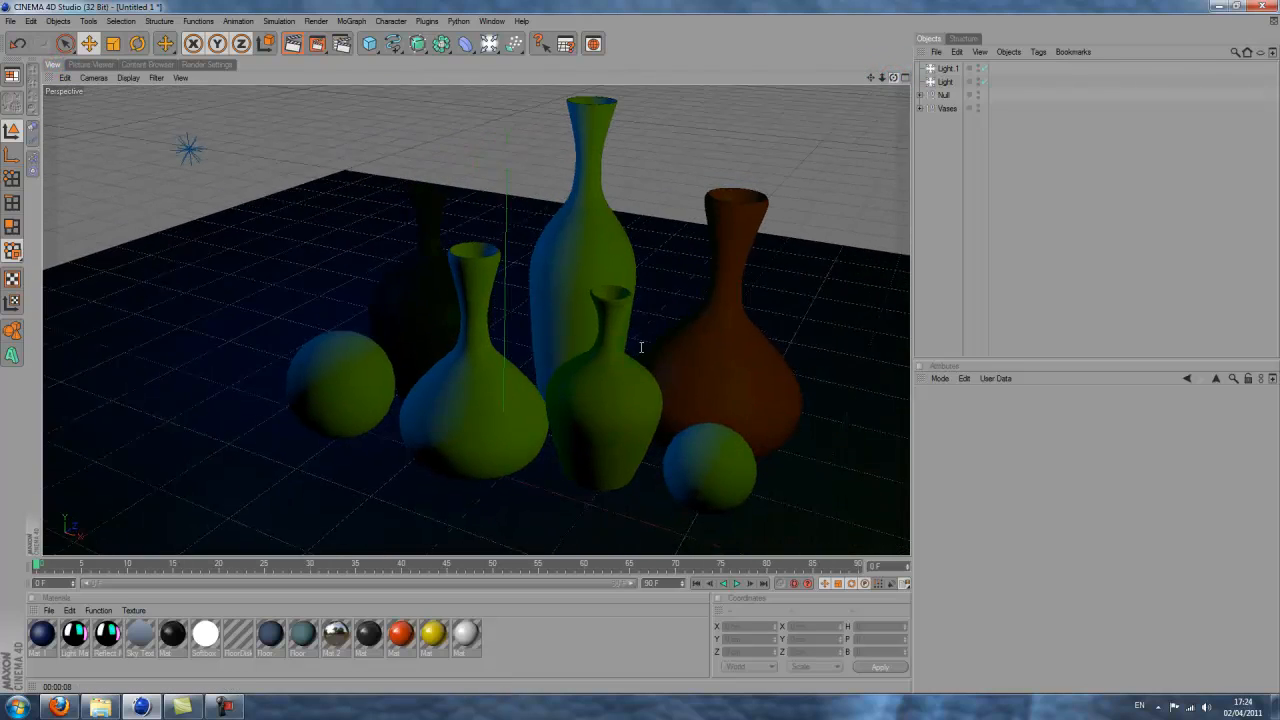
Keep Light 1 as omni with Shadow Maps (Soft), then render the vases in the viewport
{"action": "left_click", "coordinate": [987, 499]}
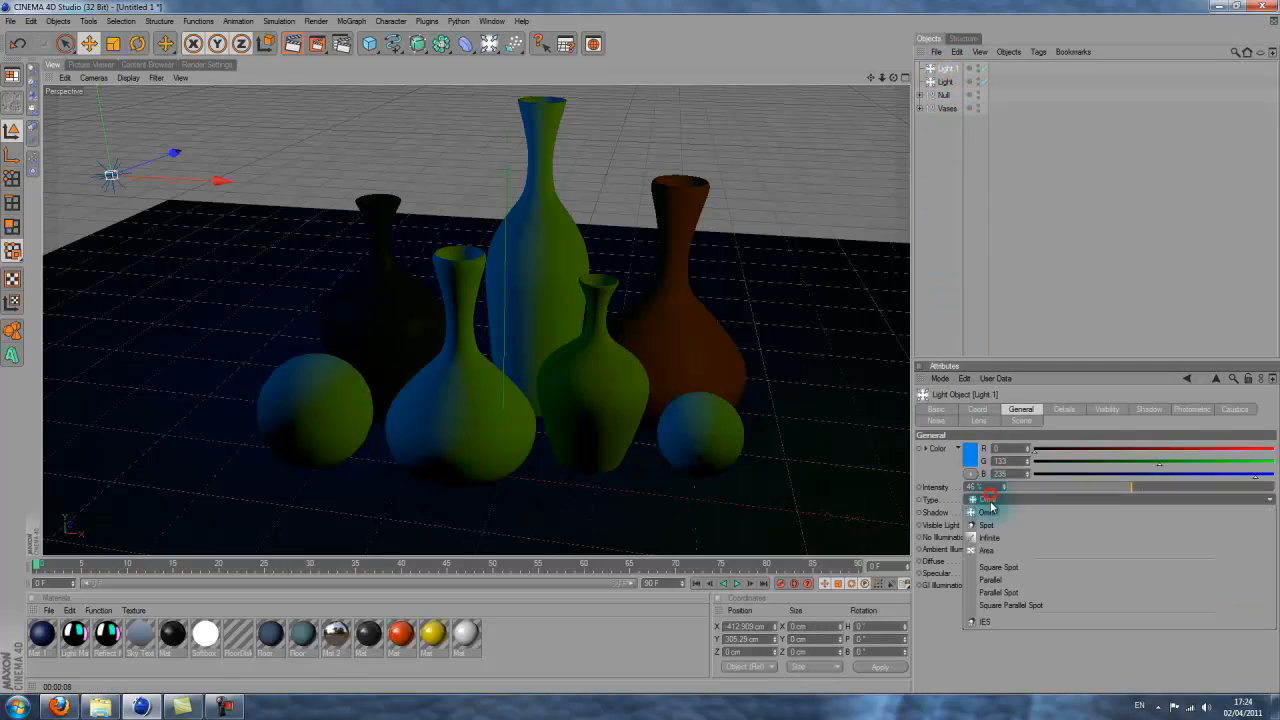
{"action": "left_click", "coordinate": [987, 511]}
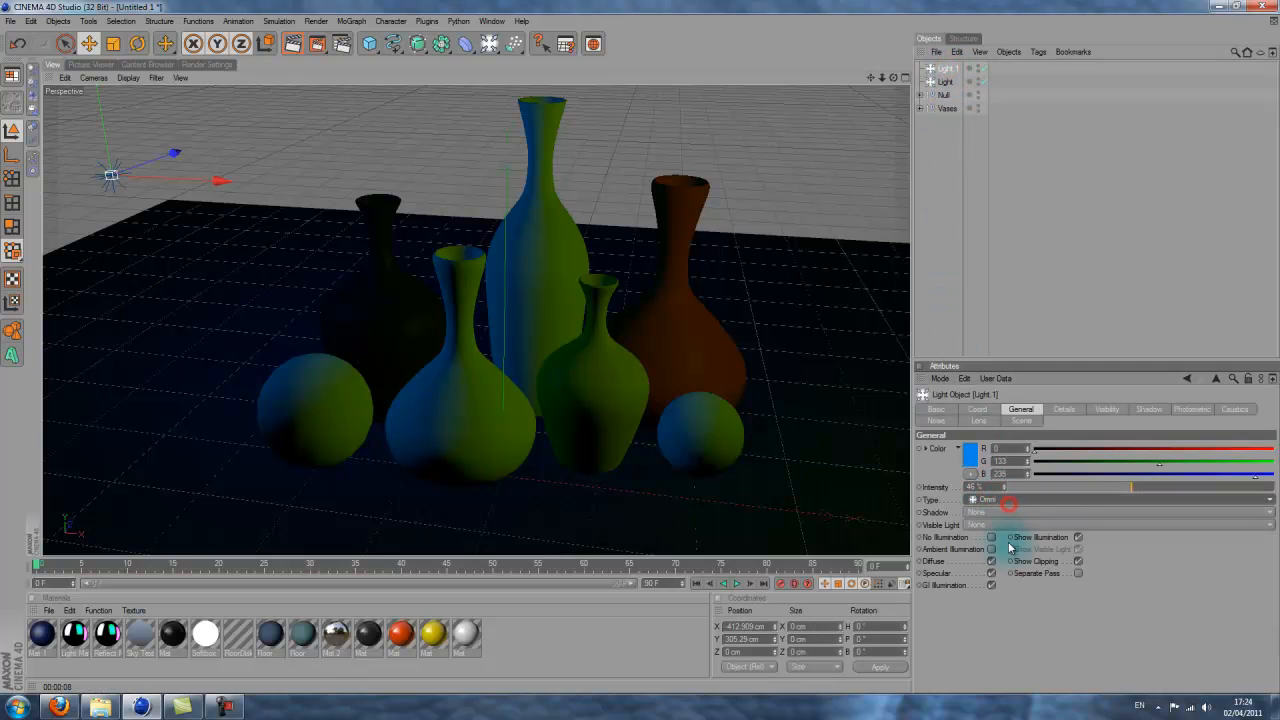
{"action": "left_click", "coordinate": [1120, 512]}
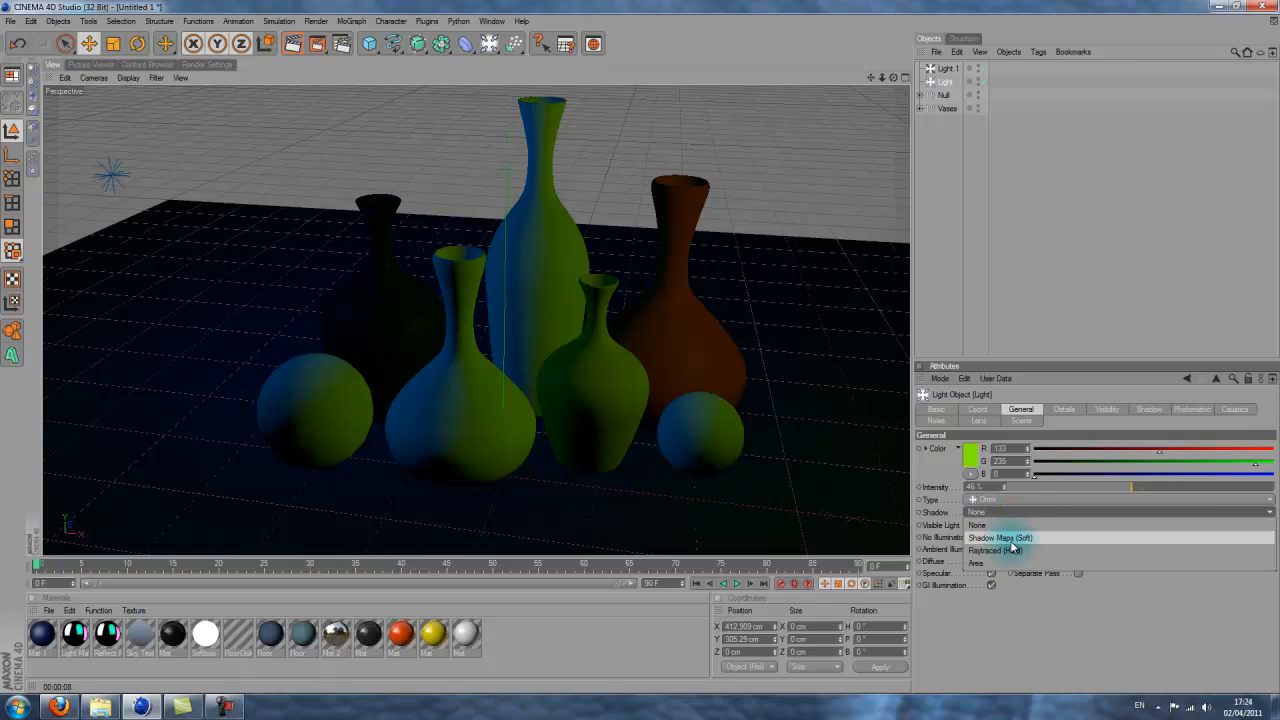
{"action": "left_click", "coordinate": [1000, 537]}
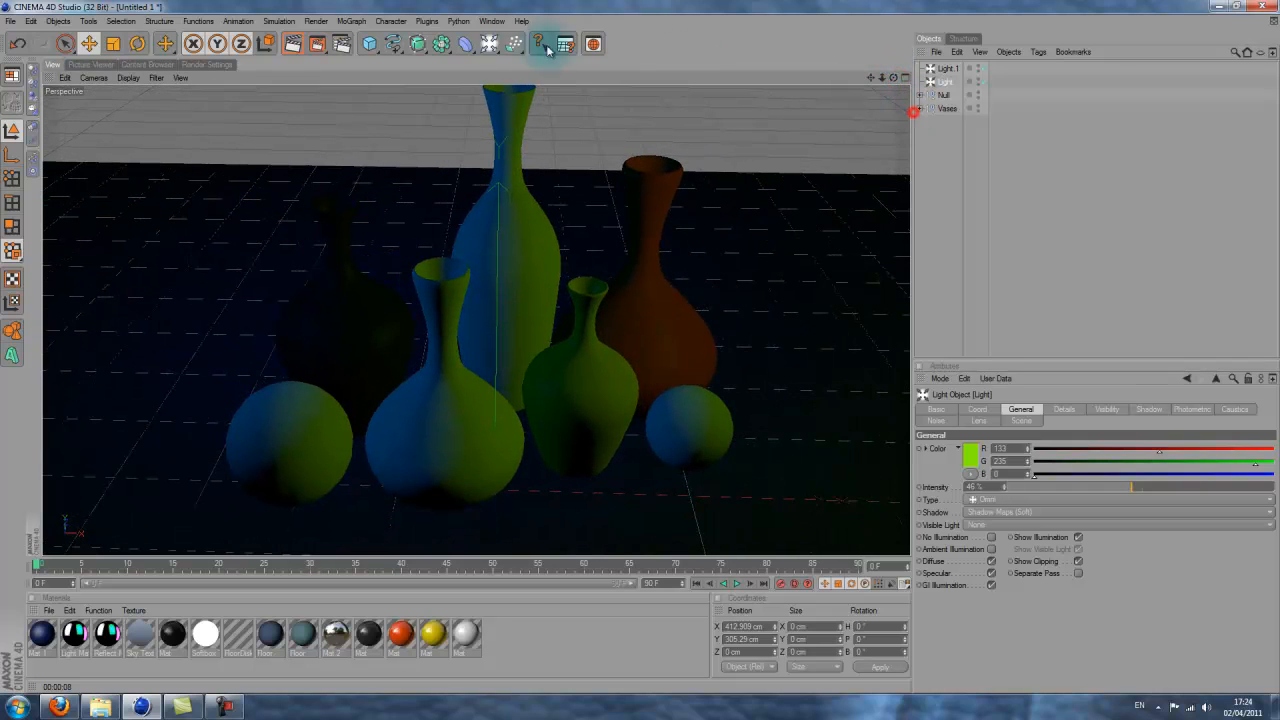
{"action": "left_click", "coordinate": [540, 43]}
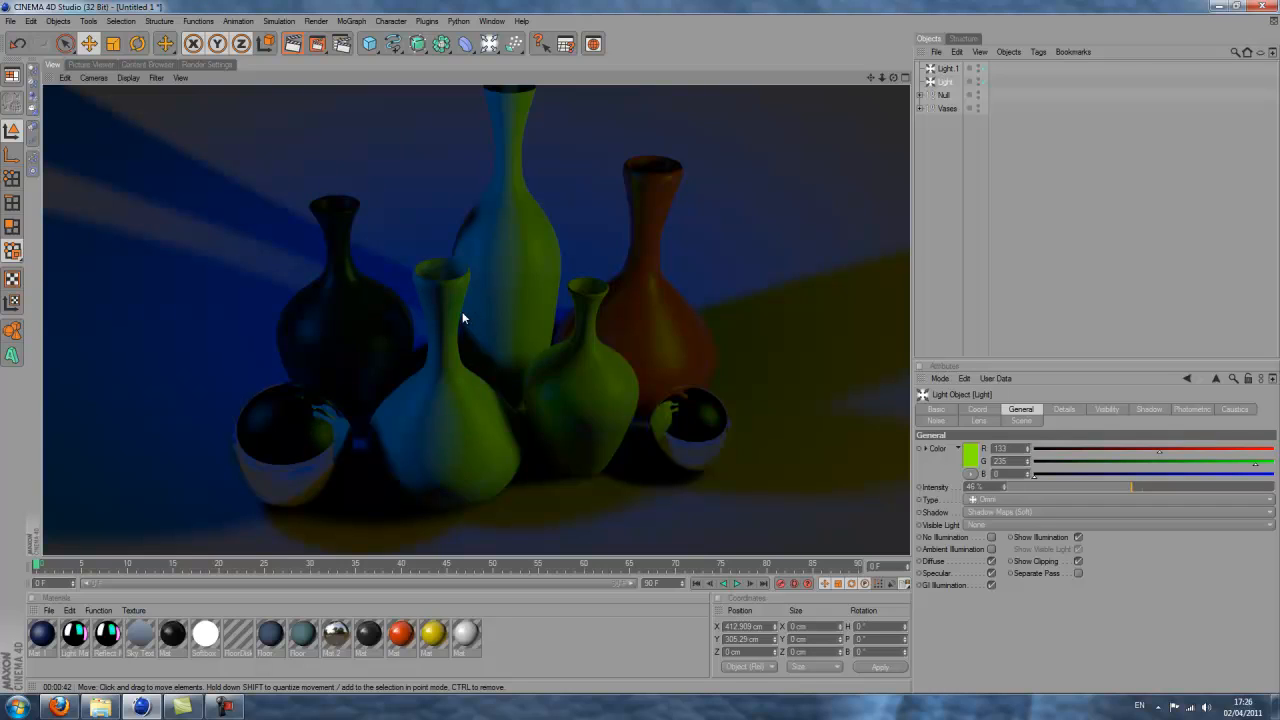
{"action": "mouse_move", "coordinate": [473, 378]}
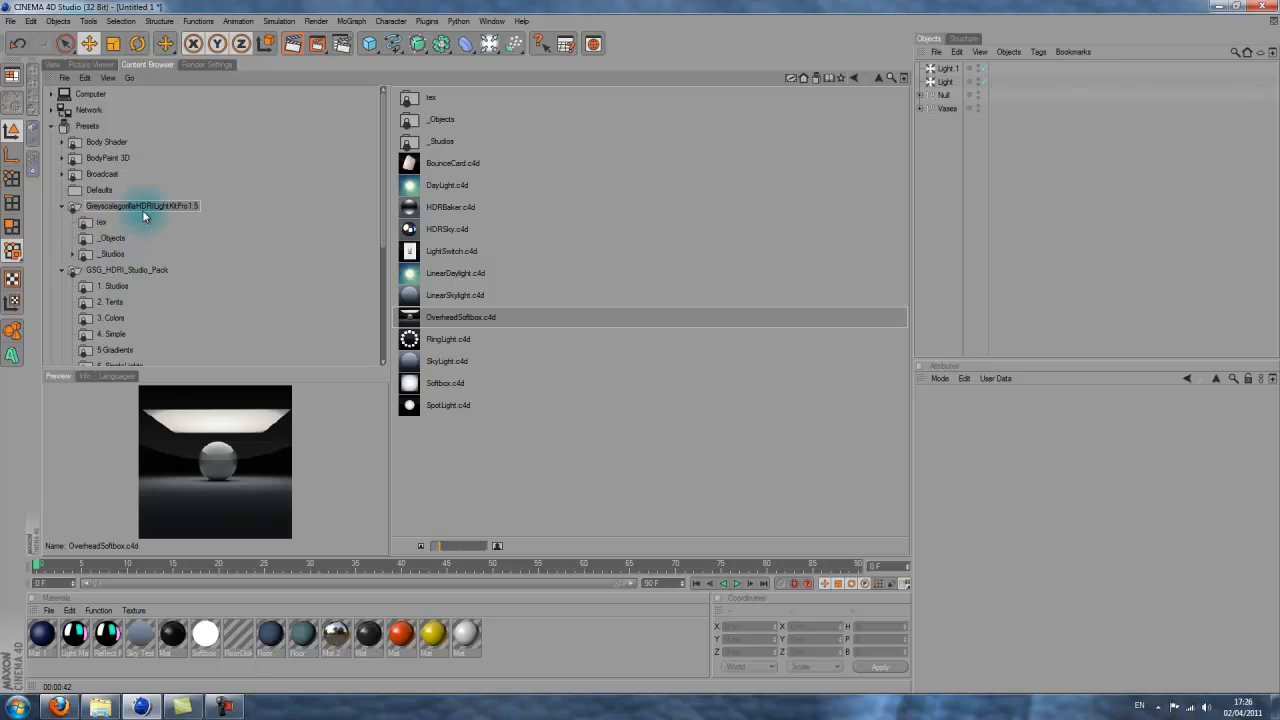
Browse GSG_HDRI_Studio_Pack's Studios and Colors folders, then preview Vases.c4d
{"action": "left_click", "coordinate": [127, 269]}
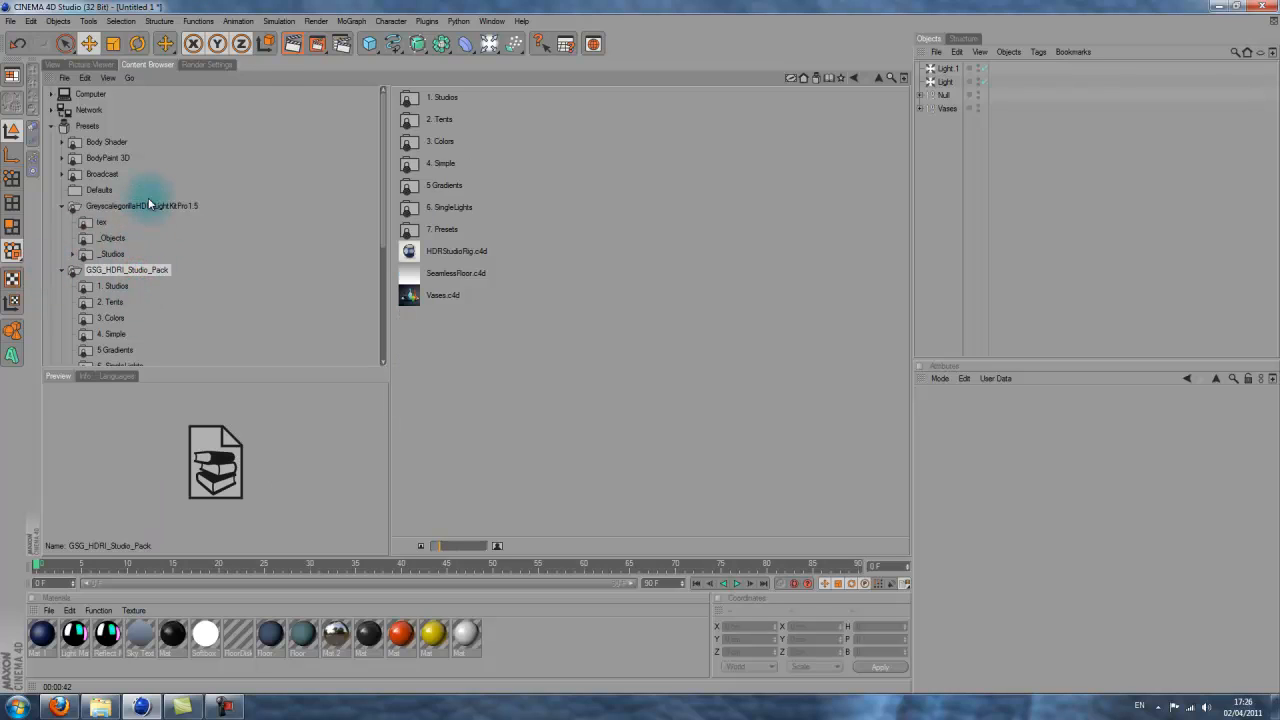
{"action": "left_click", "coordinate": [140, 206]}
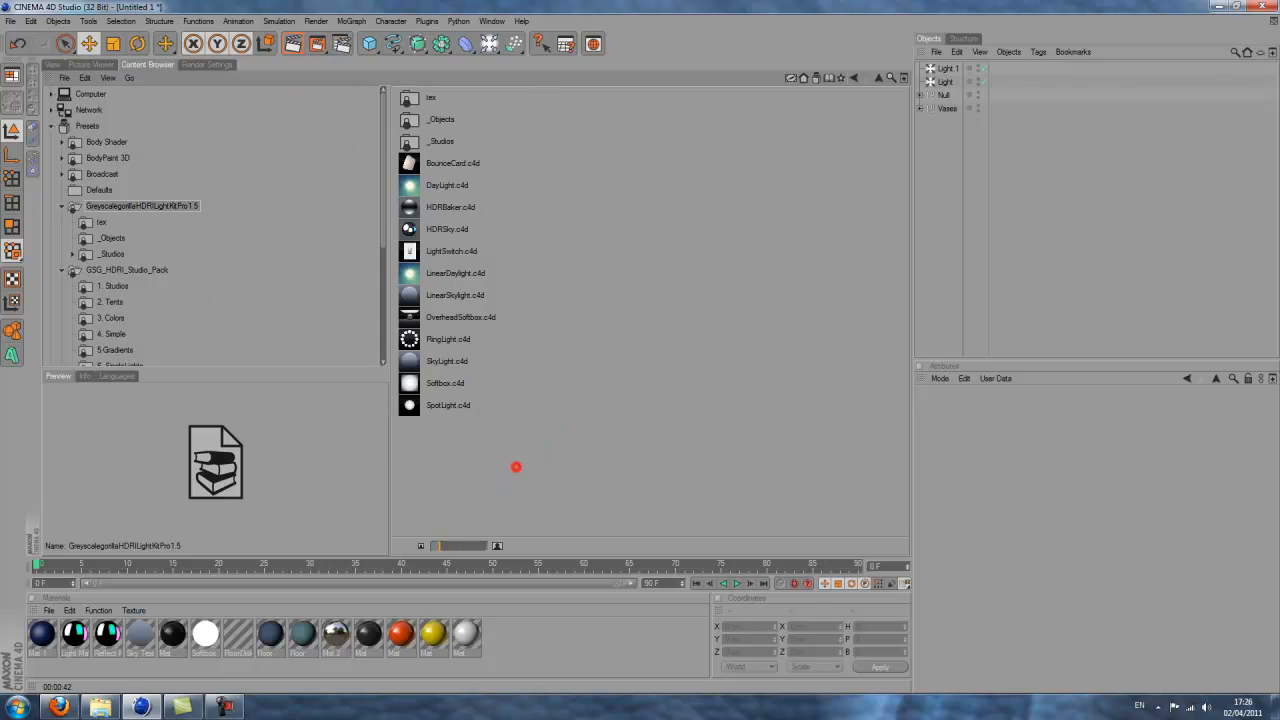
{"action": "left_click", "coordinate": [113, 286]}
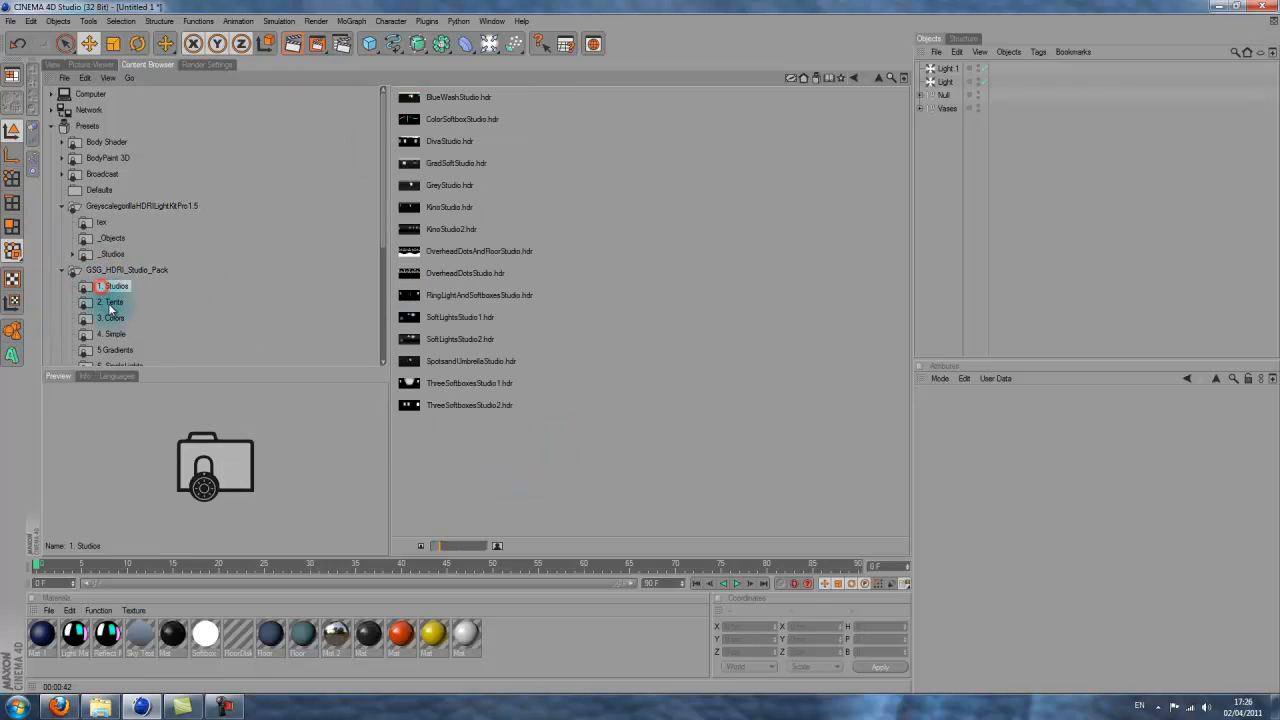
{"action": "left_click", "coordinate": [112, 318]}
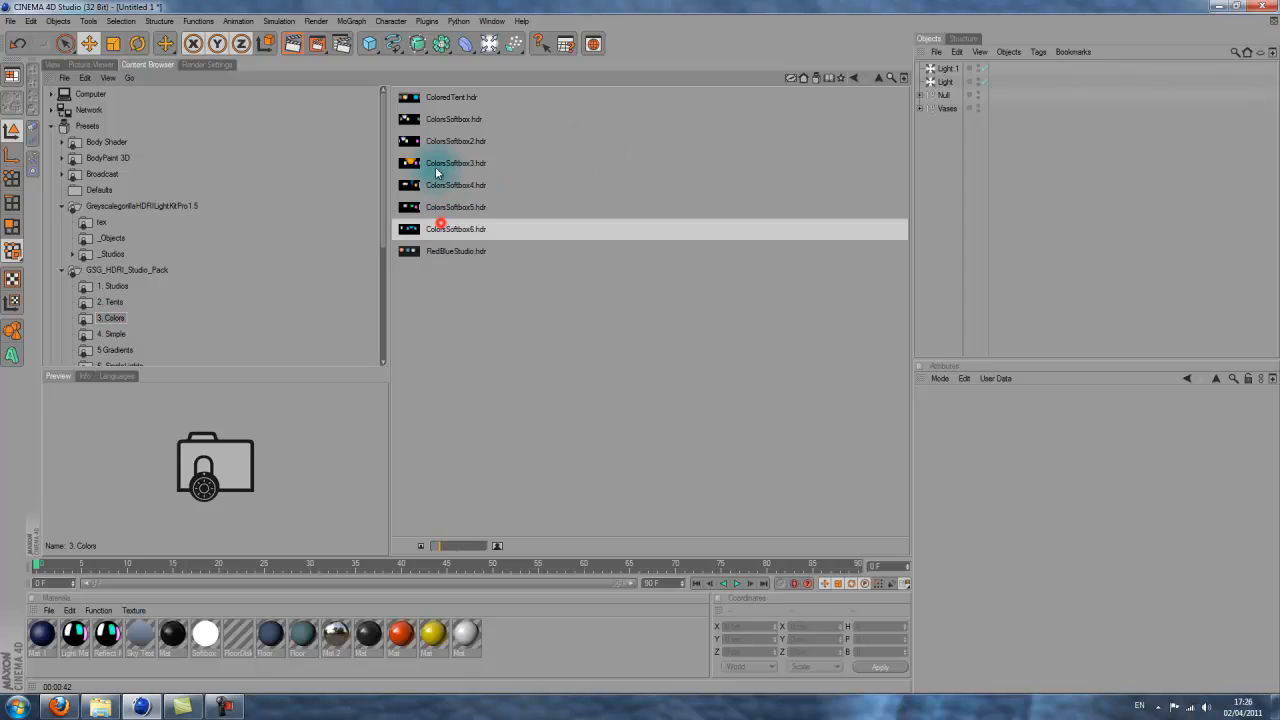
{"action": "left_click", "coordinate": [455, 162]}
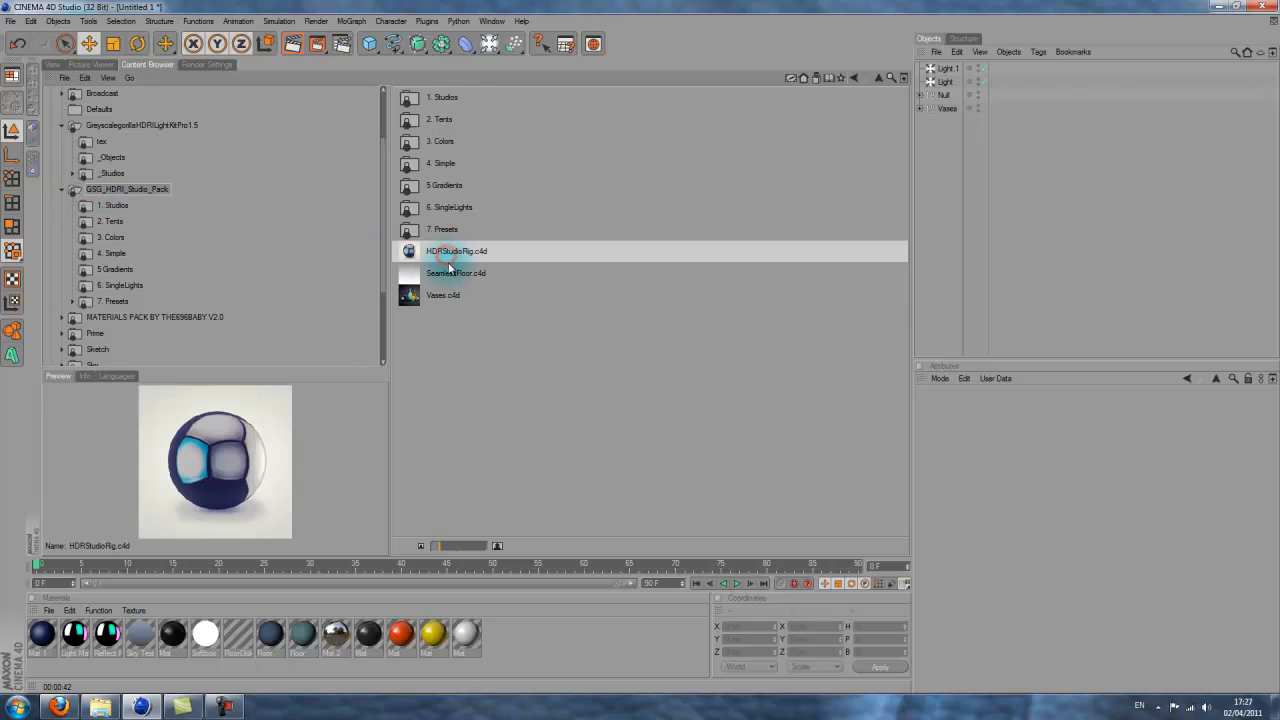
{"action": "left_click", "coordinate": [443, 295]}
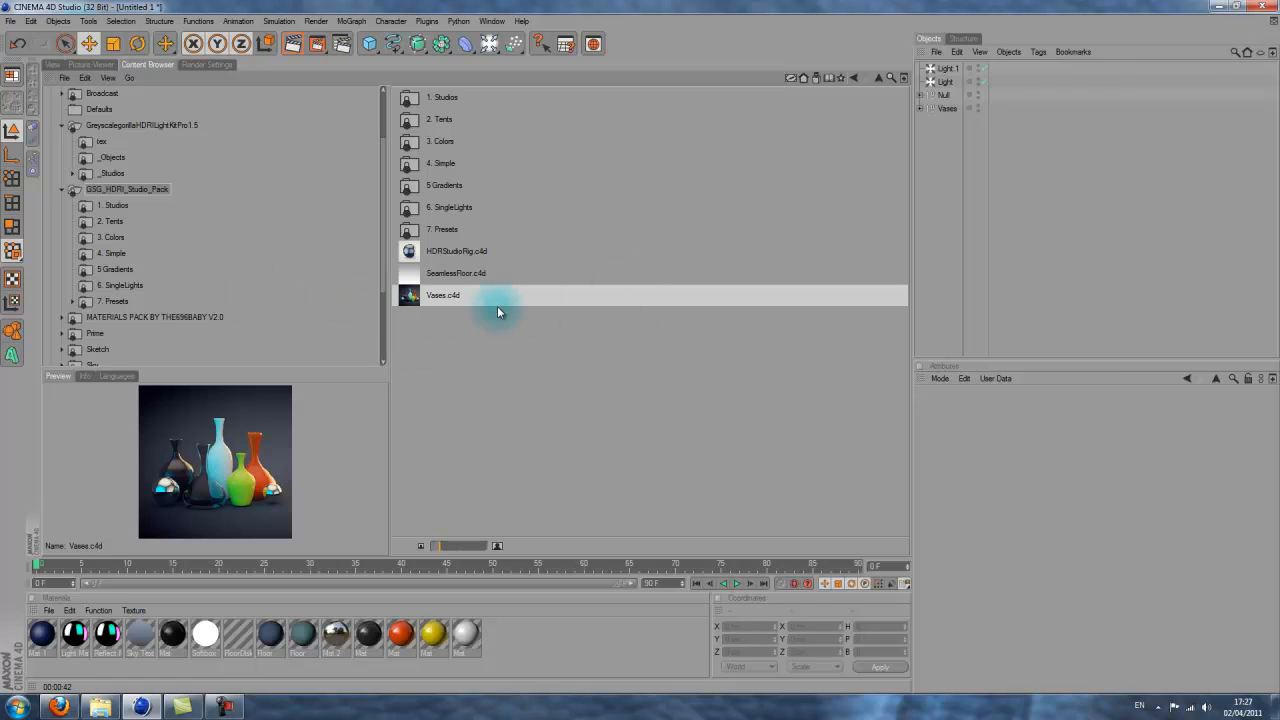
{"action": "mouse_move", "coordinate": [50, 65]}
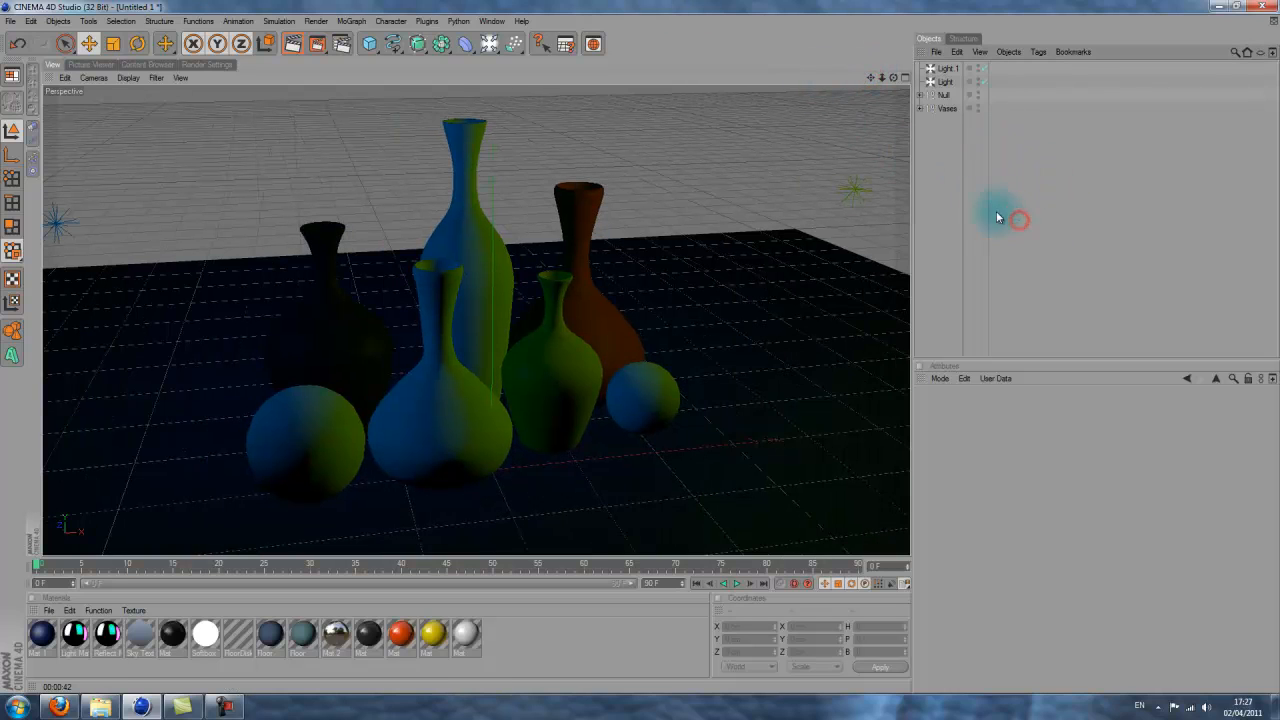
Delete Light and Light 1, then expand the Null to show Background and Floor
{"action": "left_click", "coordinate": [947, 68]}
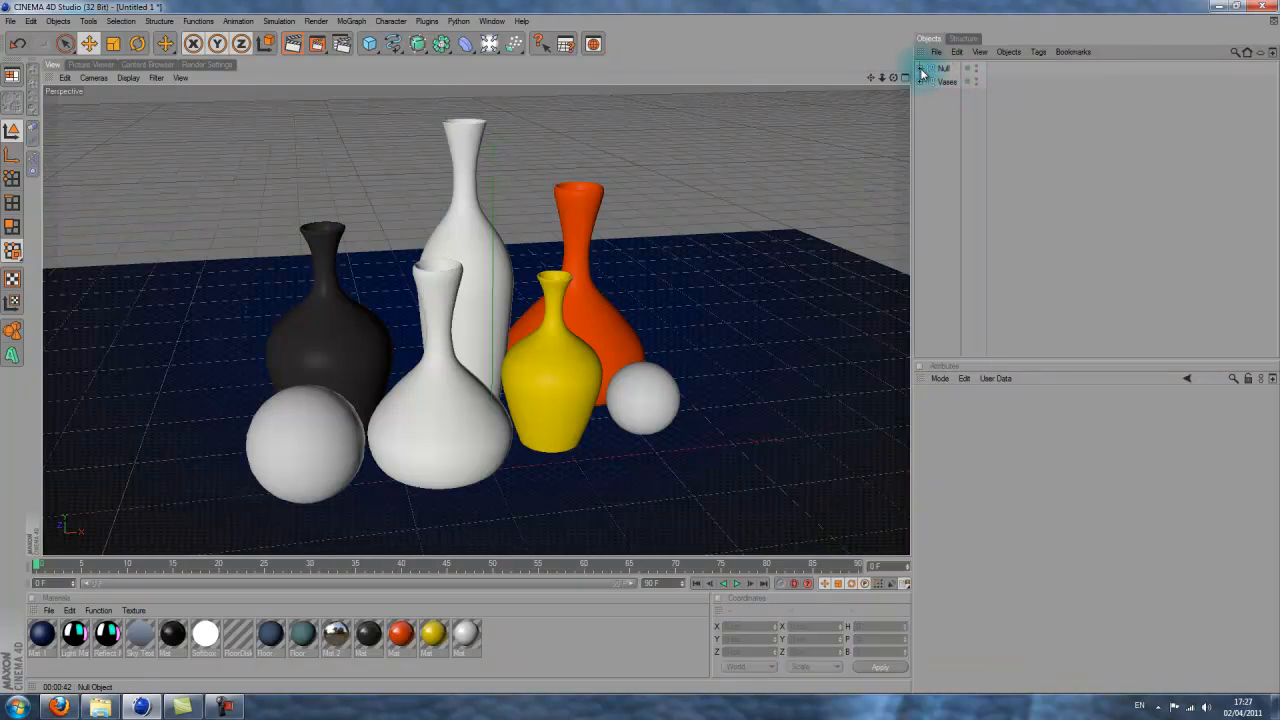
{"action": "left_click", "coordinate": [920, 68]}
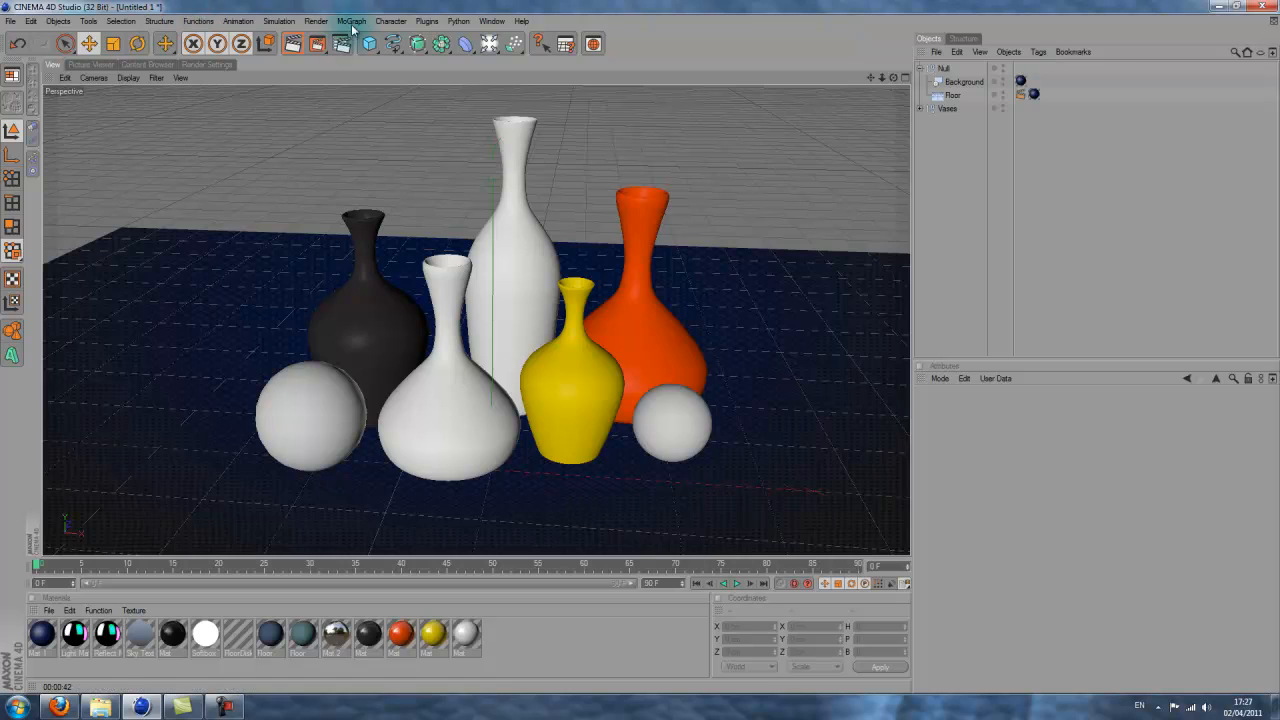
Add a Sphere moved aside from the vases, with a new Luminance-enabled white material
{"action": "left_click", "coordinate": [370, 43]}
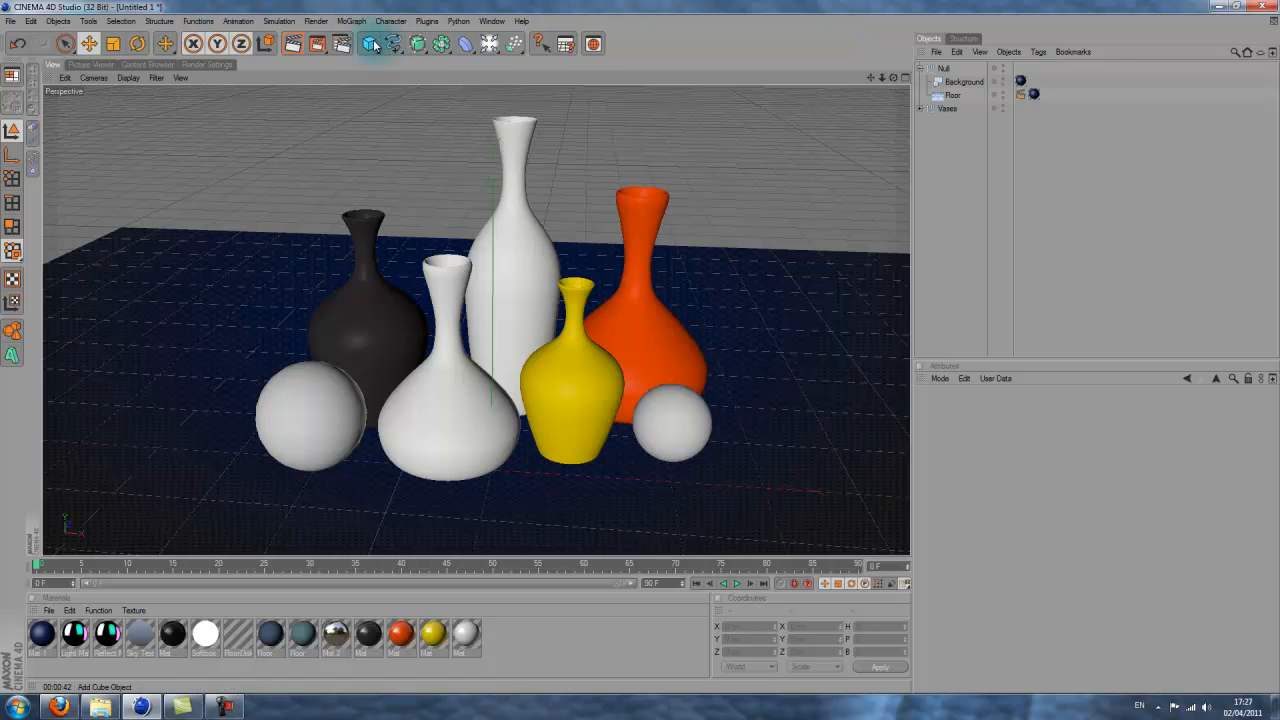
{"action": "left_click", "coordinate": [369, 43]}
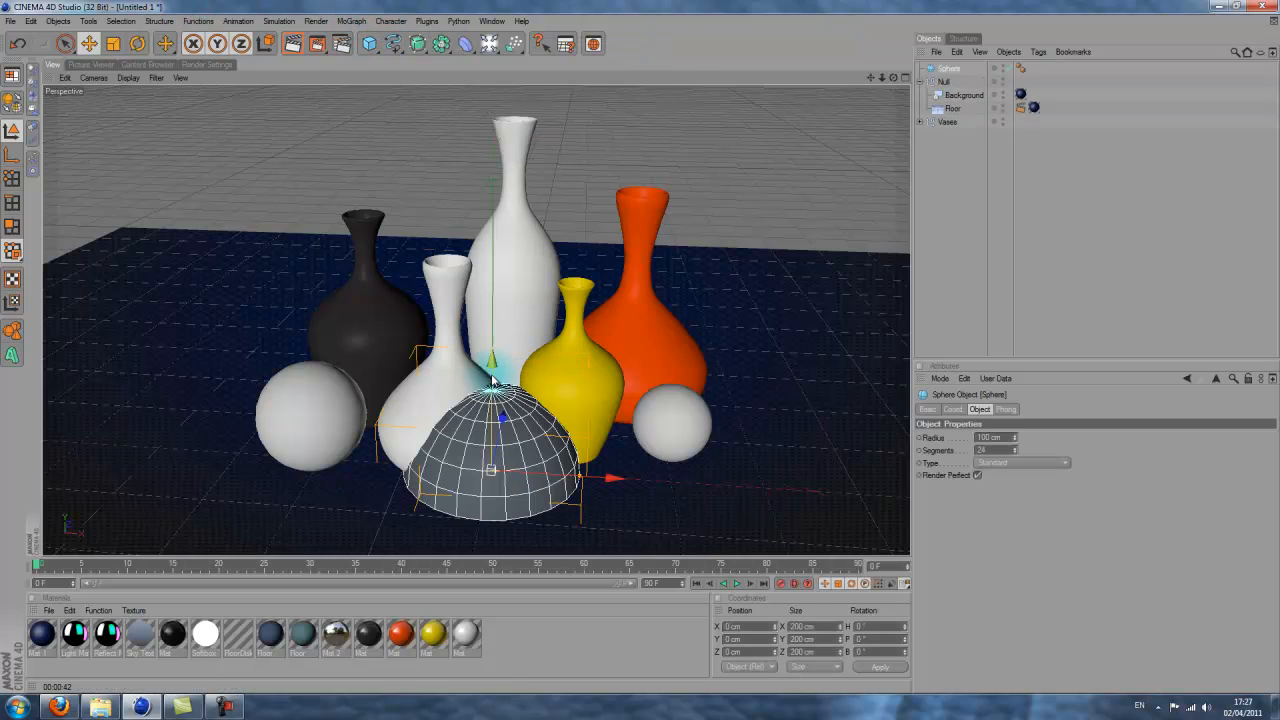
{"action": "left_click_drag", "start_coordinate": [492, 460], "coordinate": [492, 307]}
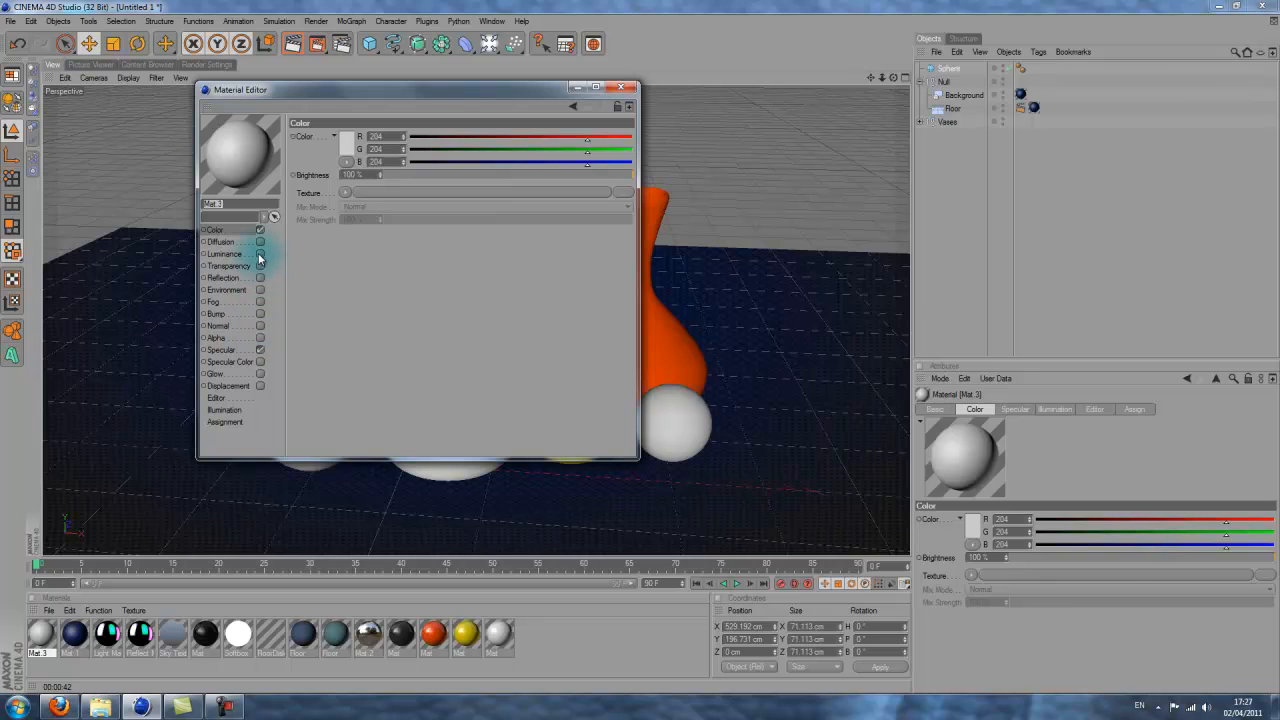
{"action": "left_click", "coordinate": [260, 253]}
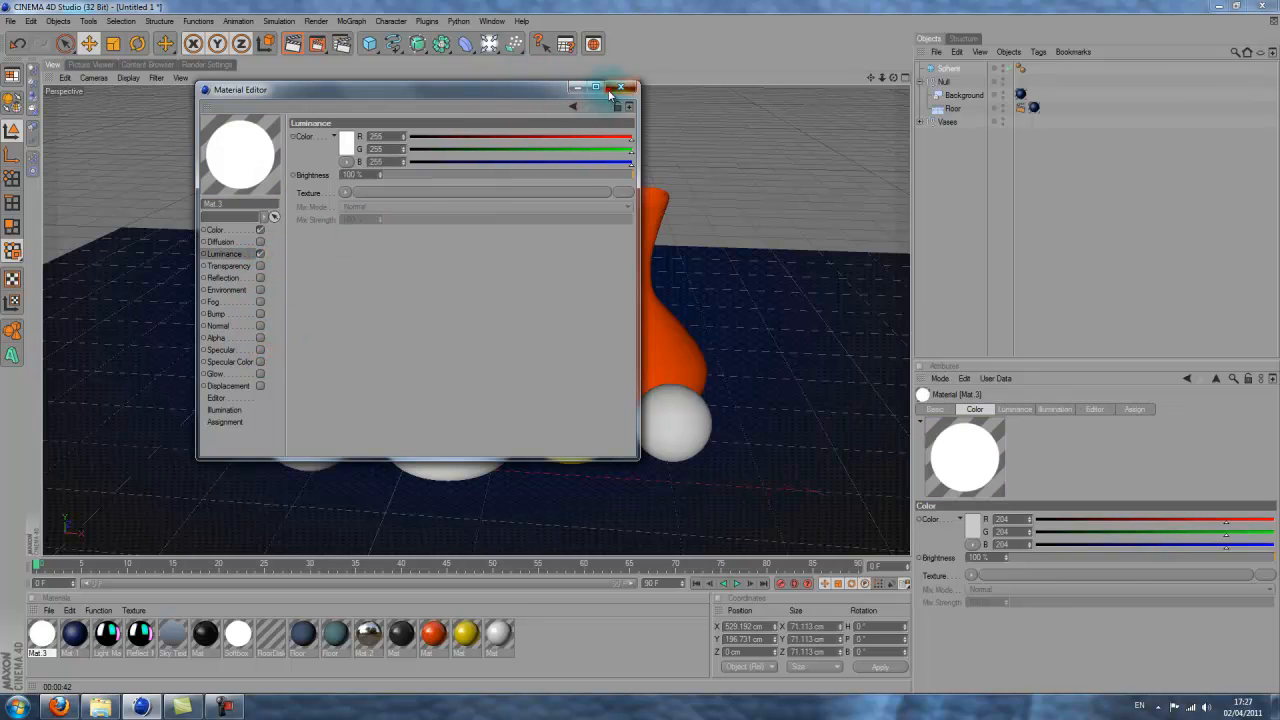
{"action": "left_click", "coordinate": [620, 89]}
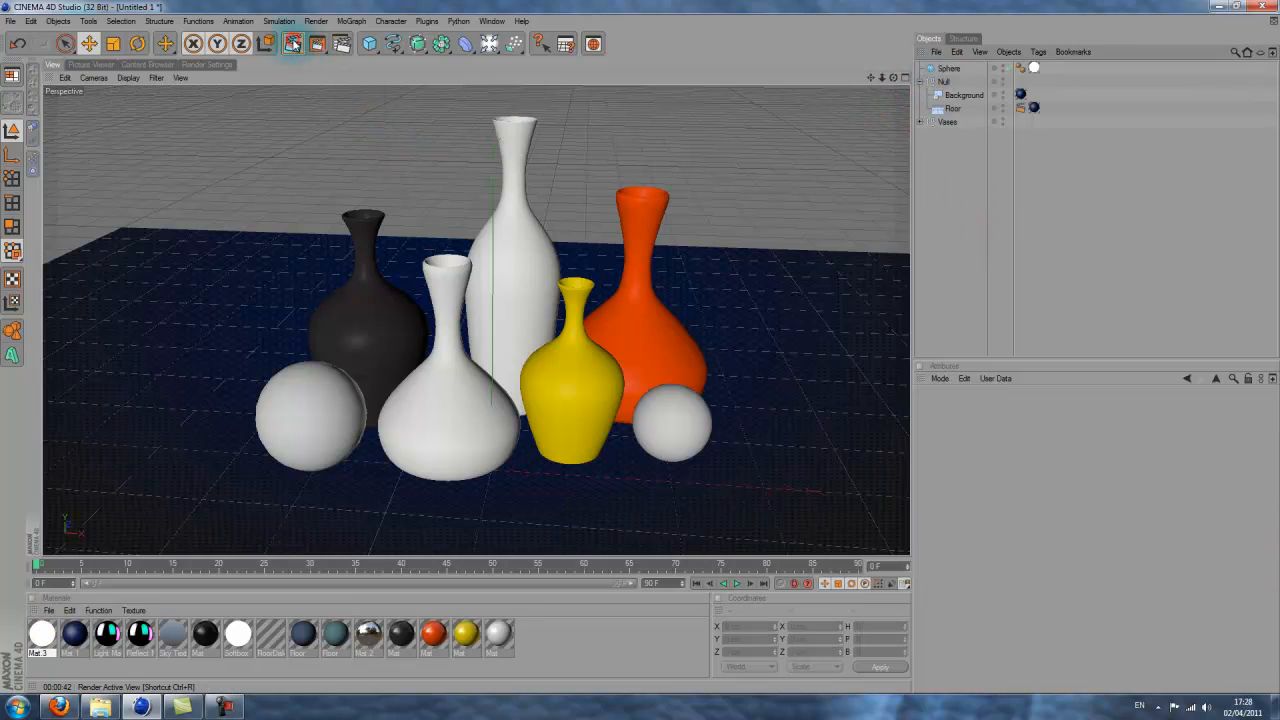
Enlarge the luminous sphere's Radius in the Attributes Manager
{"action": "left_click", "coordinate": [292, 43]}
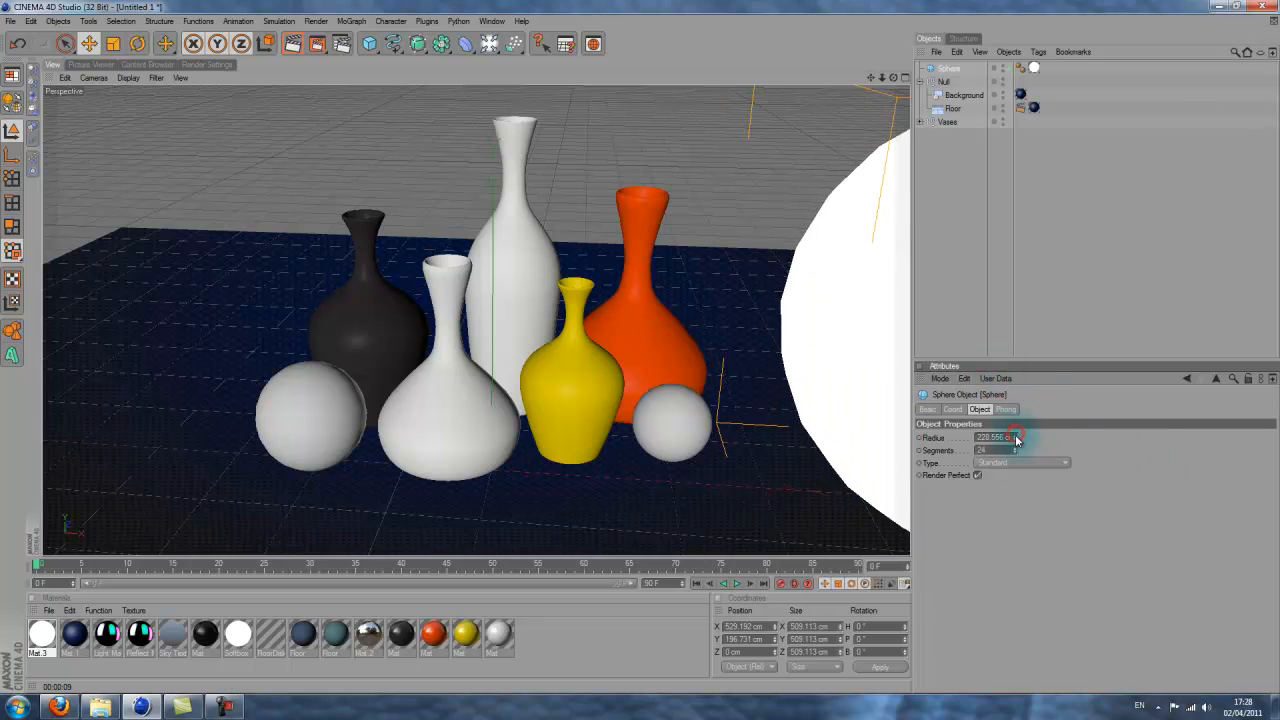
{"action": "left_click_drag", "start_coordinate": [1000, 438], "coordinate": [1000, 438]}
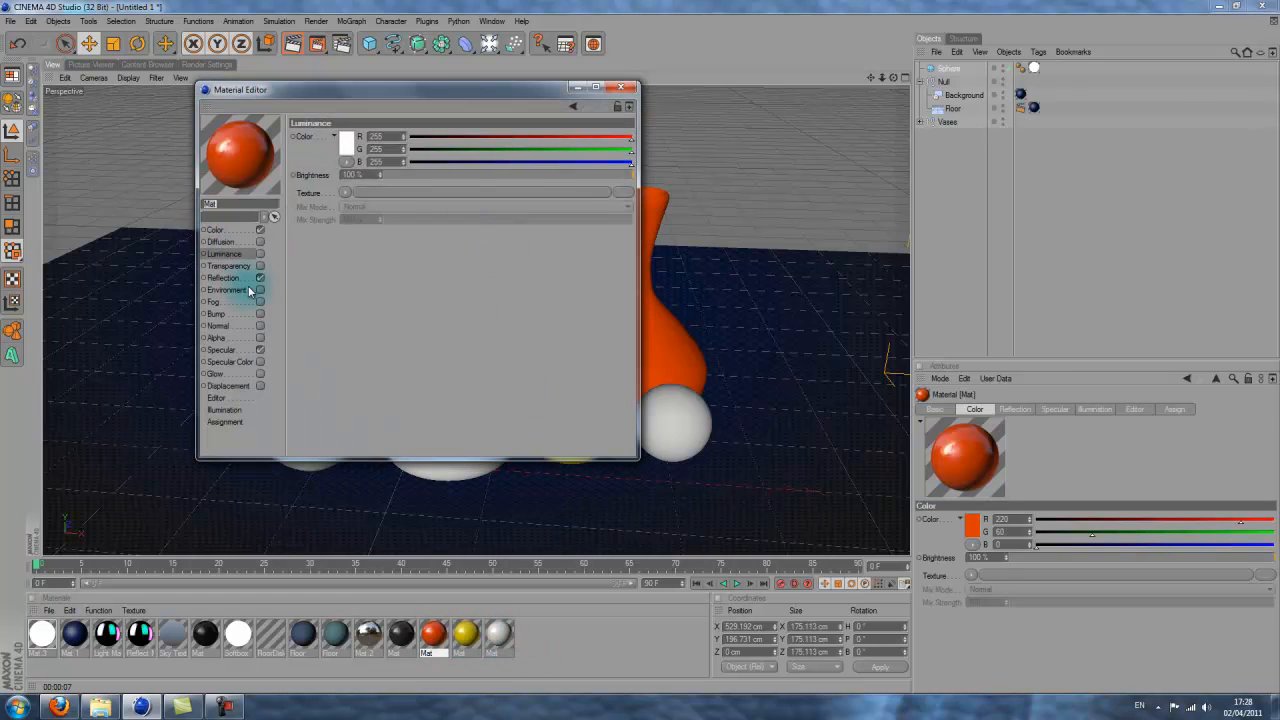
Enable Reflection on the orange vase material and adjust its Brightness
{"action": "left_click", "coordinate": [225, 278]}
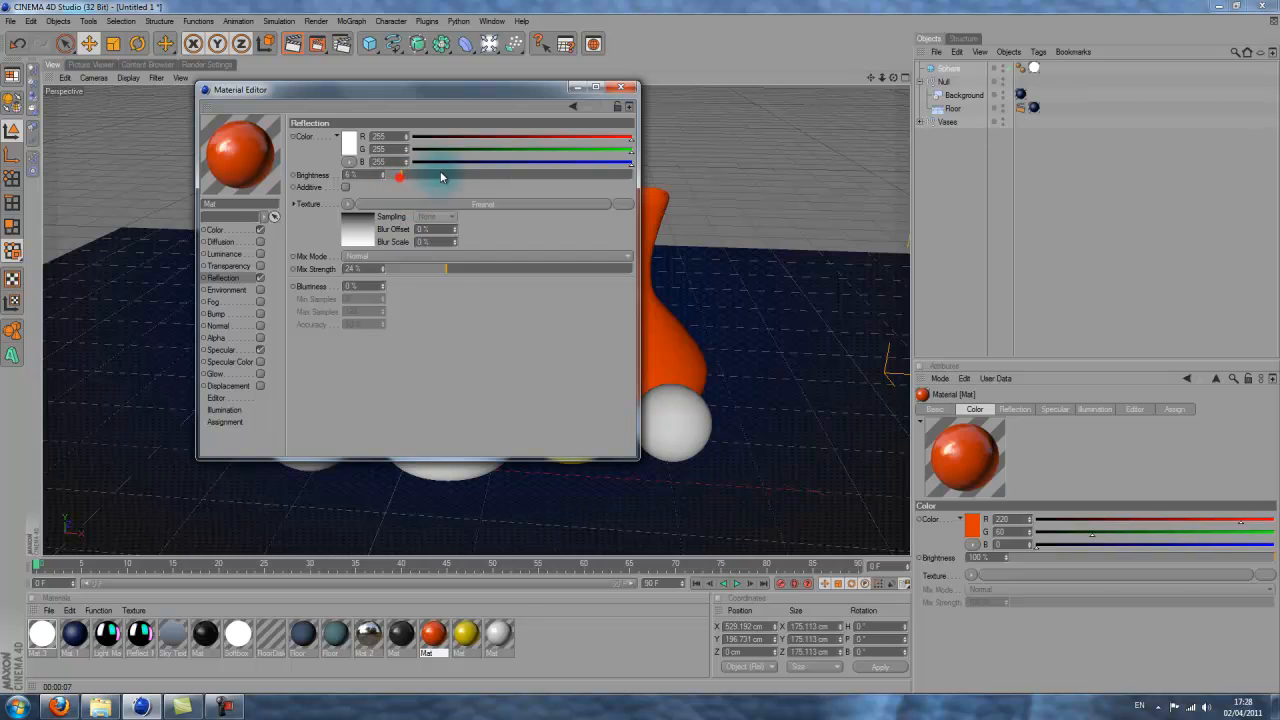
{"action": "left_click_drag", "start_coordinate": [400, 176], "coordinate": [438, 176]}
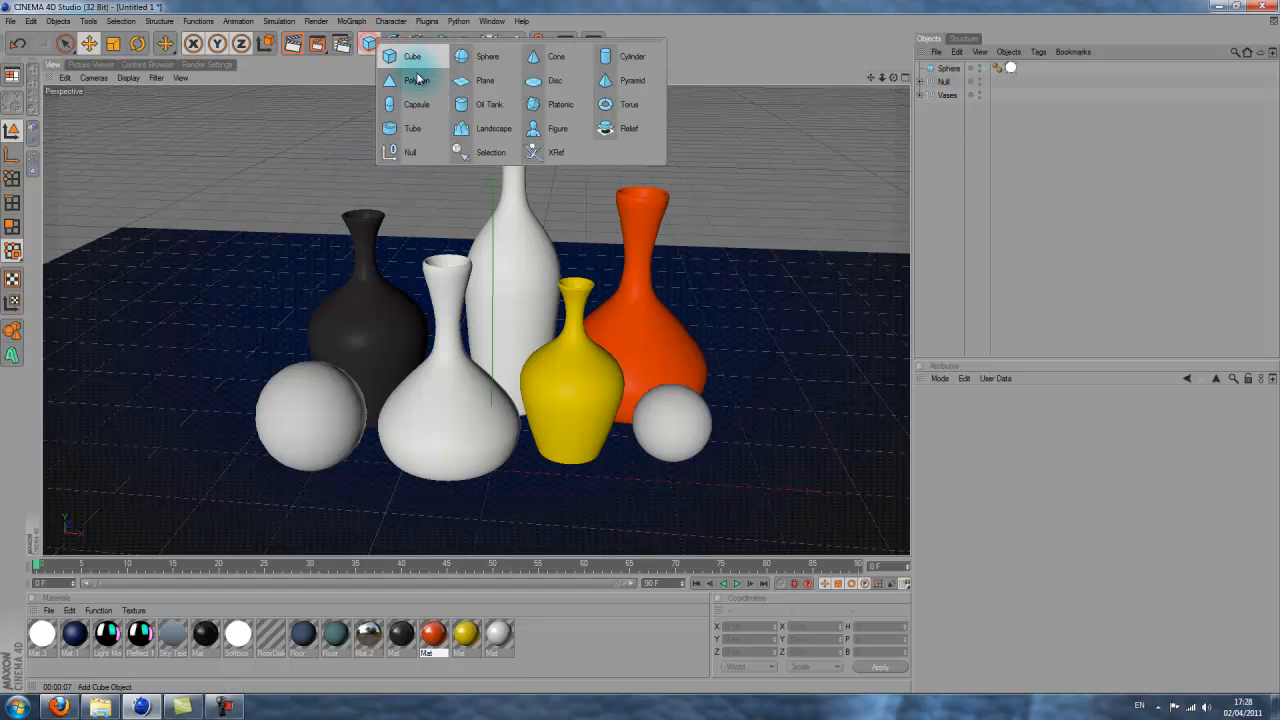
Add a Plane tilted above the vases, test-render the glossy reflections, and select the plane
{"action": "left_click", "coordinate": [485, 80]}
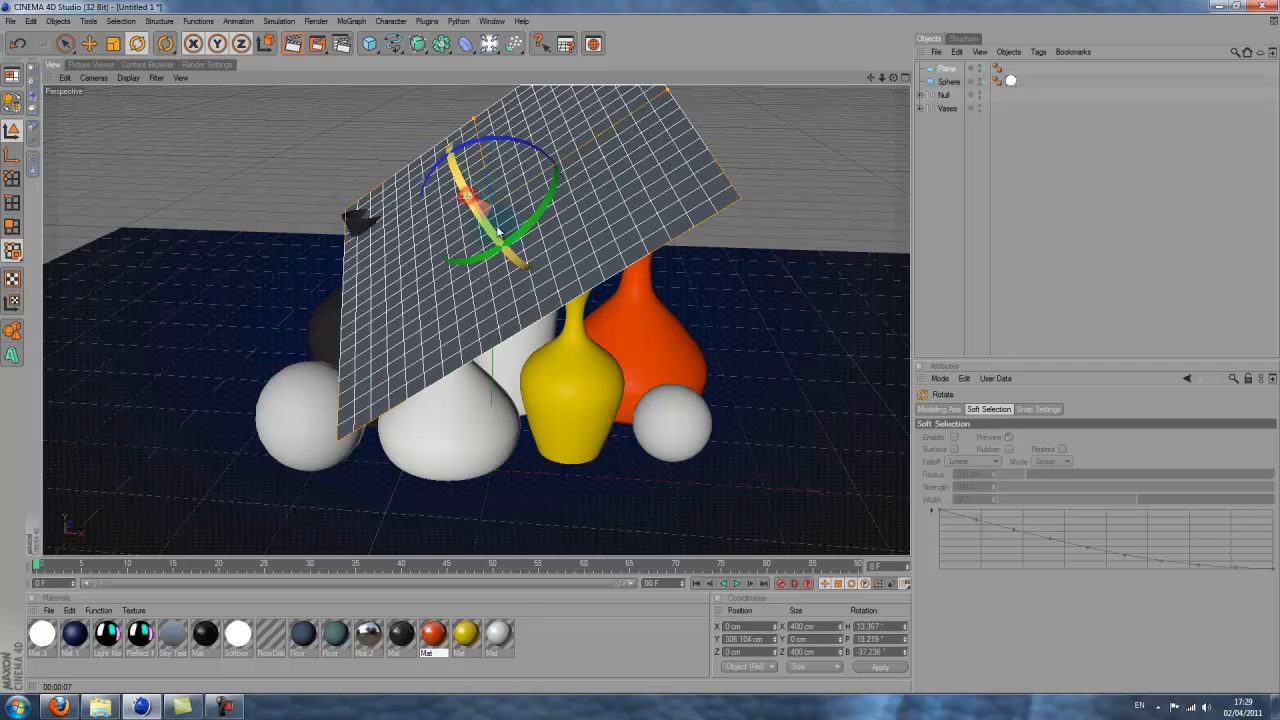
{"action": "left_click_drag", "start_coordinate": [500, 230], "coordinate": [500, 220]}
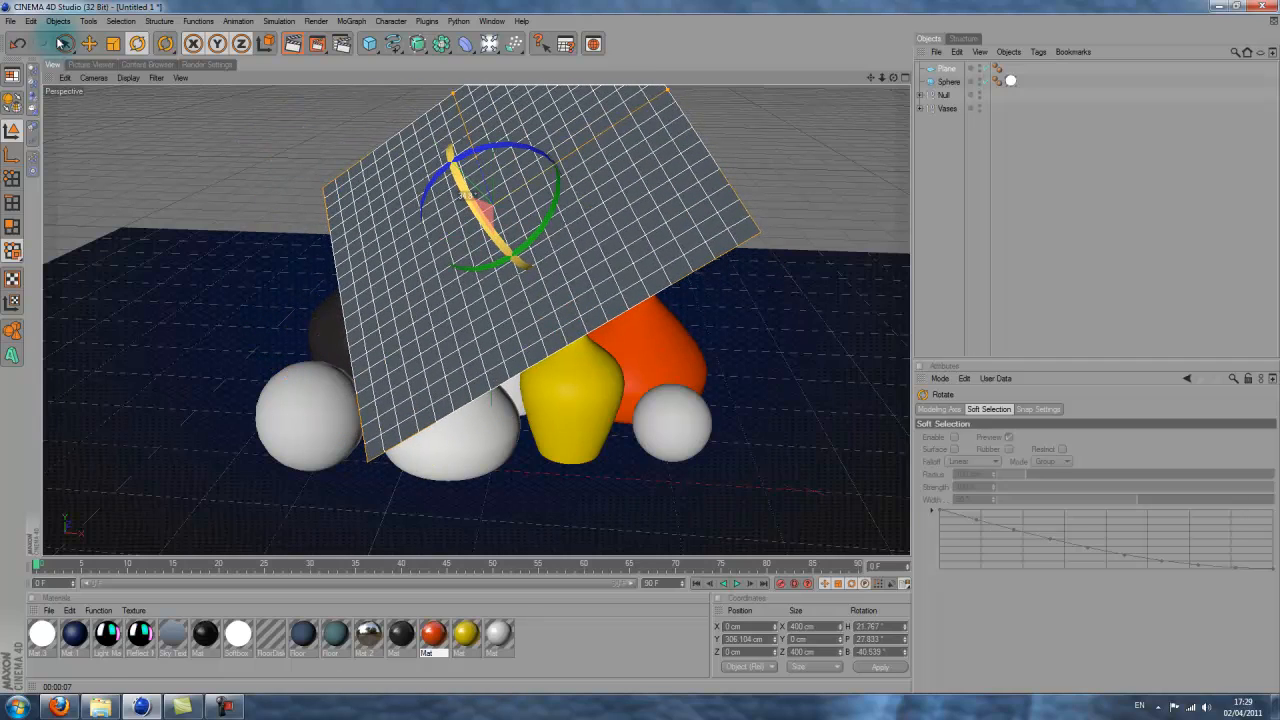
{"action": "left_click", "coordinate": [64, 43]}
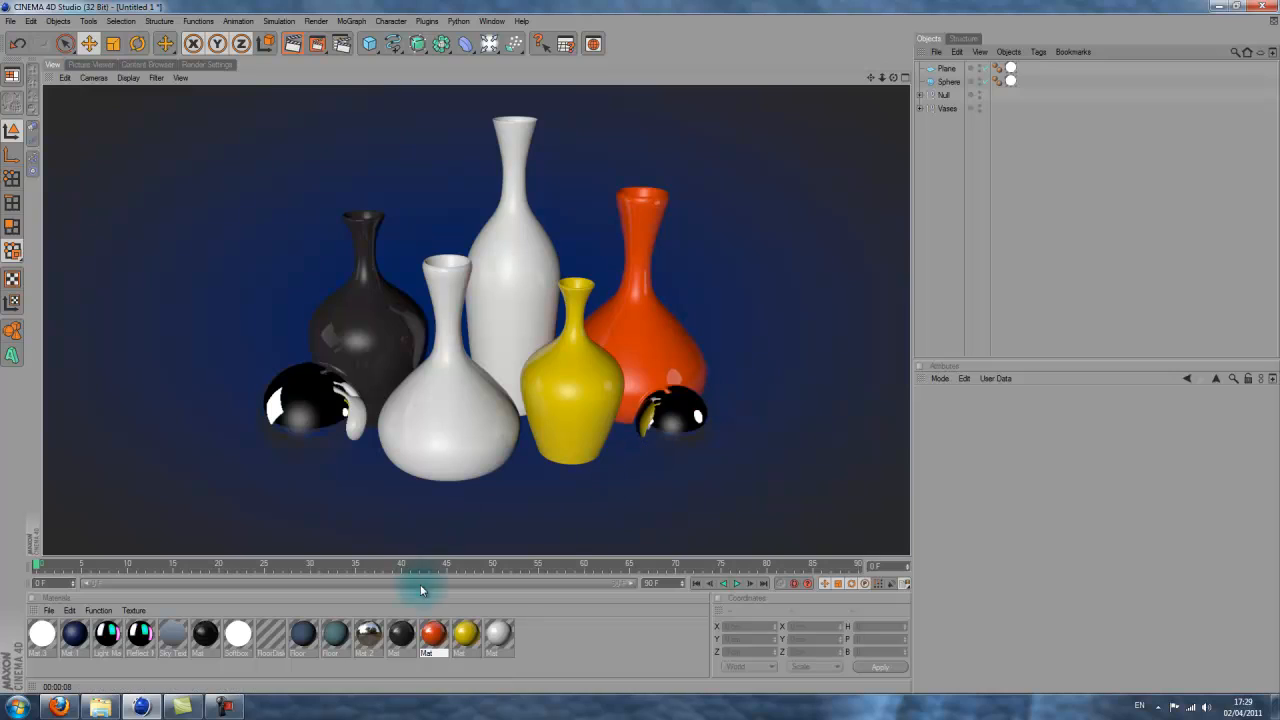
{"action": "left_click", "coordinate": [366, 633]}
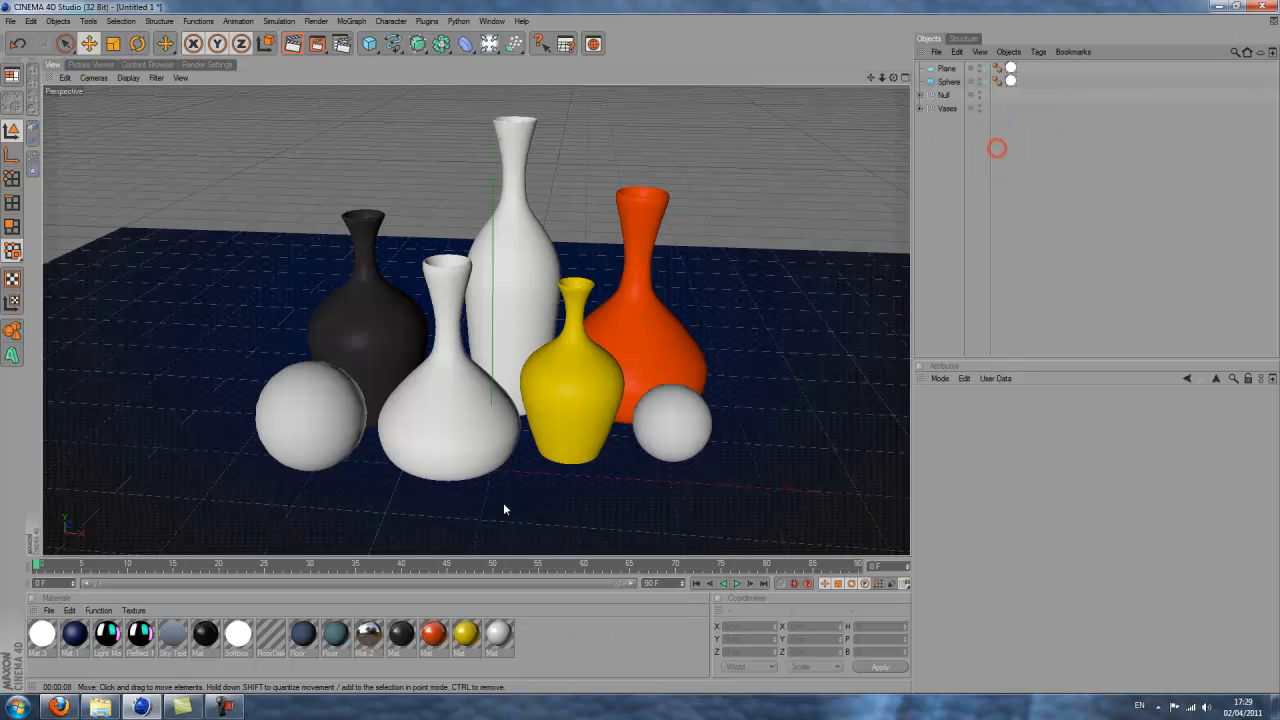
{"action": "left_click", "coordinate": [943, 94]}
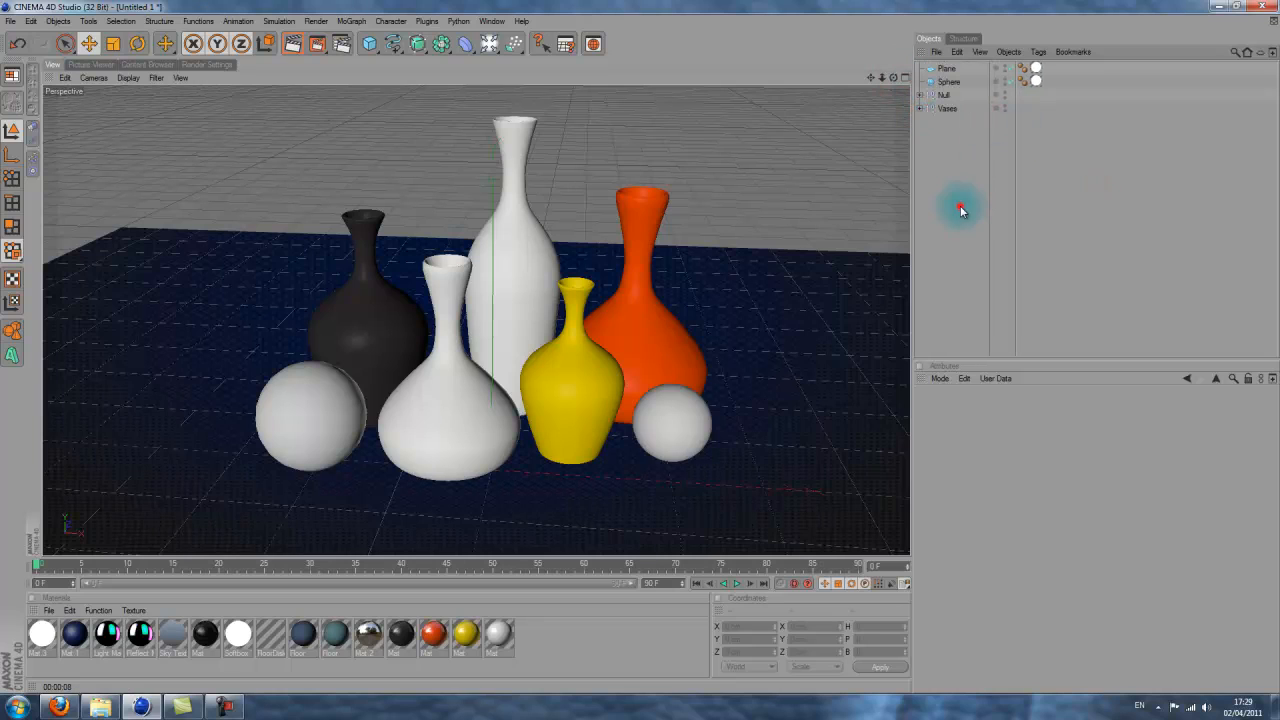
{"action": "left_click", "coordinate": [946, 68]}
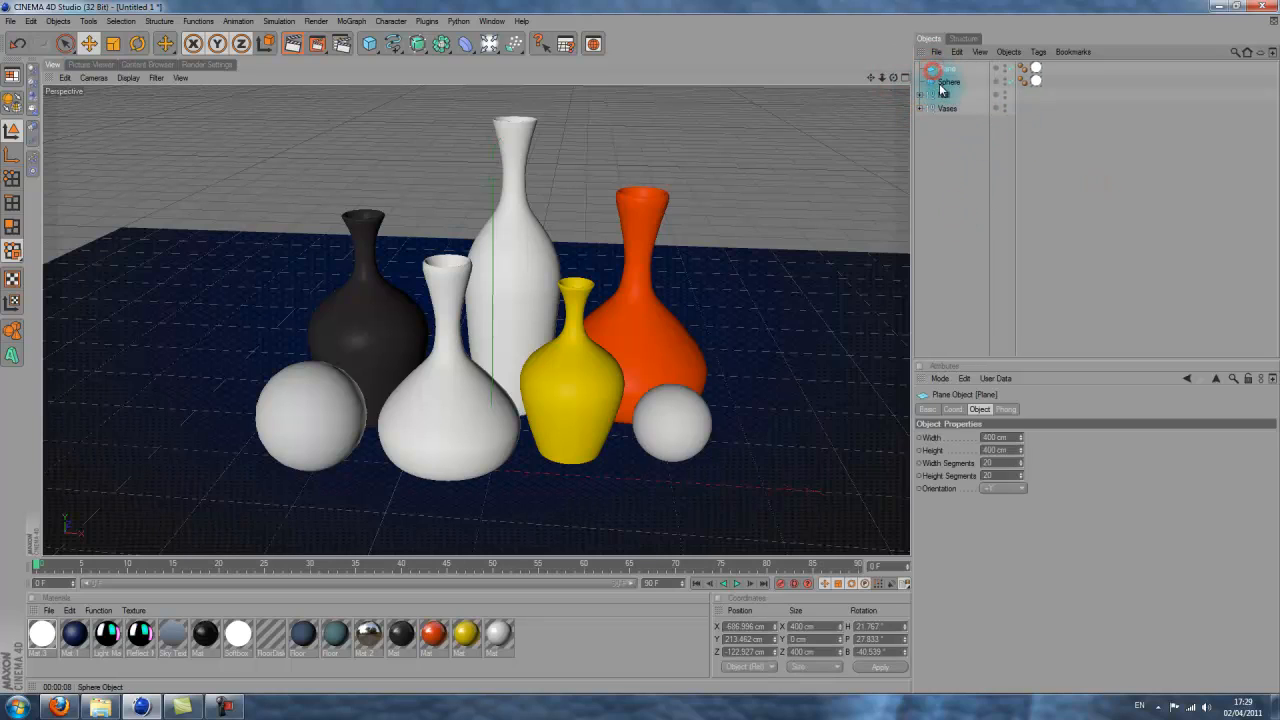
{"action": "left_click", "coordinate": [370, 43]}
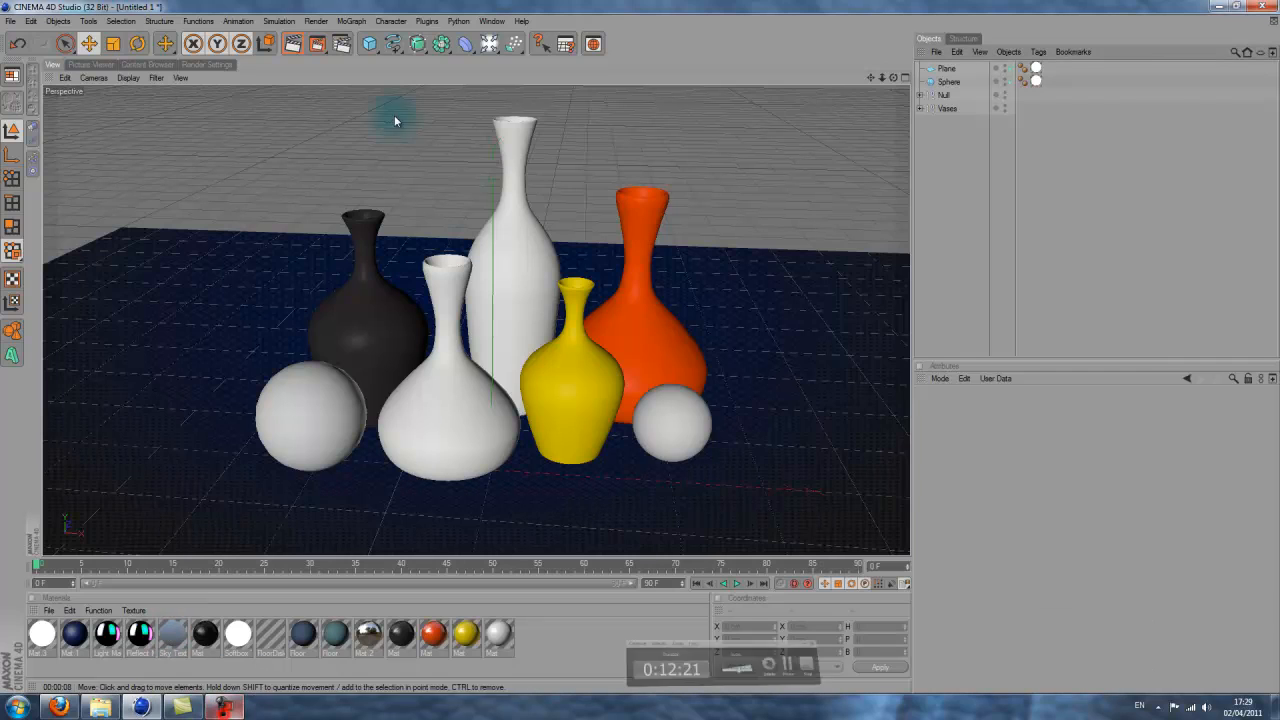
Add a Disc primitive to the scene from the primitives palette
{"action": "left_click", "coordinate": [370, 43]}
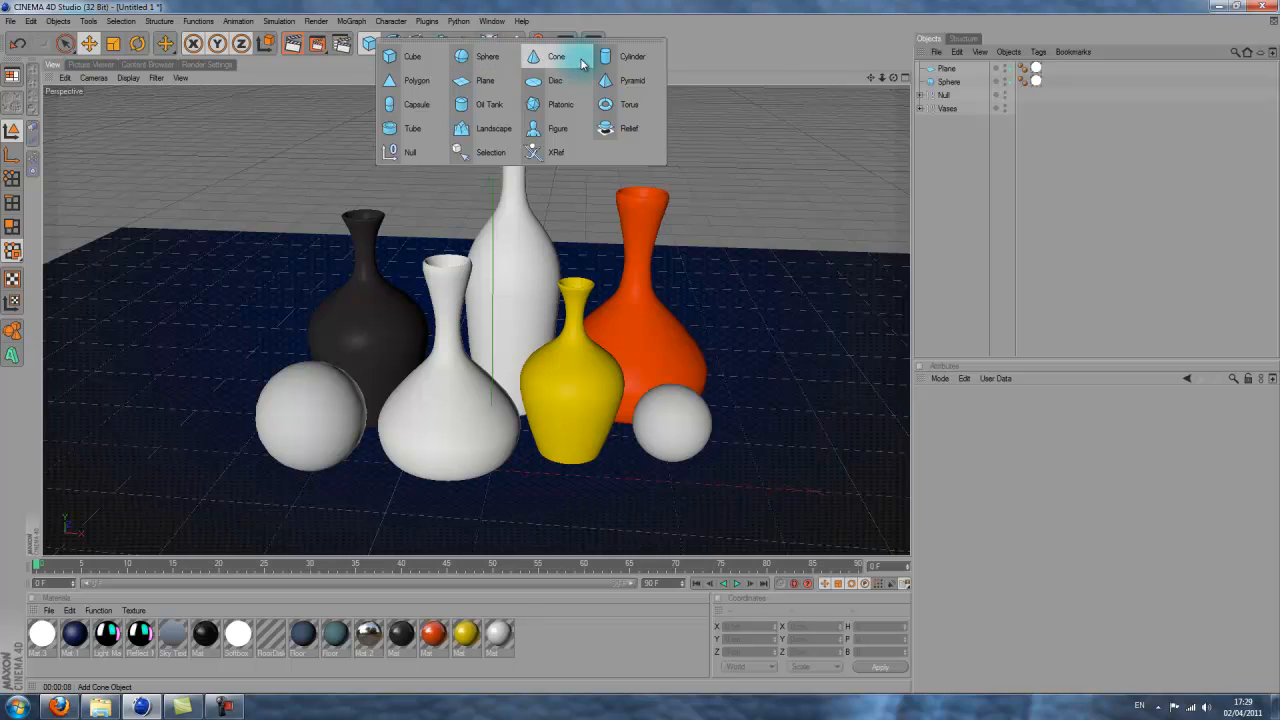
{"action": "left_click", "coordinate": [556, 80]}
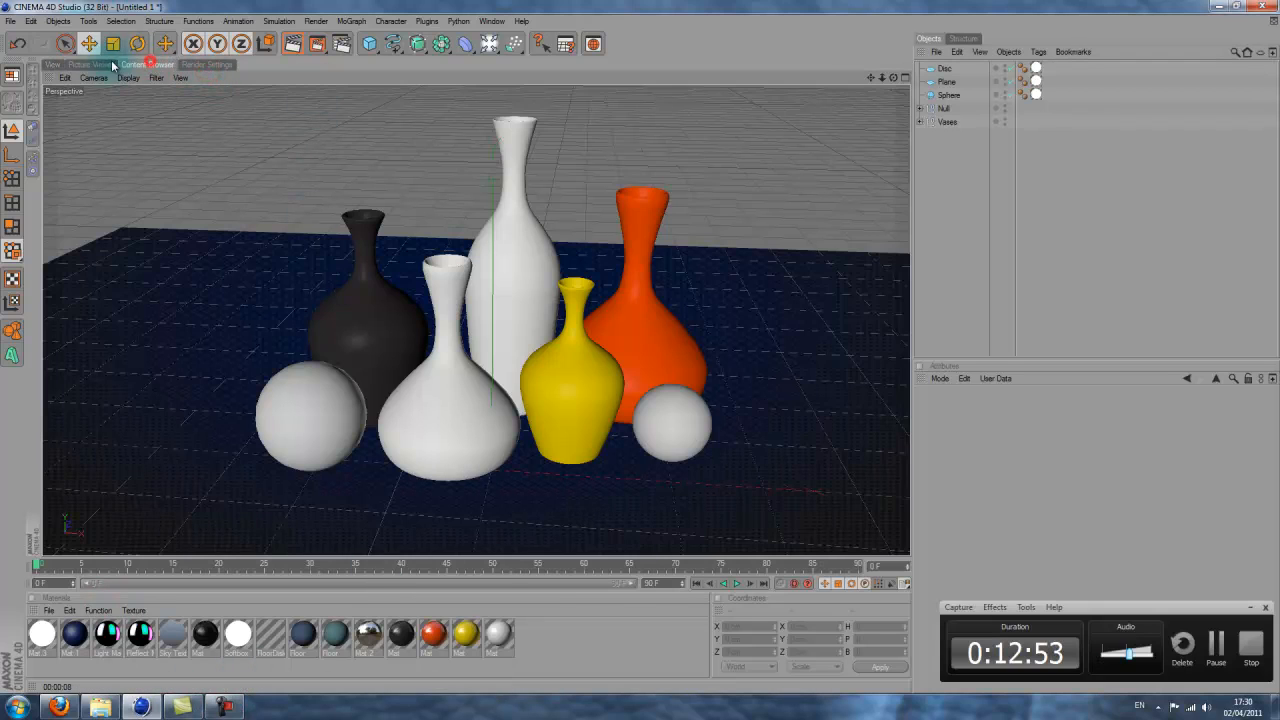
Load OverheadSoftbox.c4d from the Content Browser presets and close the XPresso Editor
{"action": "left_click", "coordinate": [147, 64]}
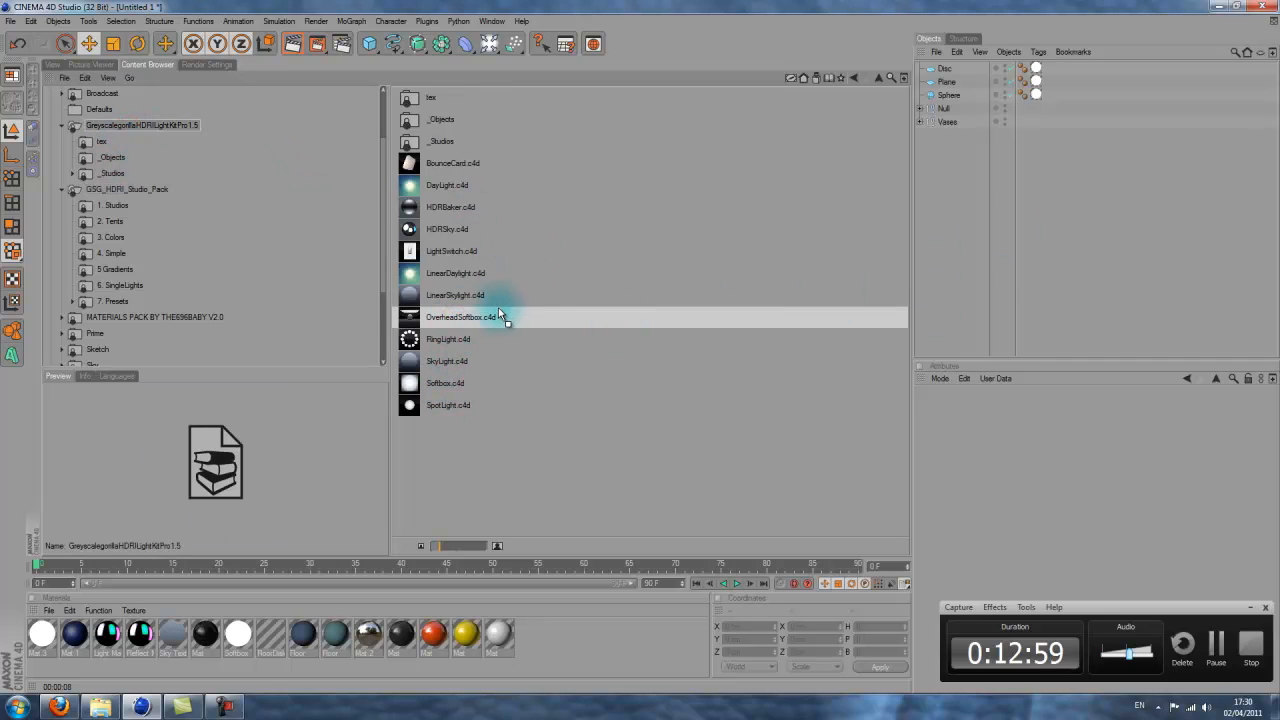
{"action": "double_click", "coordinate": [461, 317]}
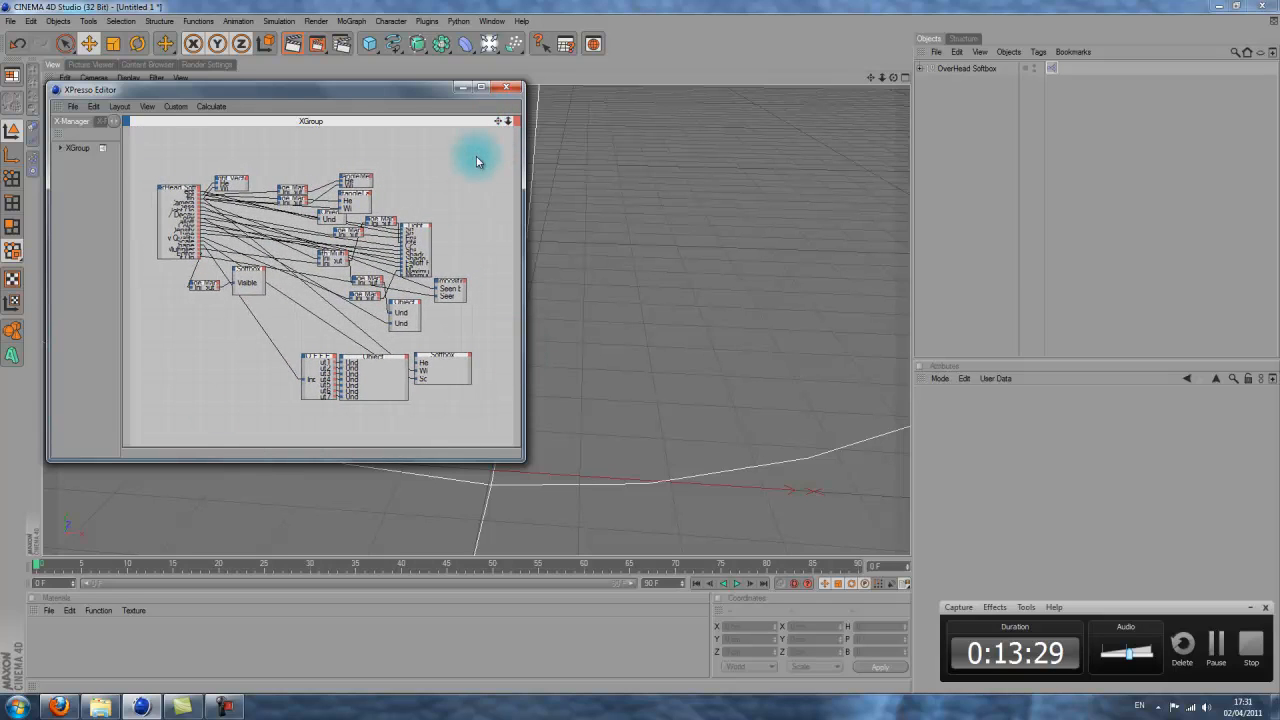
{"action": "left_click", "coordinate": [507, 88]}
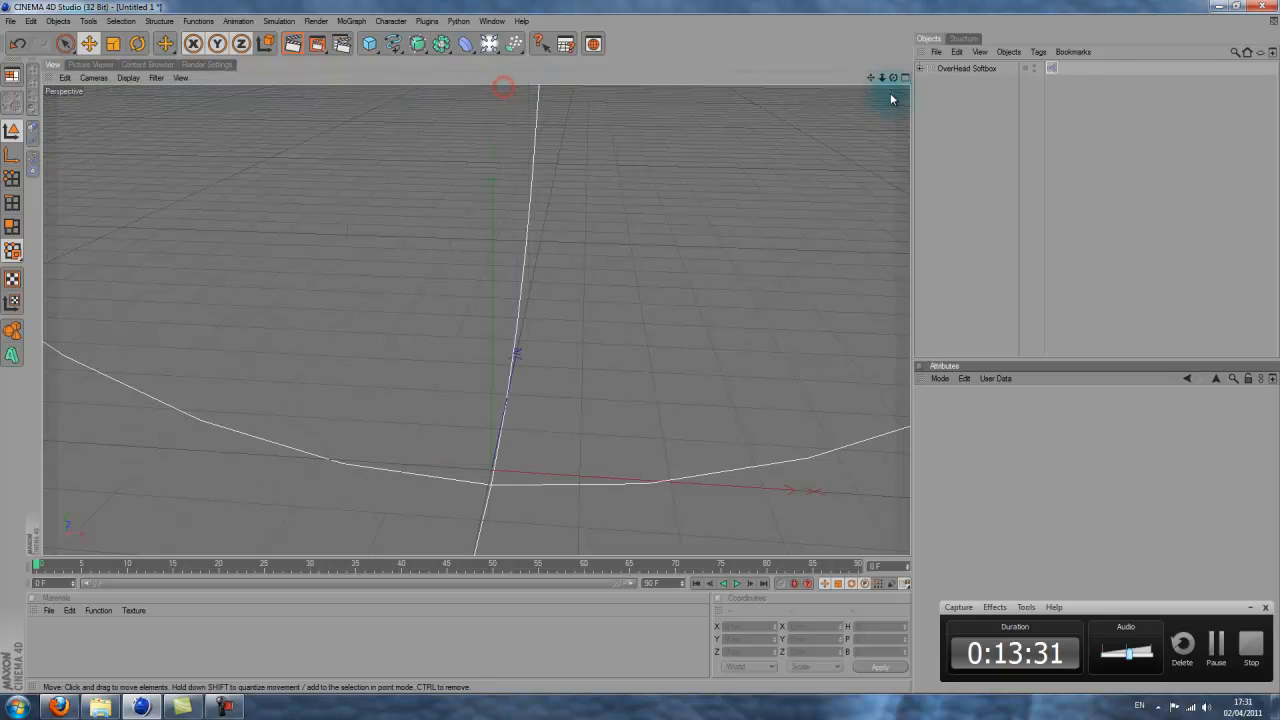